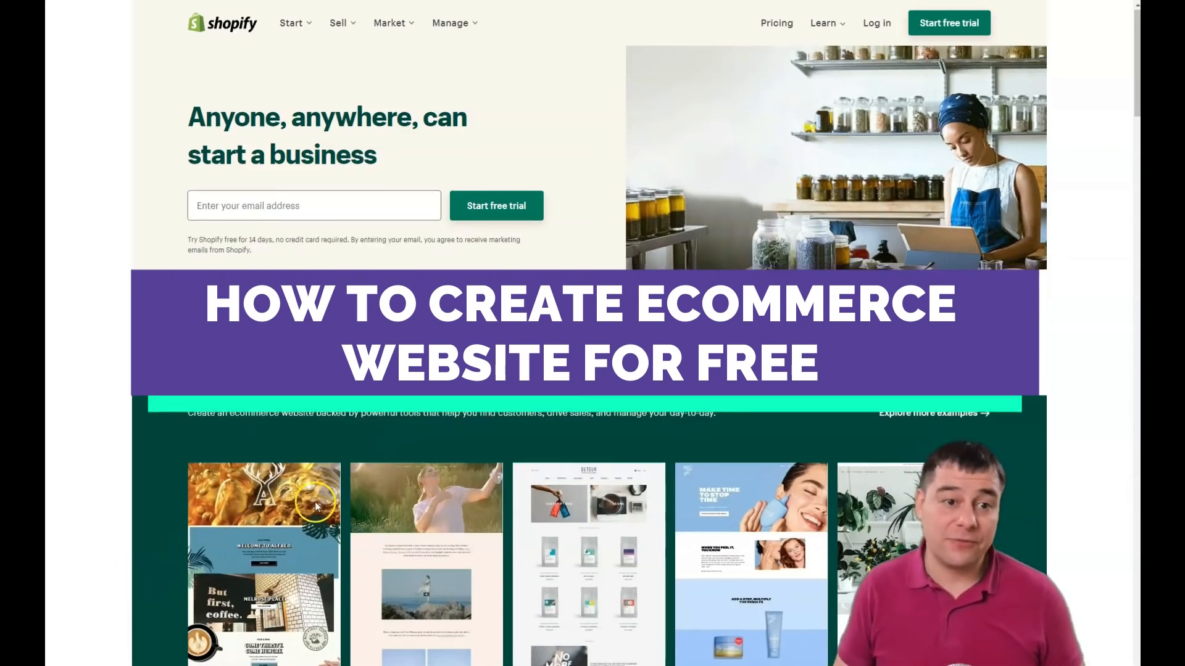
Scroll down through the Shopify homepage to review its content
scroll(down, 3)
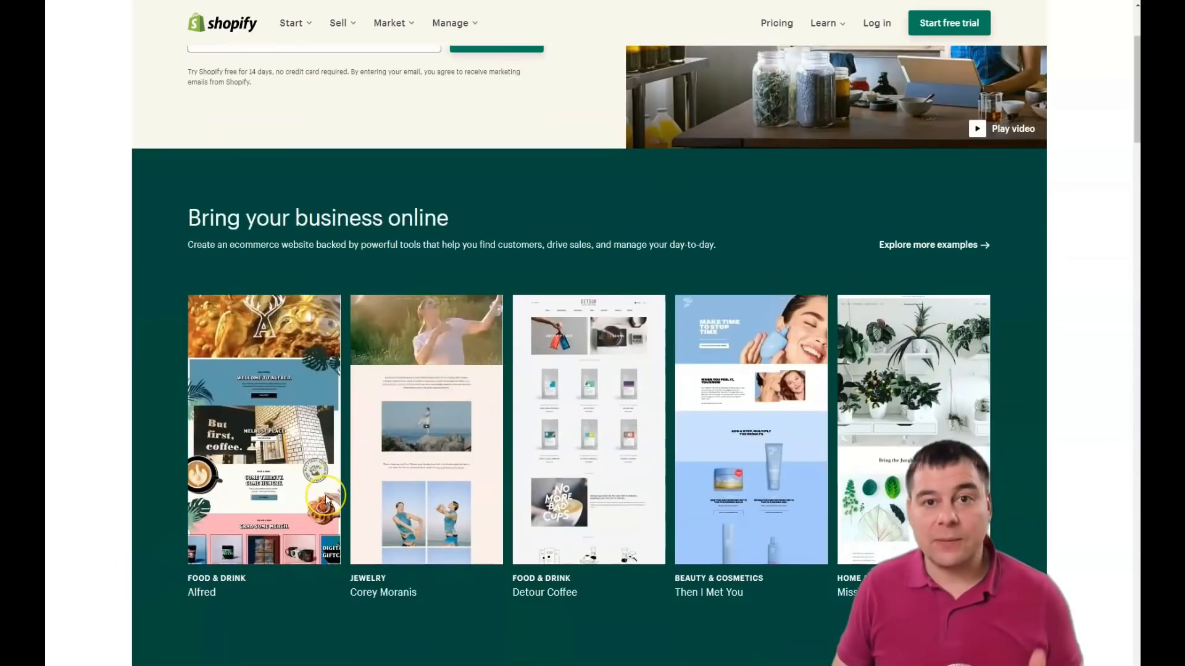
scroll(down, 3)
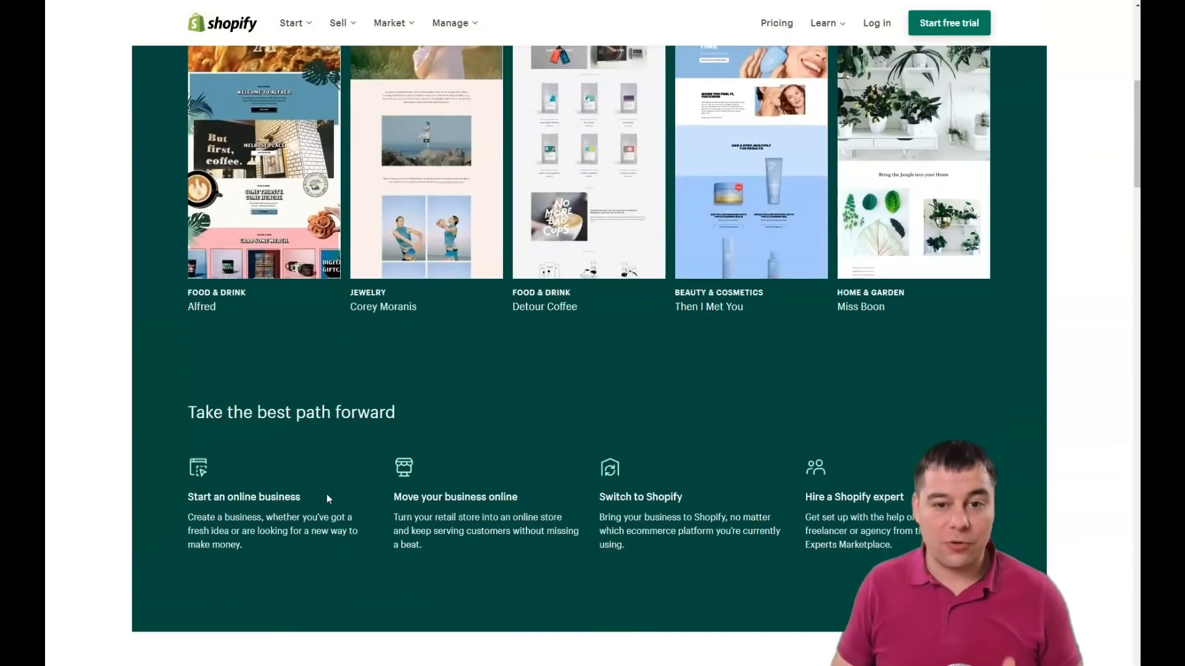
scroll(down, 3)
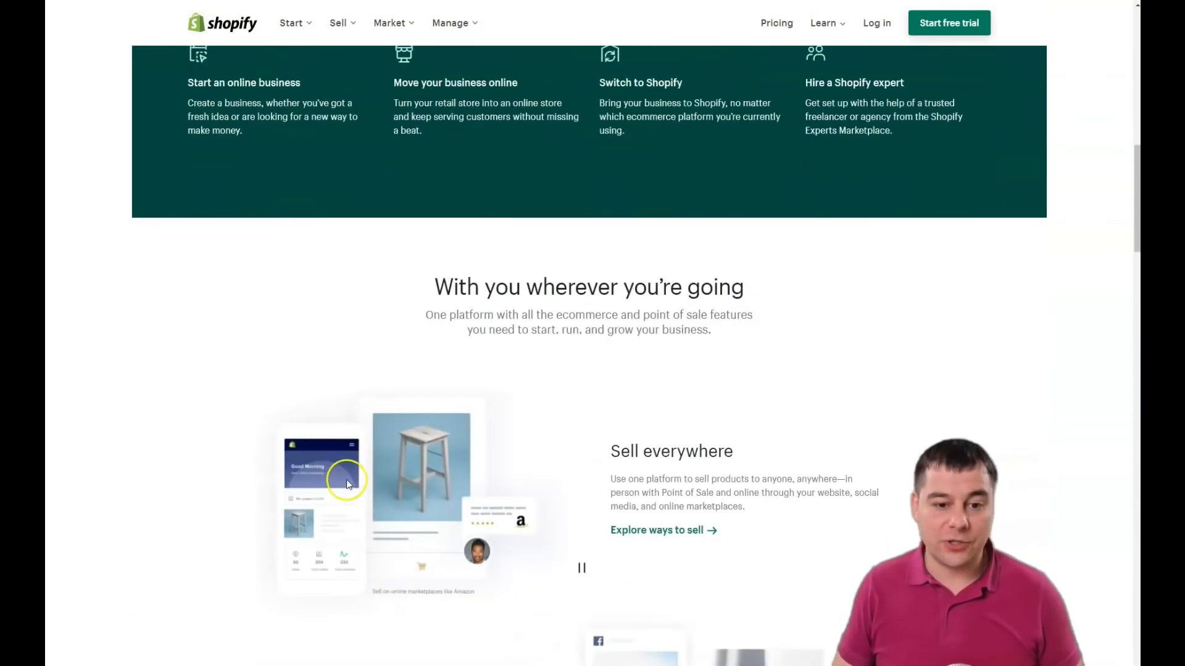
scroll(down, 3)
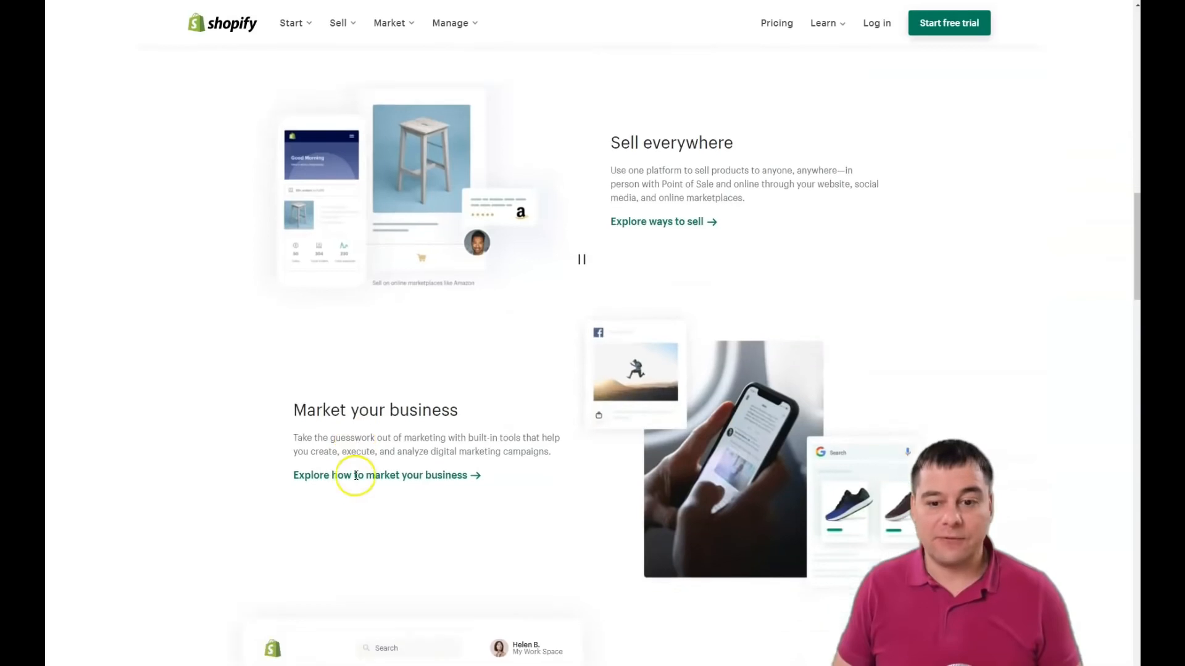
scroll(down, 3)
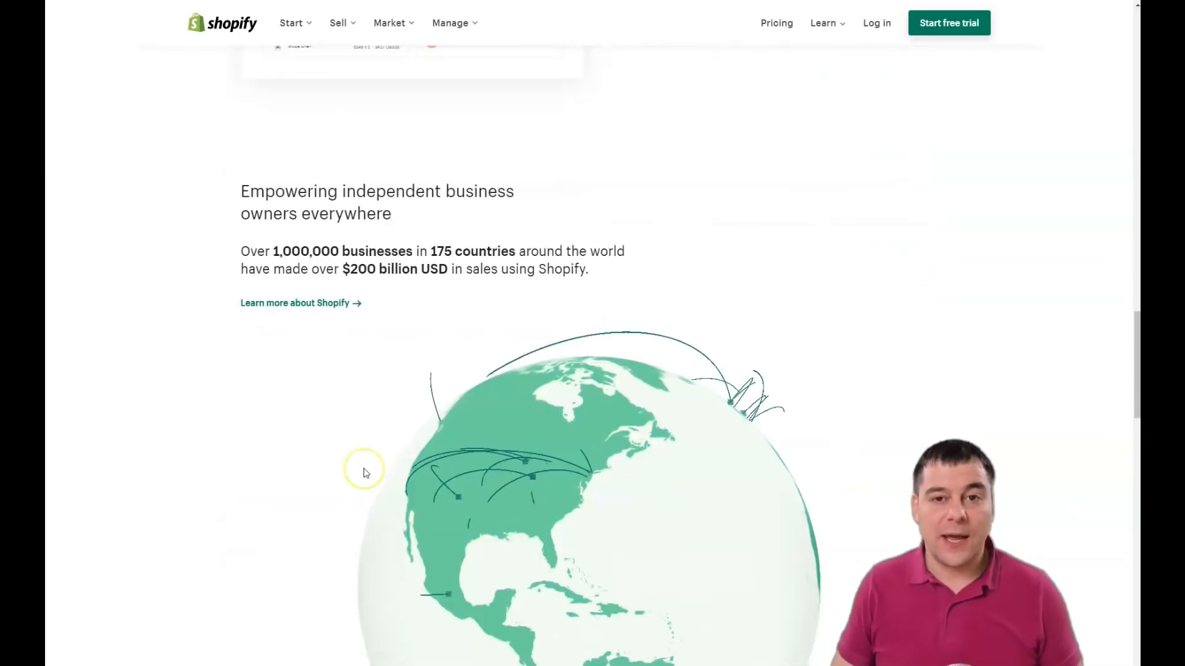
scroll(down, 3)
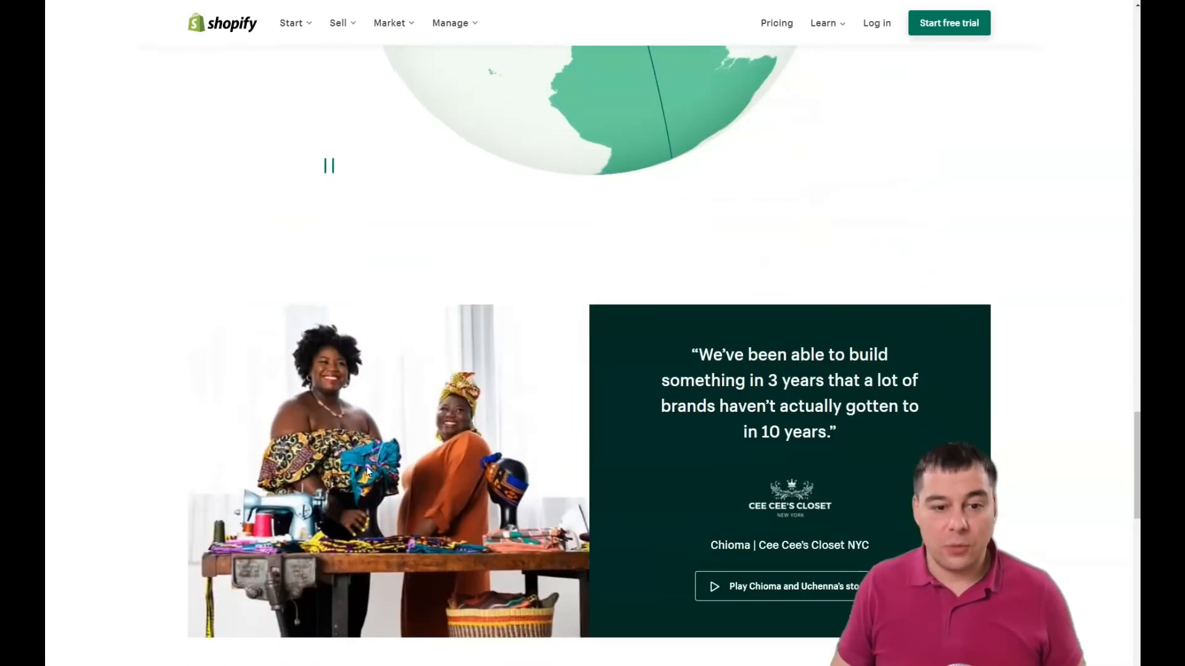
scroll(down, 3)
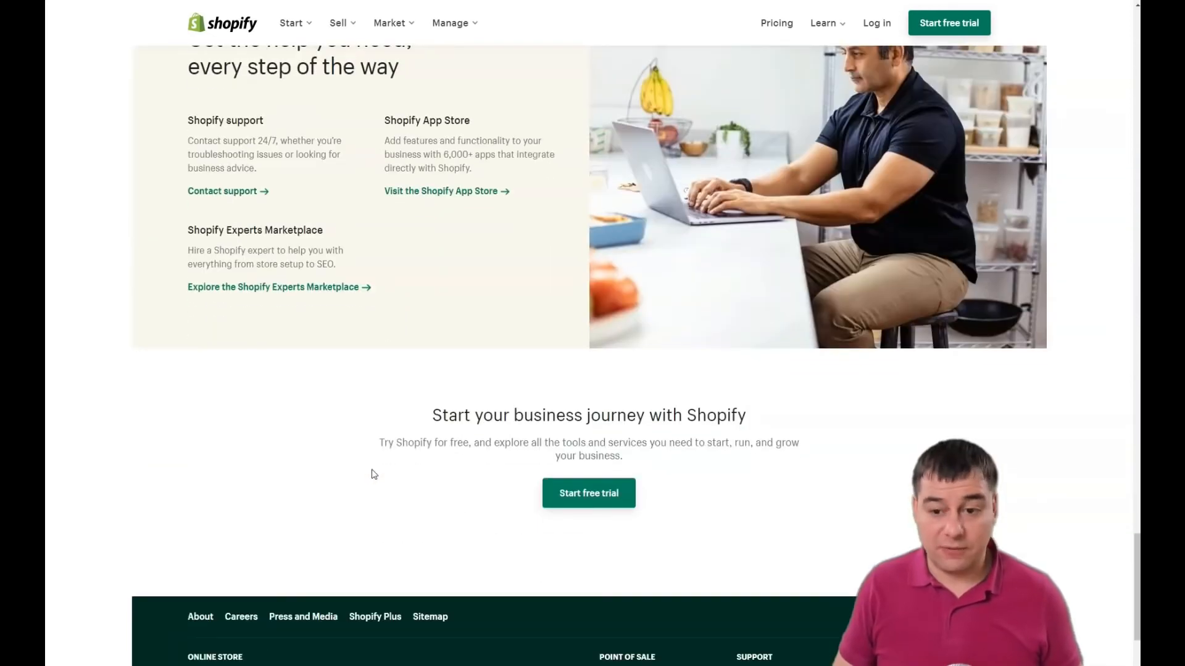
scroll(down, 3)
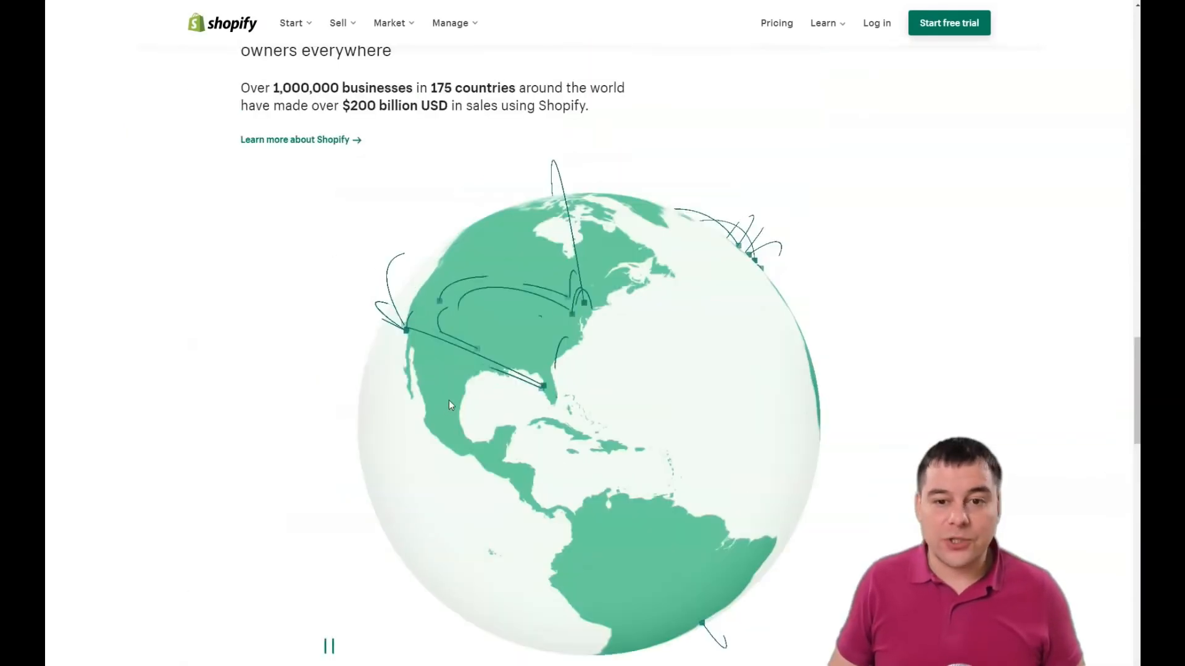
scroll(down, 3)
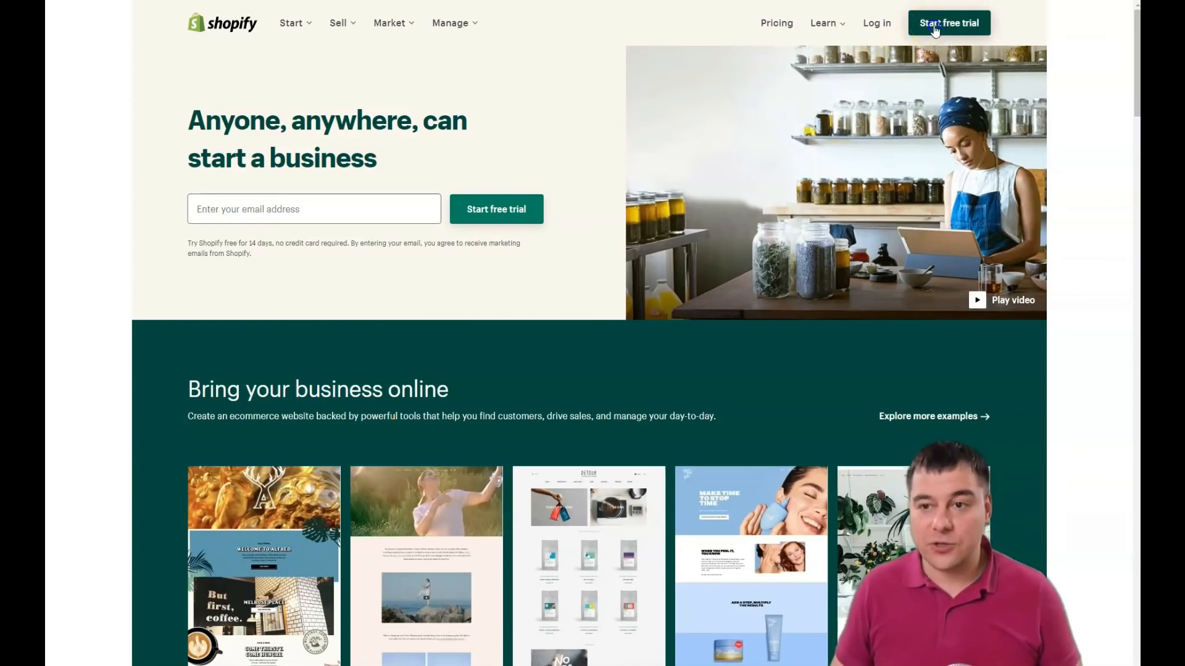
Start the free 14-day trial so the sign-up form for email, password and store name appears
click(947, 23)
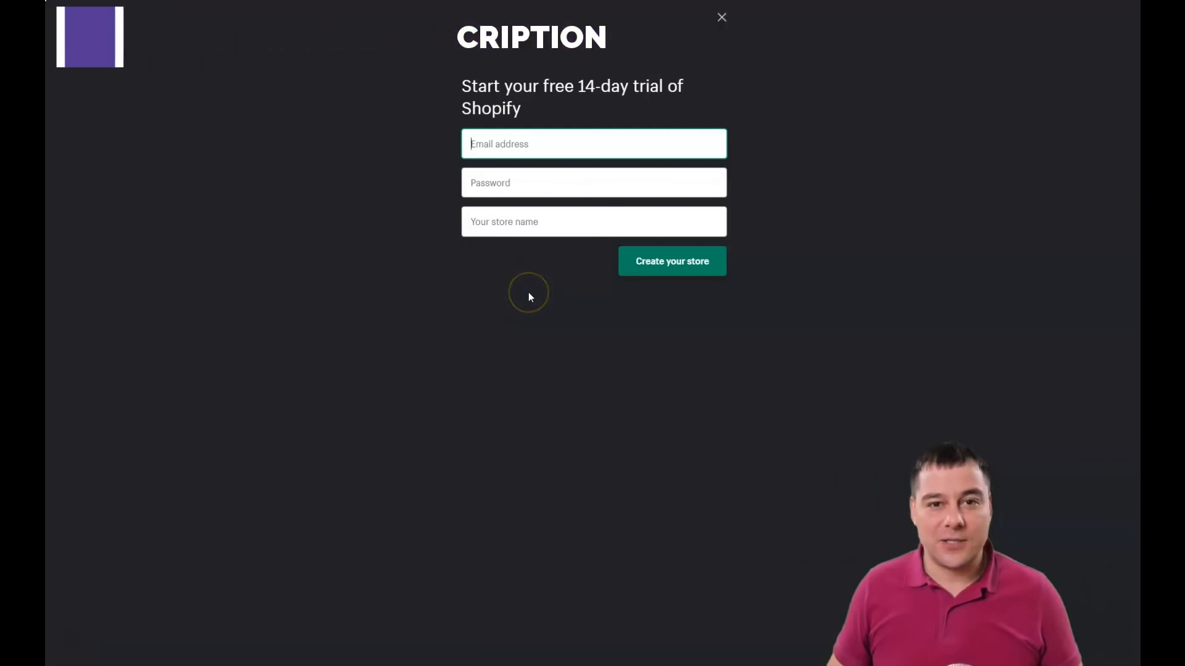
mouse_move(554, 270)
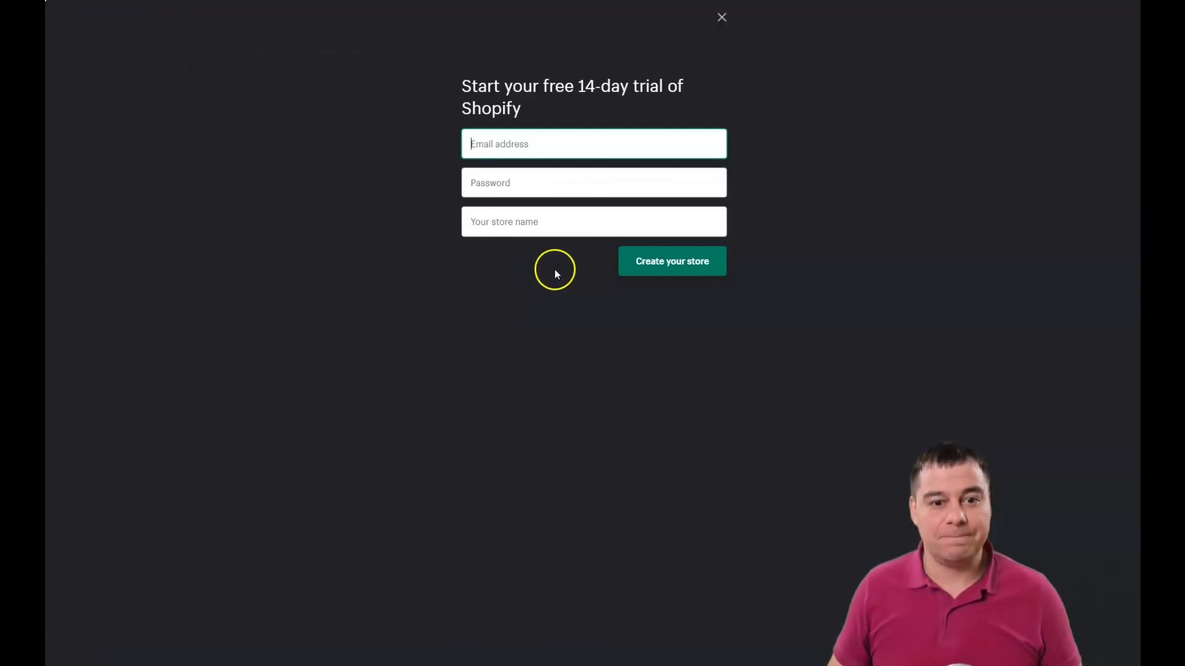
mouse_move(550, 305)
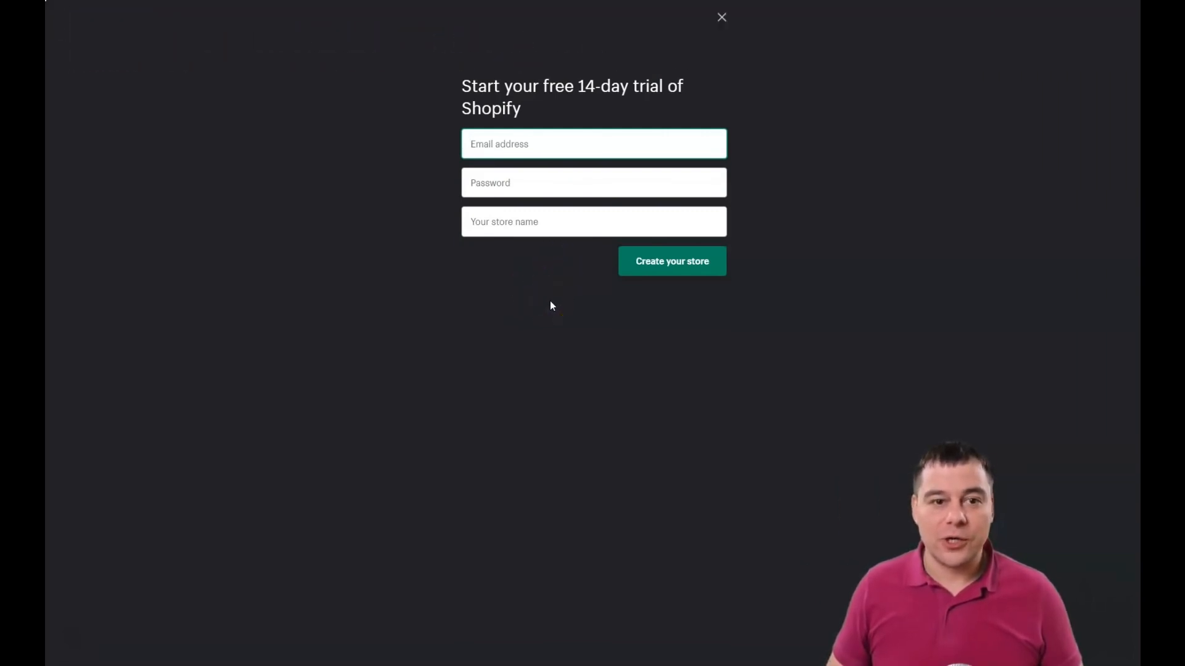
mouse_move(554, 303)
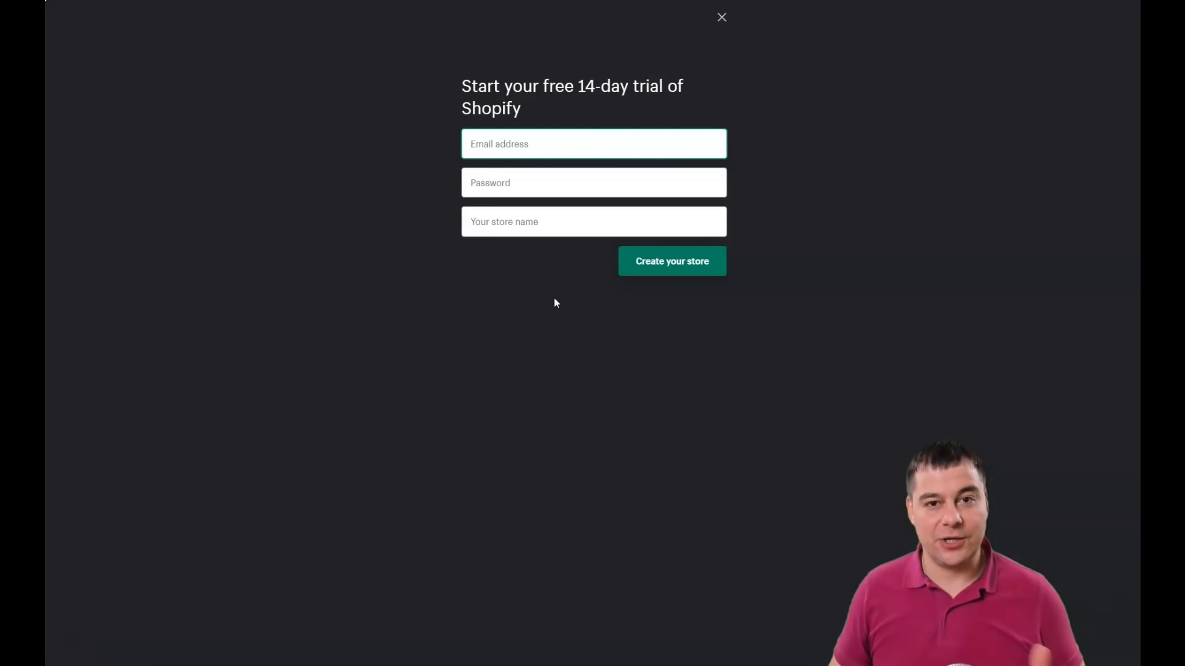
click(593, 143)
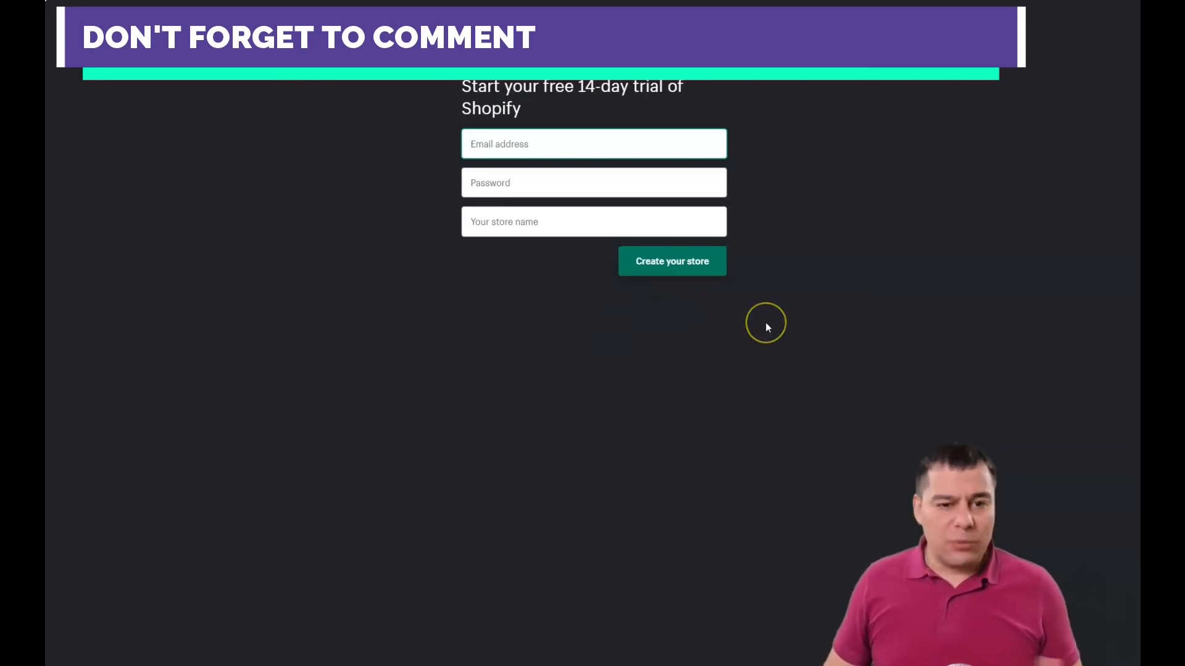
mouse_move(676, 443)
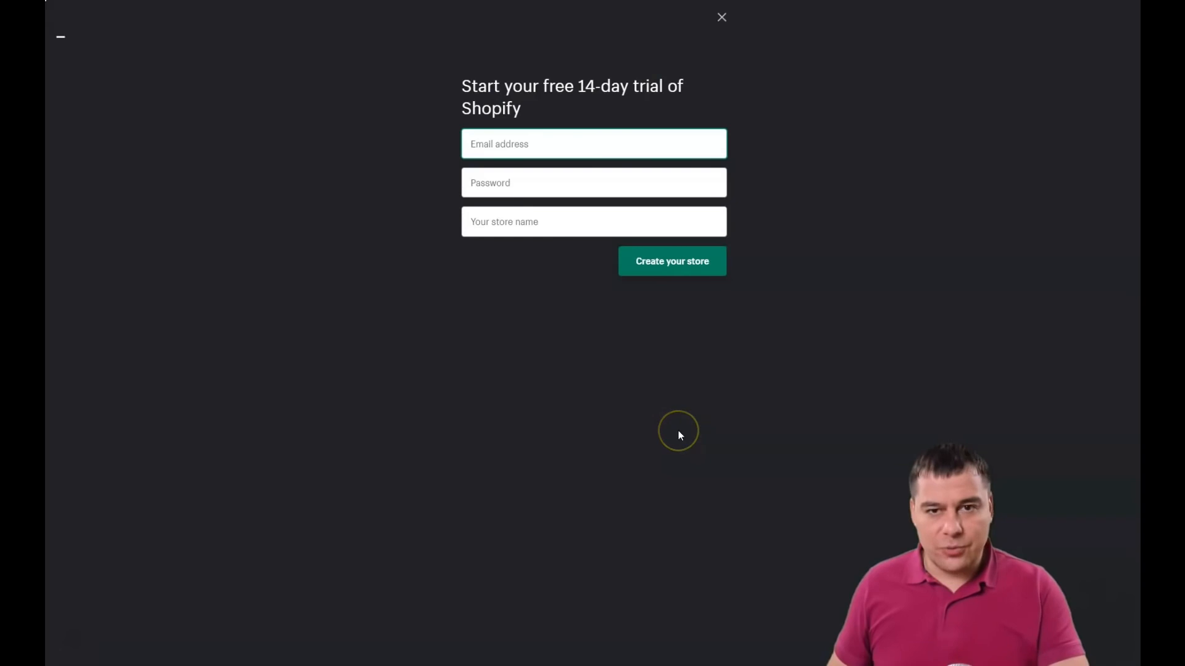
click(594, 143)
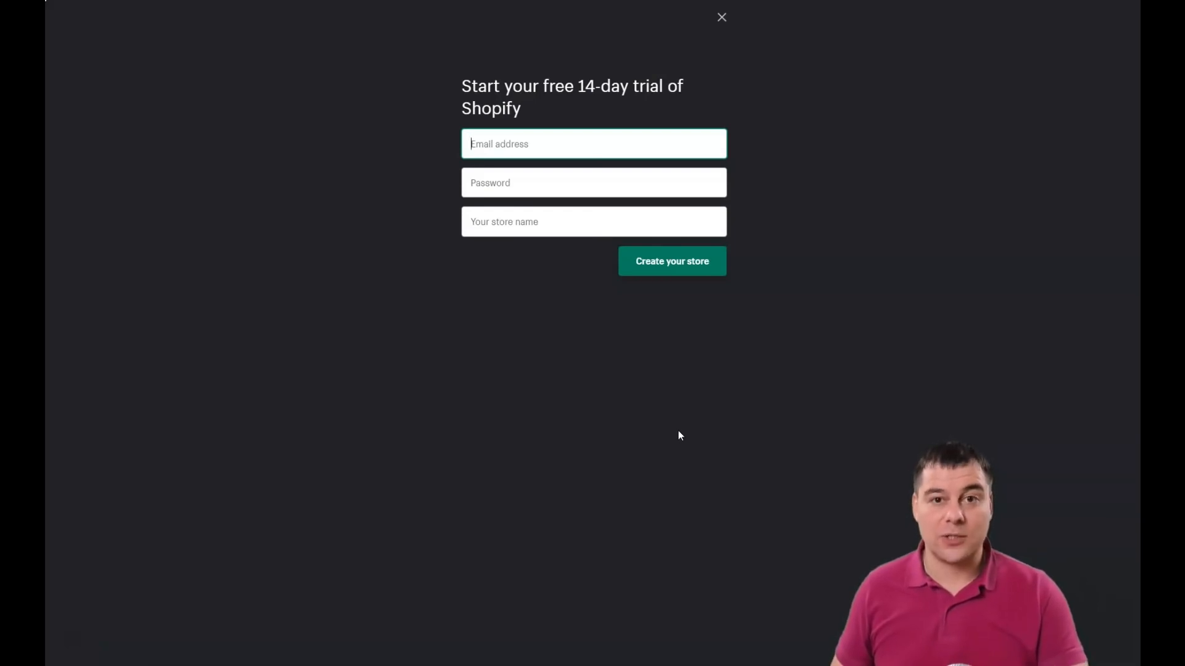
Create the store from the sign-up form and land on the admin Home with its getting-started tips
click(671, 260)
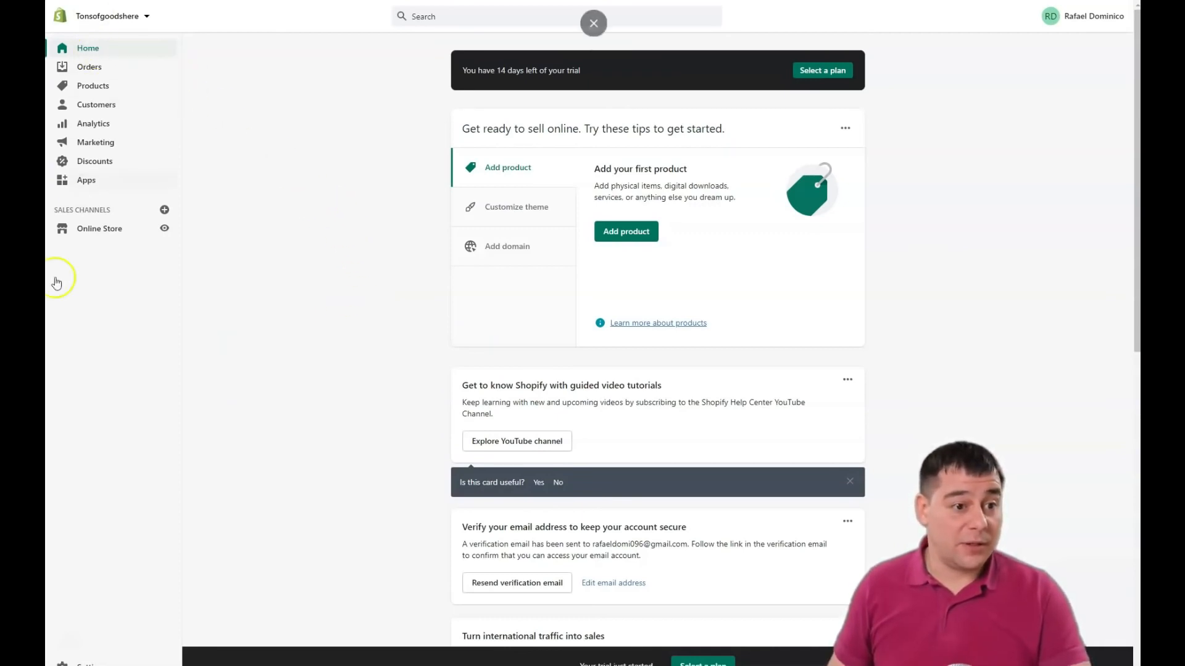
mouse_move(380, 257)
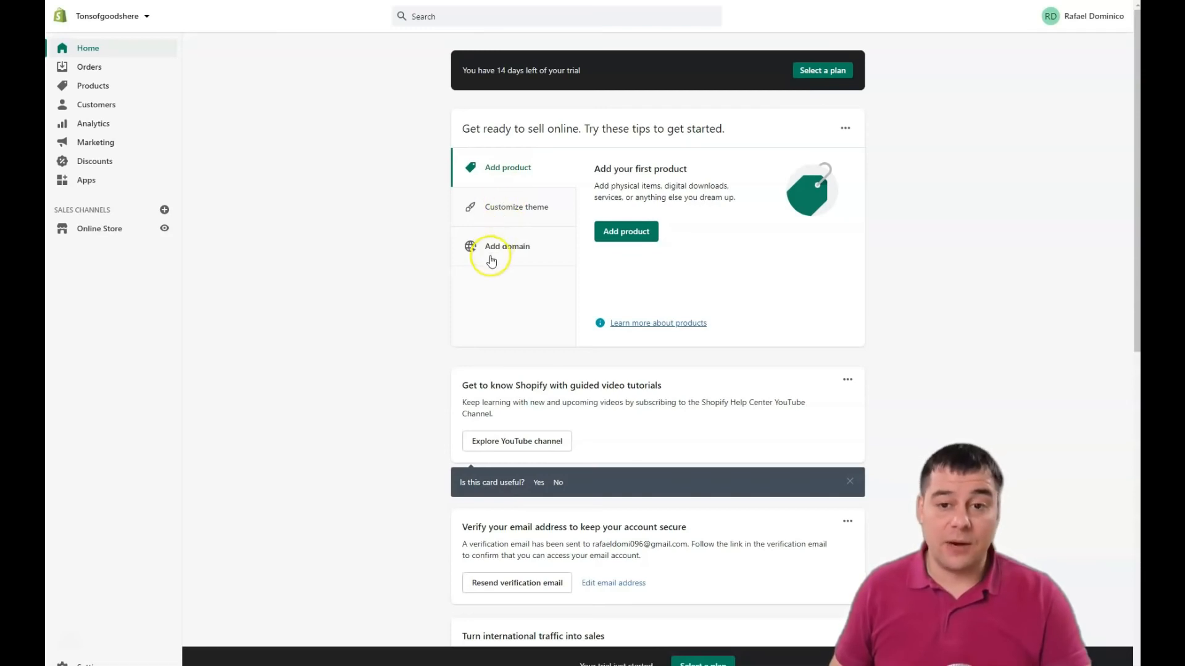
mouse_move(352, 322)
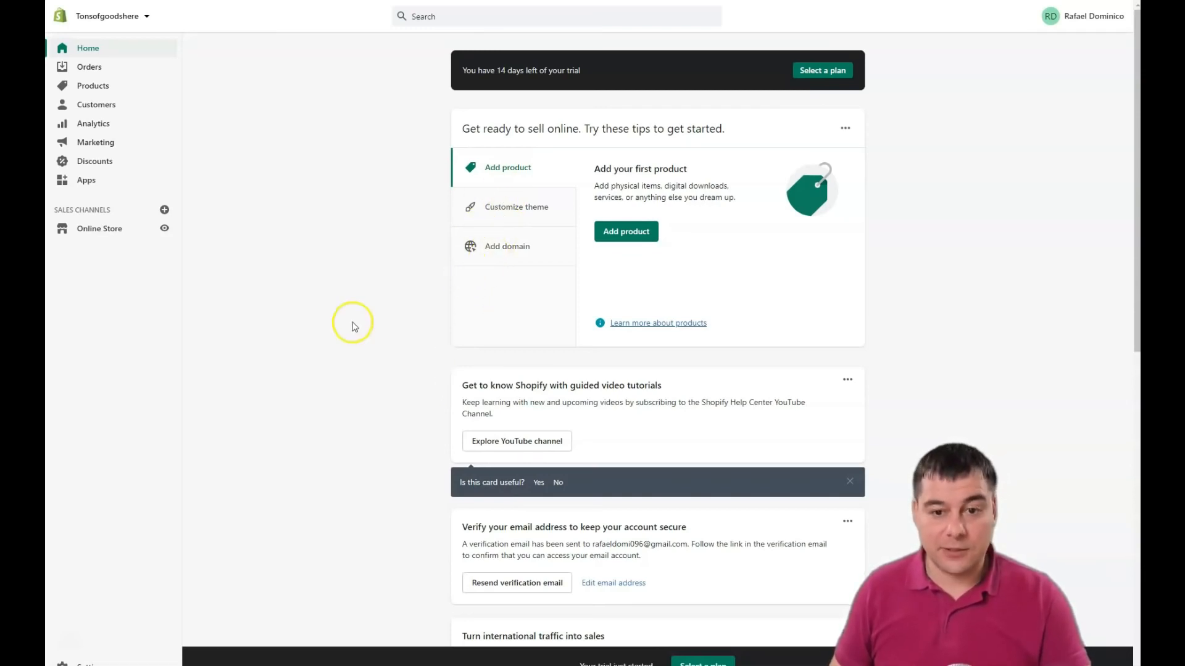
mouse_move(525, 196)
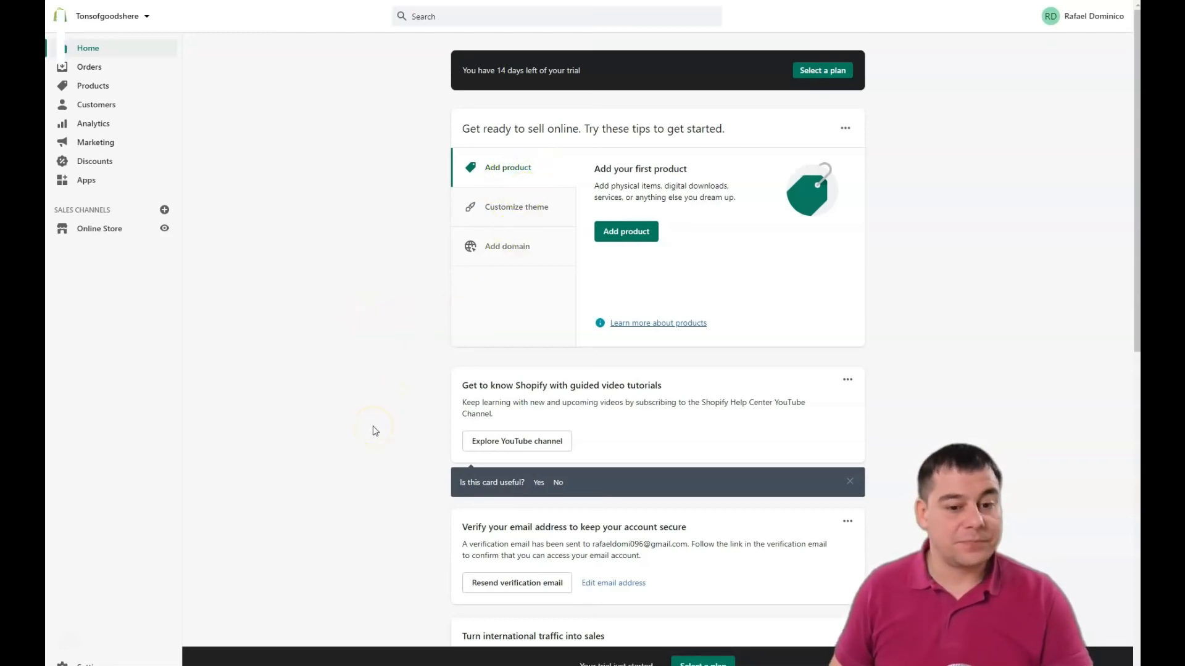
scroll(down, 3)
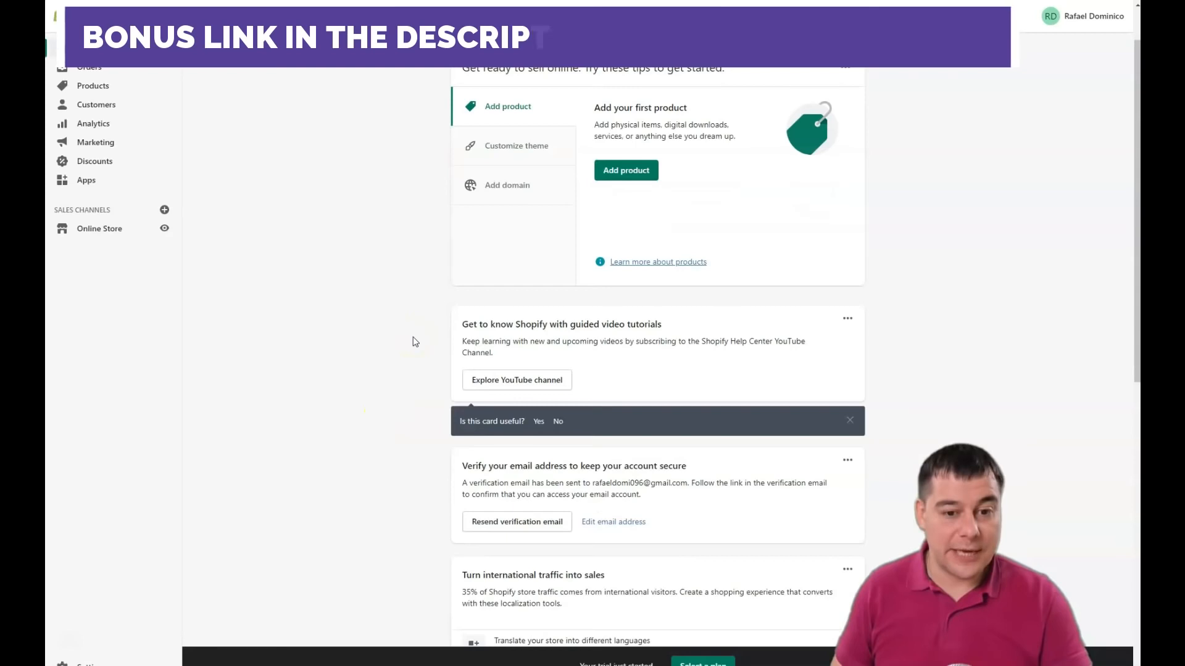
scroll(down, 3)
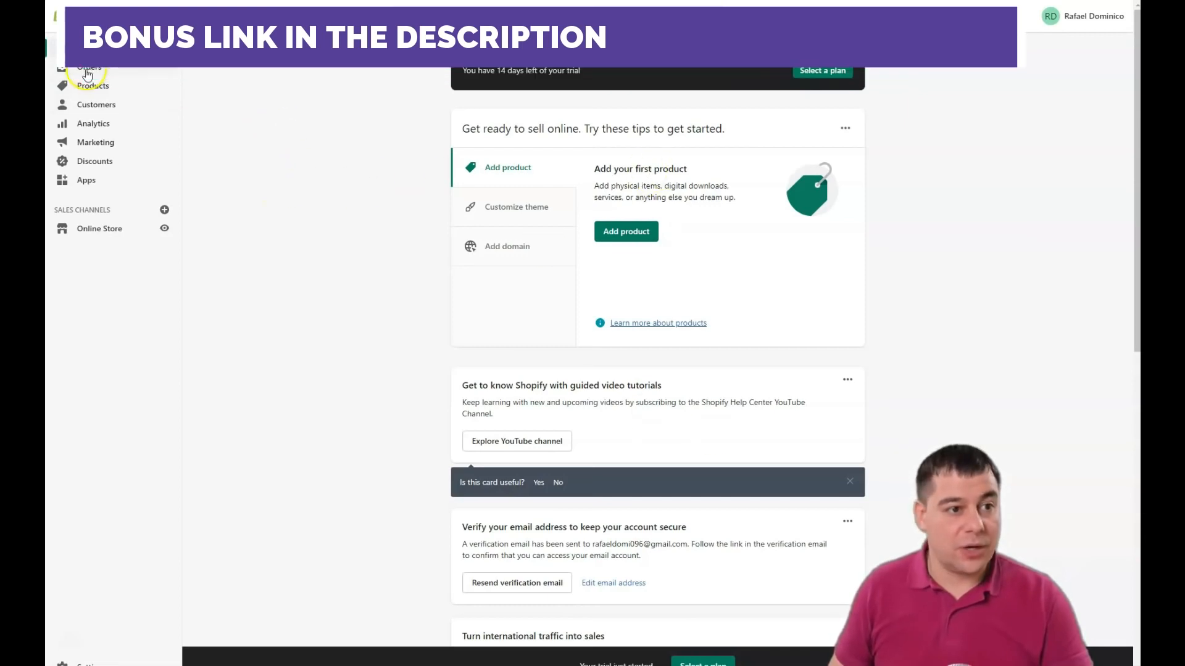
Browse Orders, Products, Inventory and Transfers, ending on the Collections list with the Home page collection
click(89, 66)
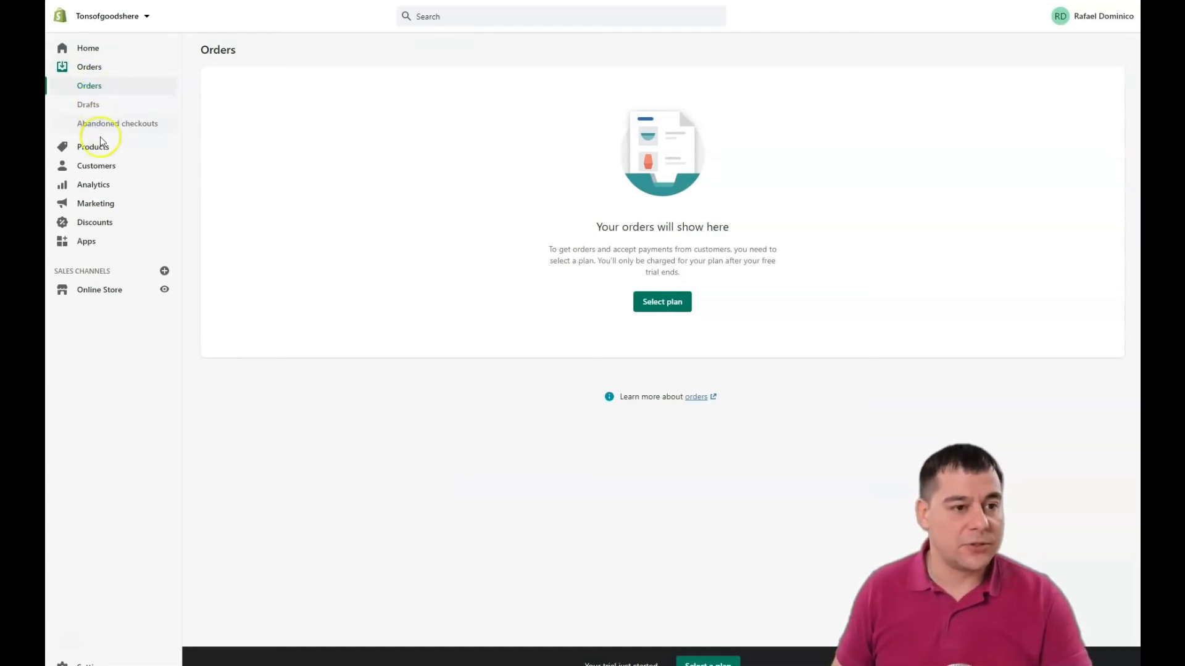
click(93, 147)
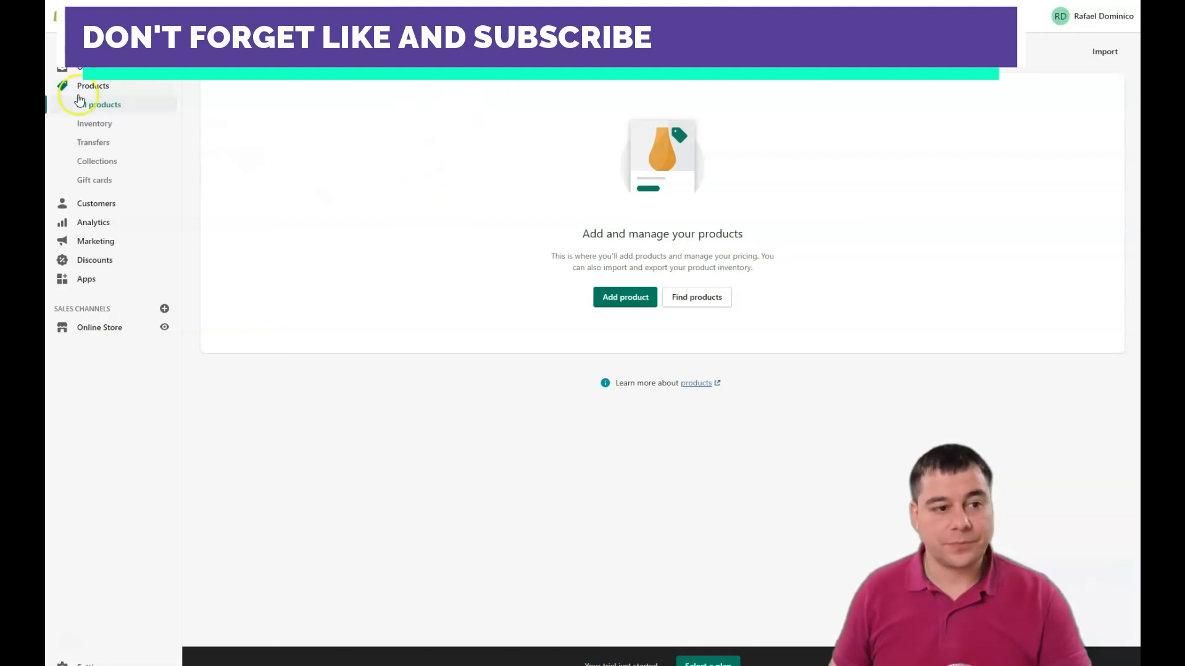
click(95, 123)
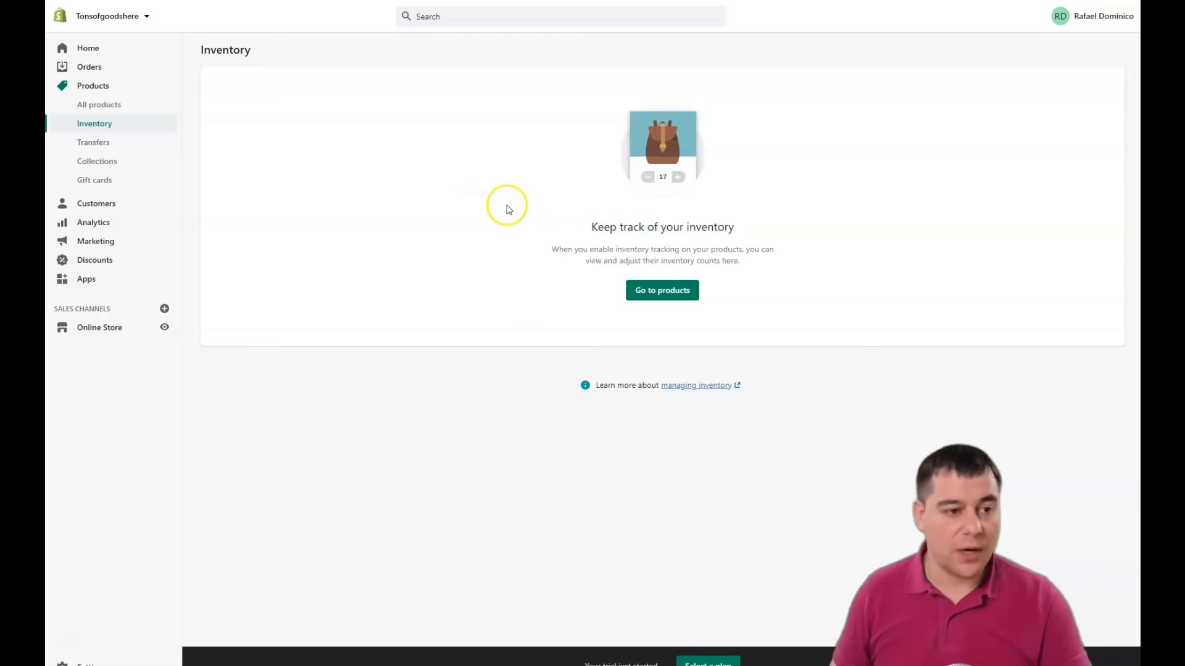
click(93, 142)
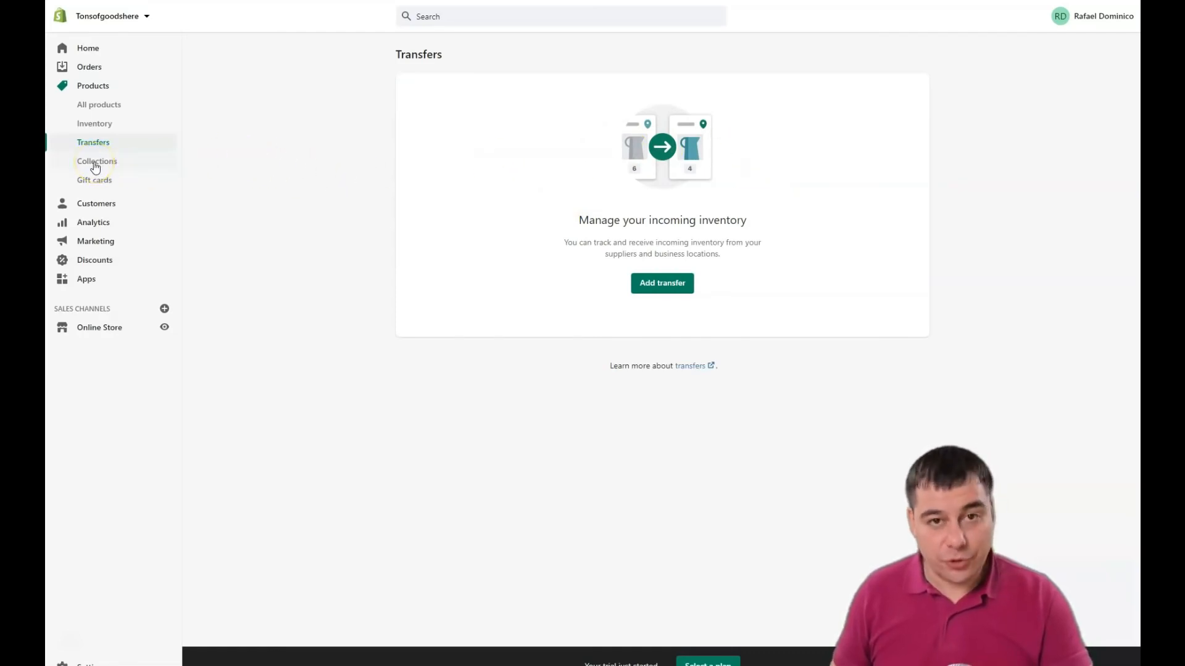
click(97, 160)
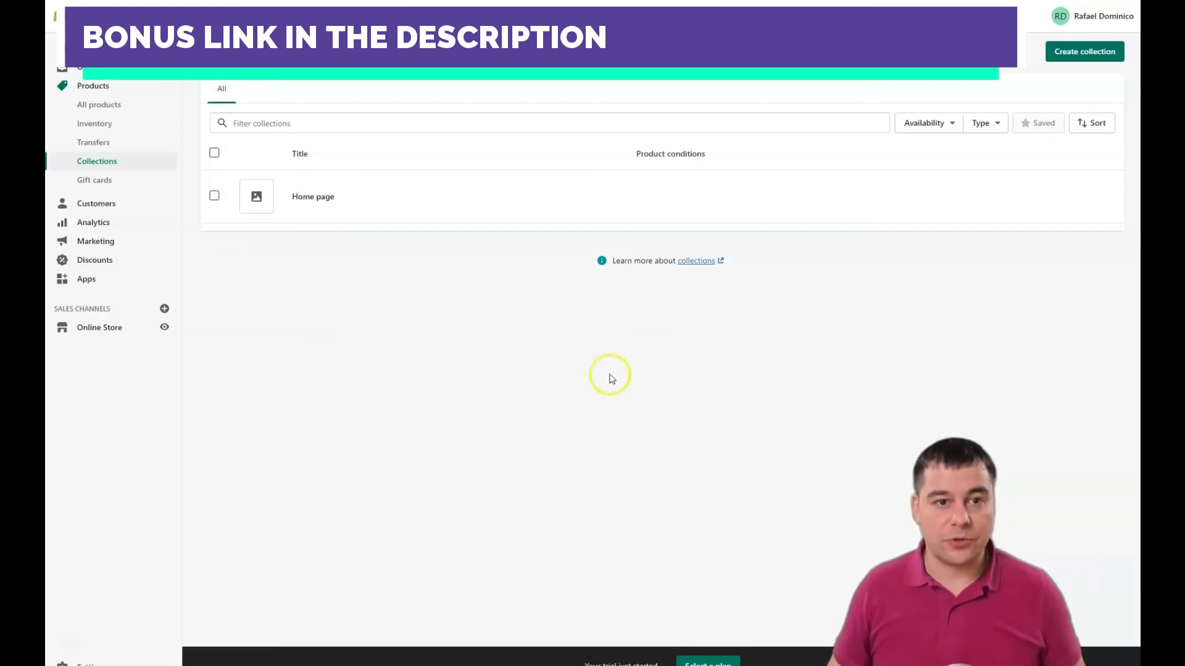
mouse_move(462, 294)
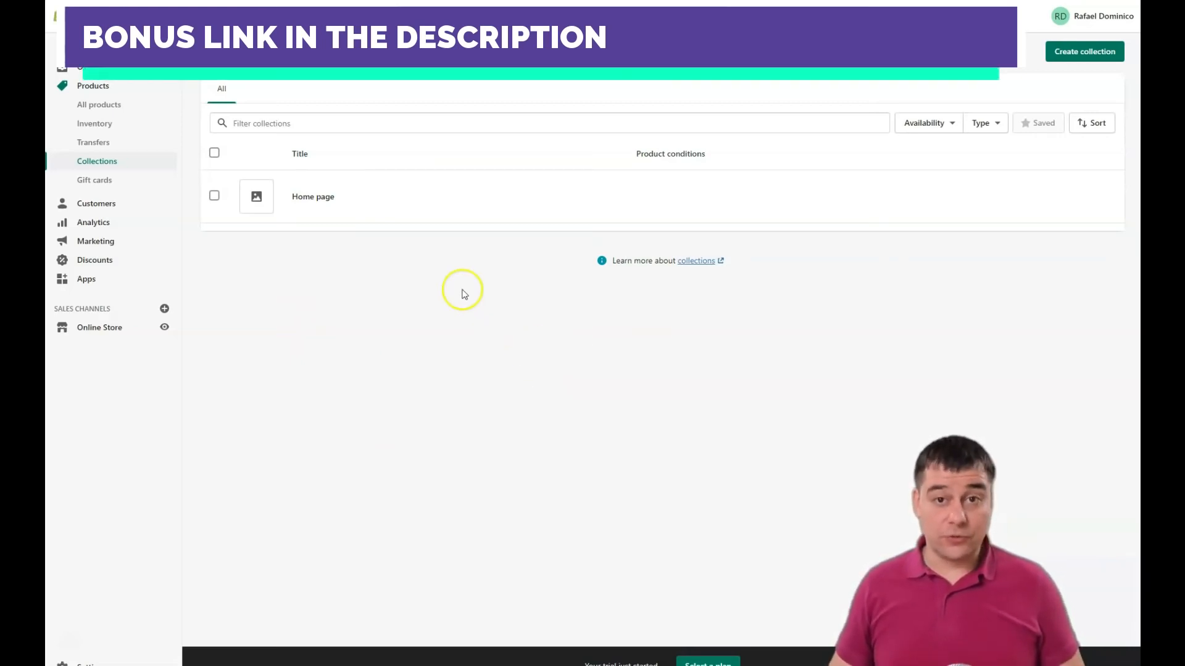
Browse Customers, Analytics dashboards, Reports and Live View, ending on the Marketing overview
click(94, 180)
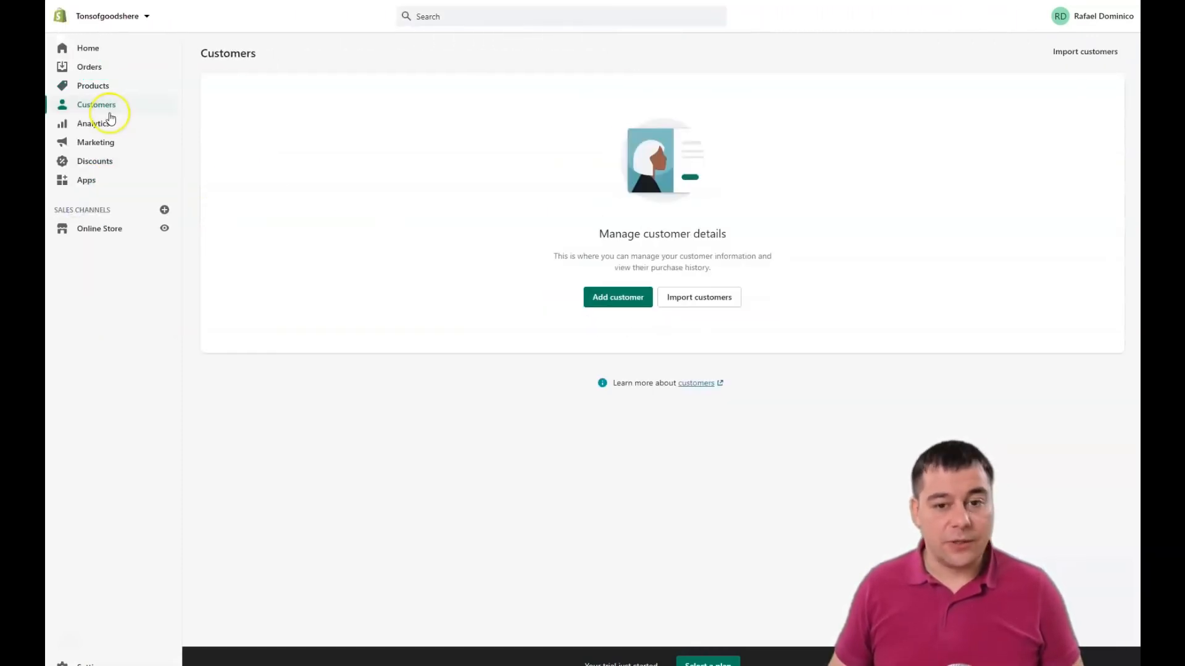
mouse_move(861, 119)
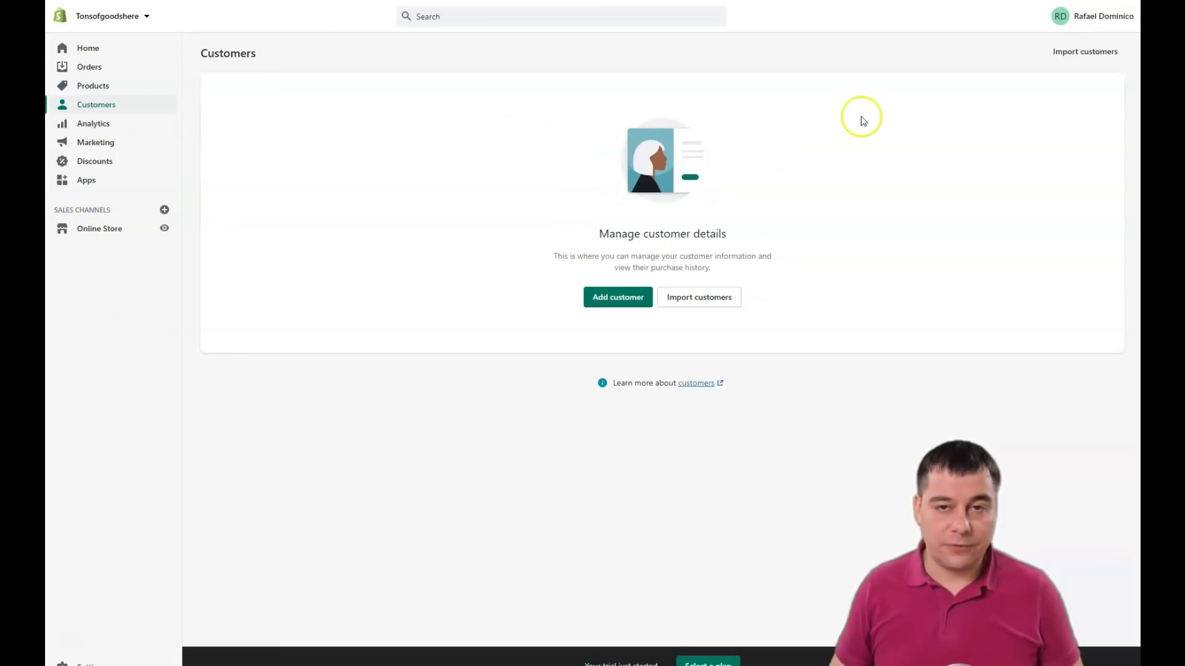
mouse_move(923, 139)
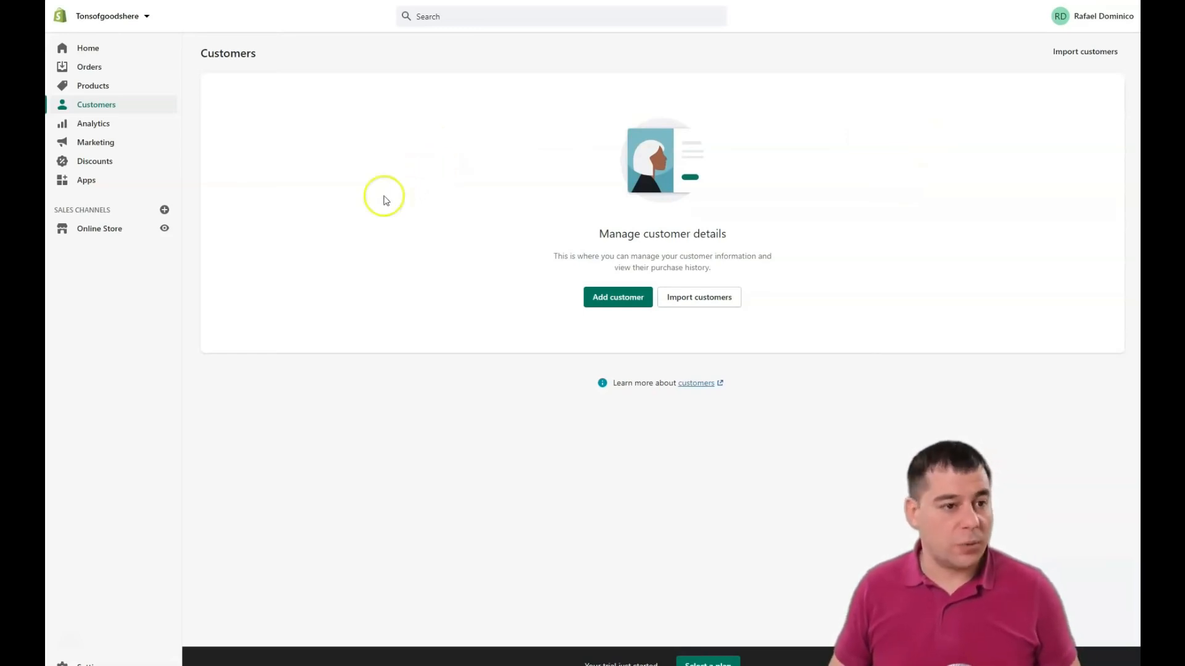
click(93, 123)
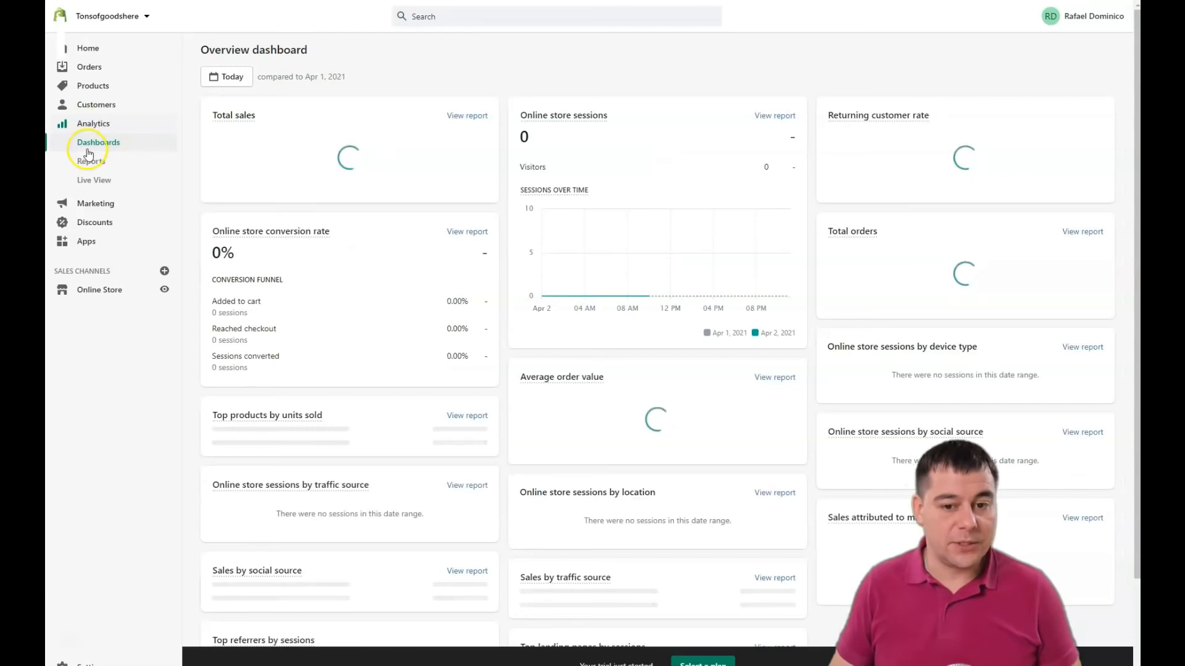
scroll(down, 3)
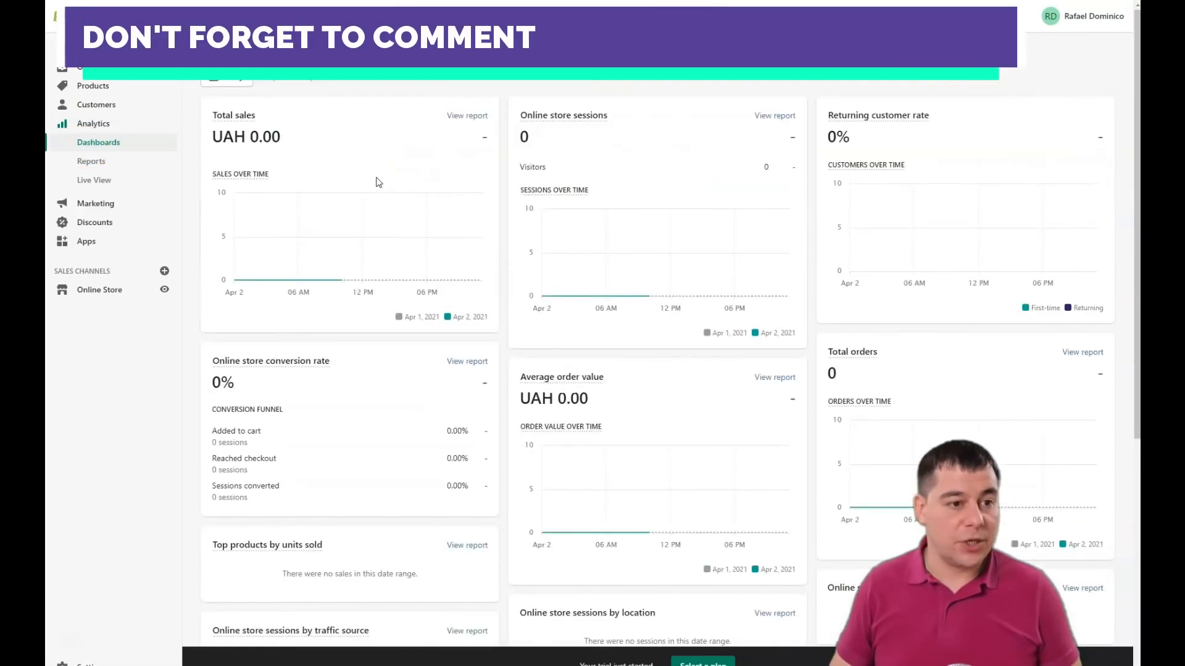
click(90, 160)
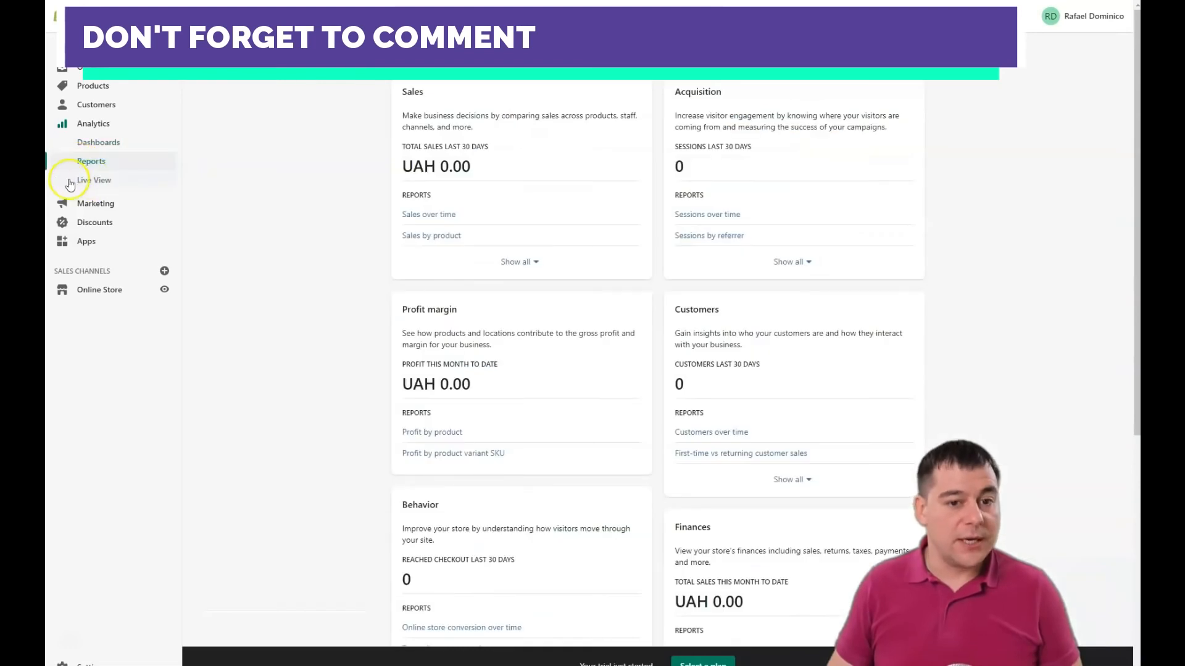
click(95, 180)
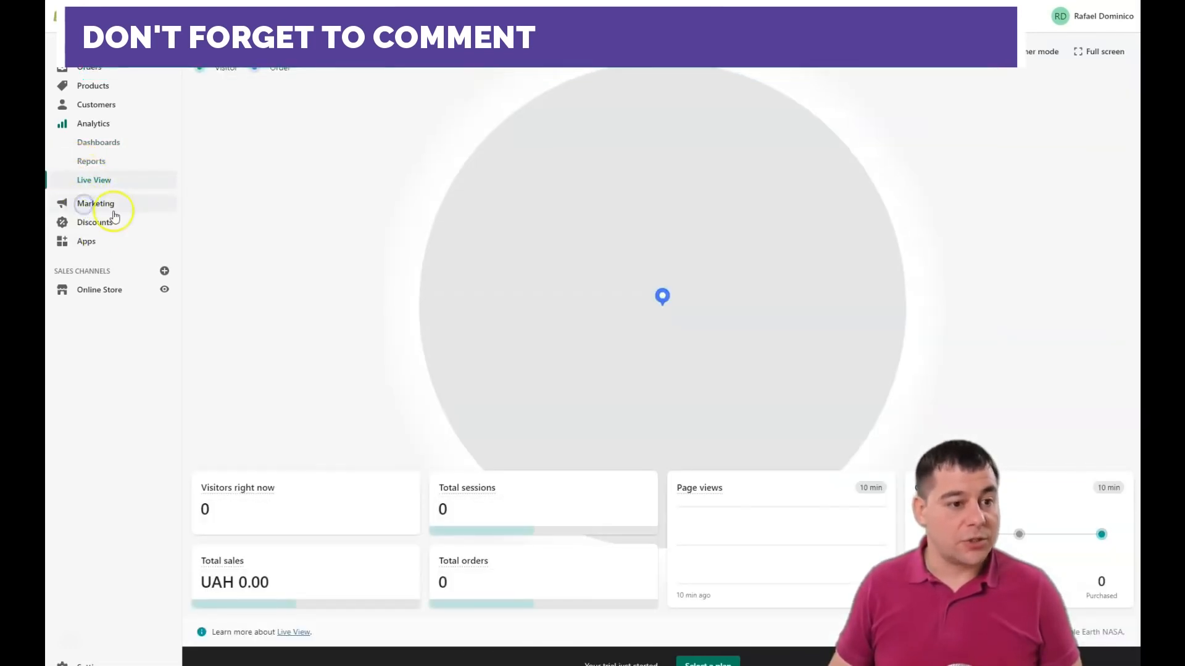
click(95, 204)
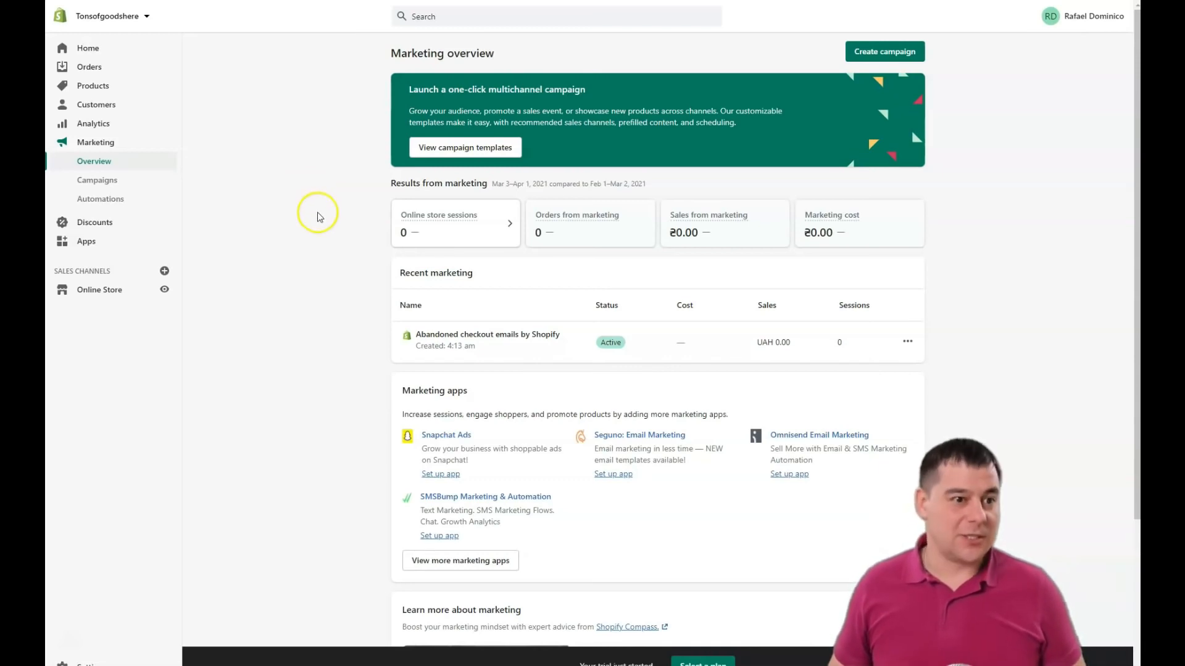
mouse_move(337, 248)
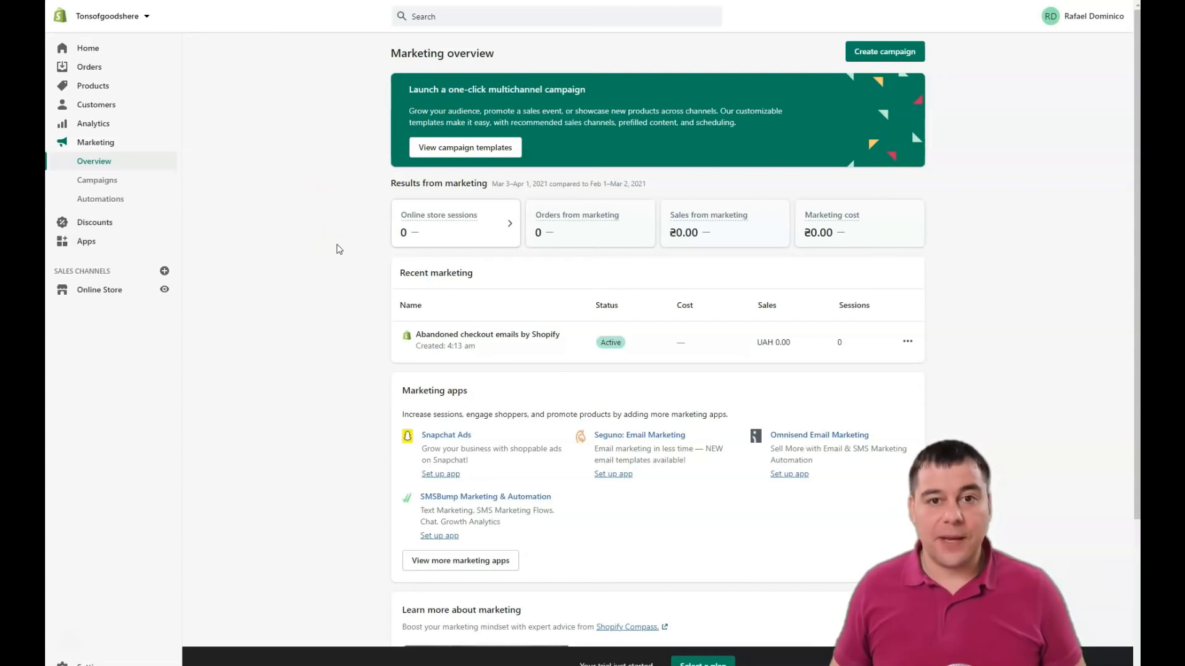
View the marketing campaigns page, then the empty Discounts page
scroll(down, 3)
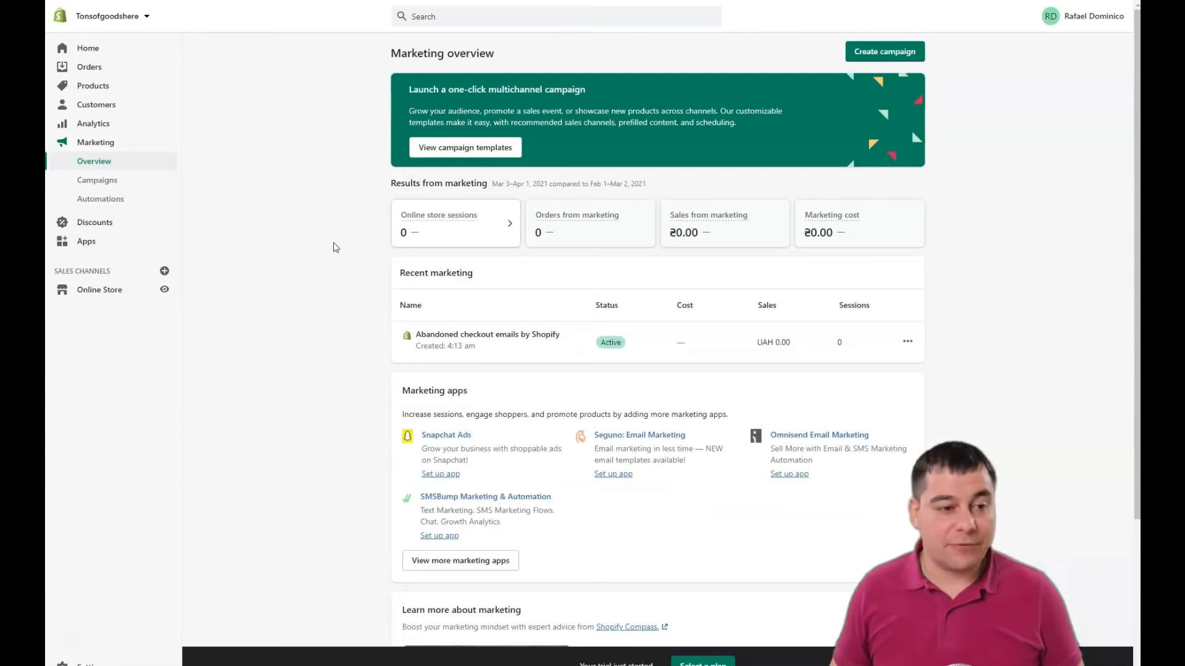
click(96, 180)
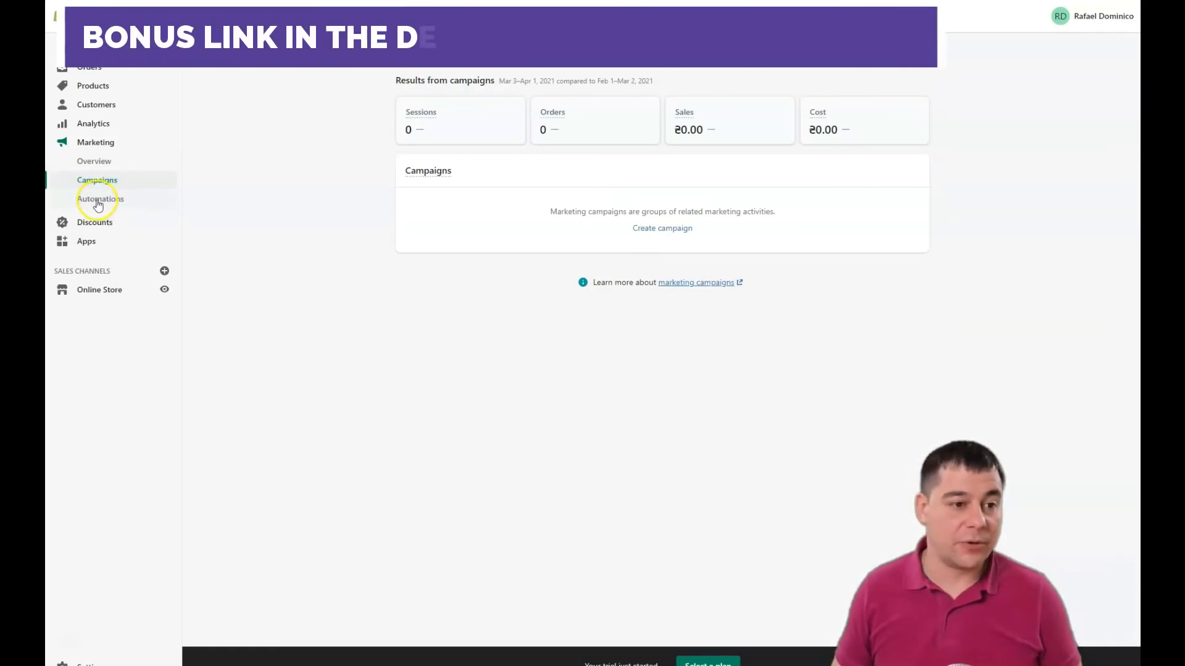
click(100, 199)
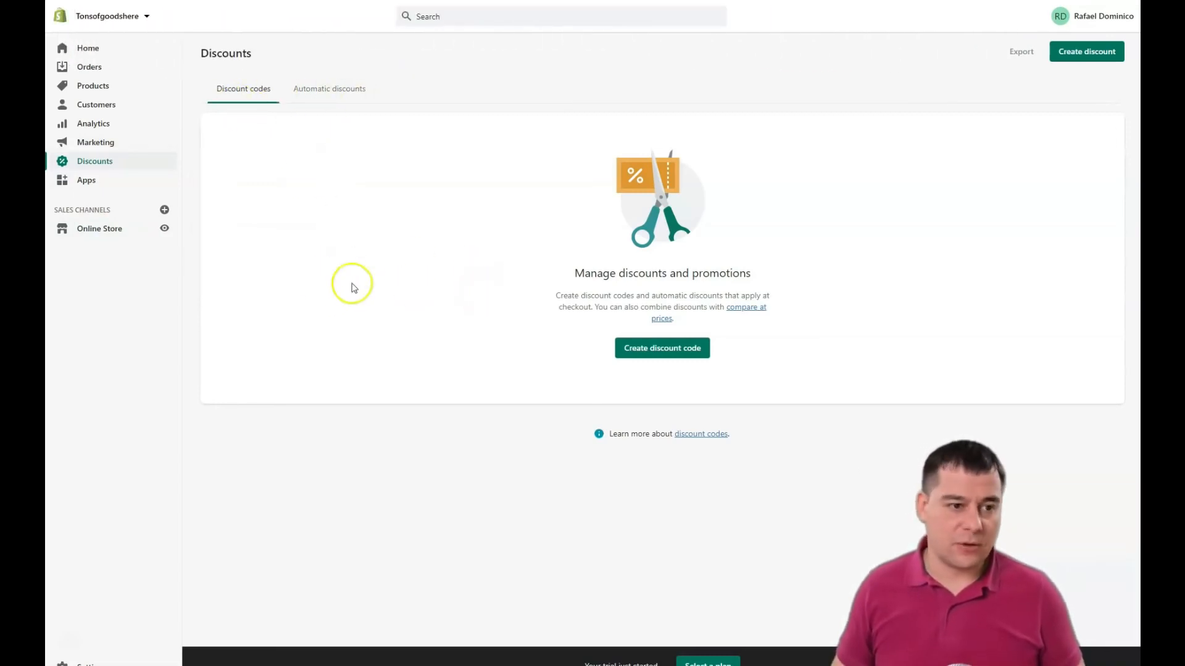
View the Apps page and browse its Planning, Shipping and Design recommendation categories
click(86, 181)
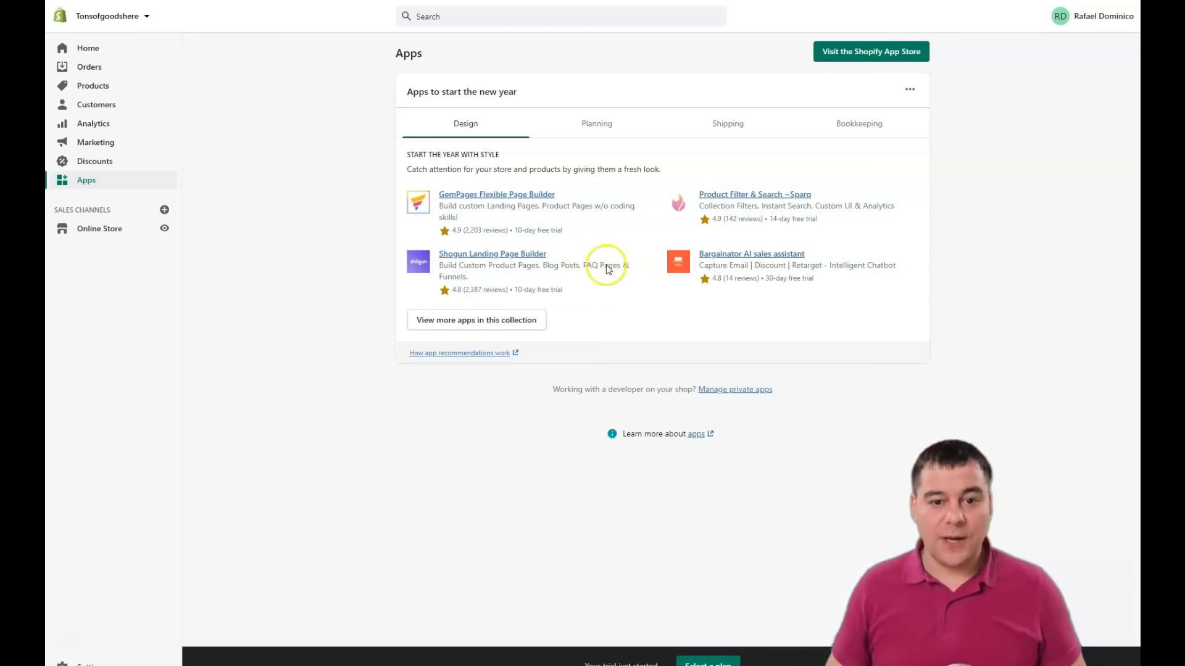
mouse_move(625, 264)
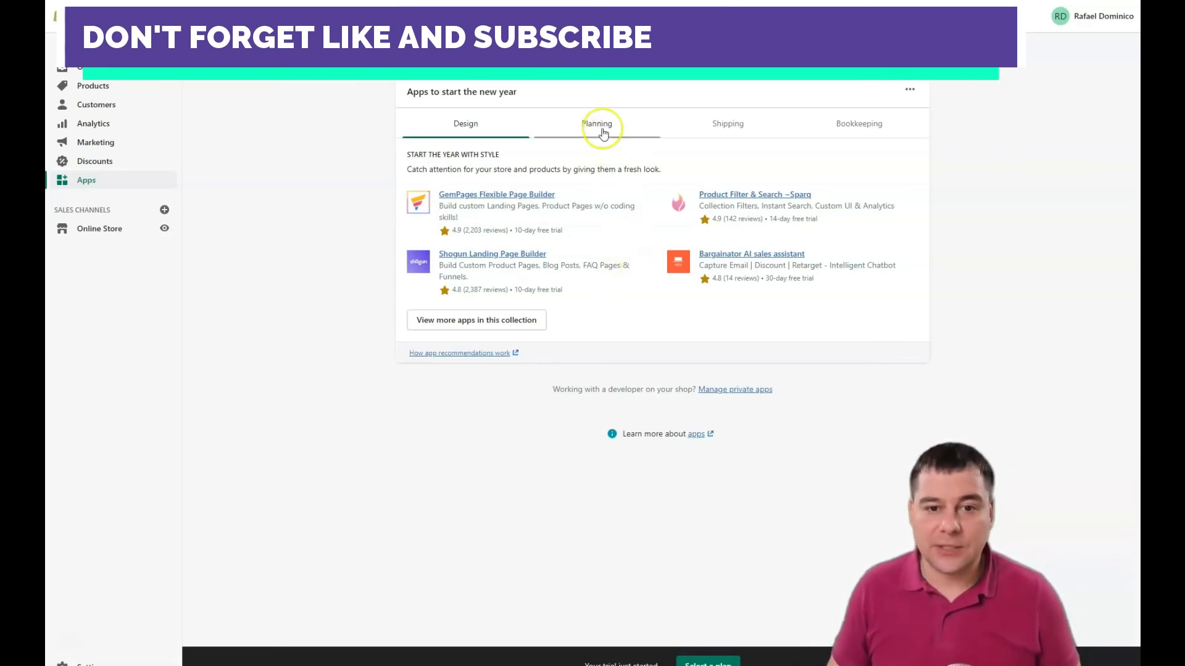
click(596, 123)
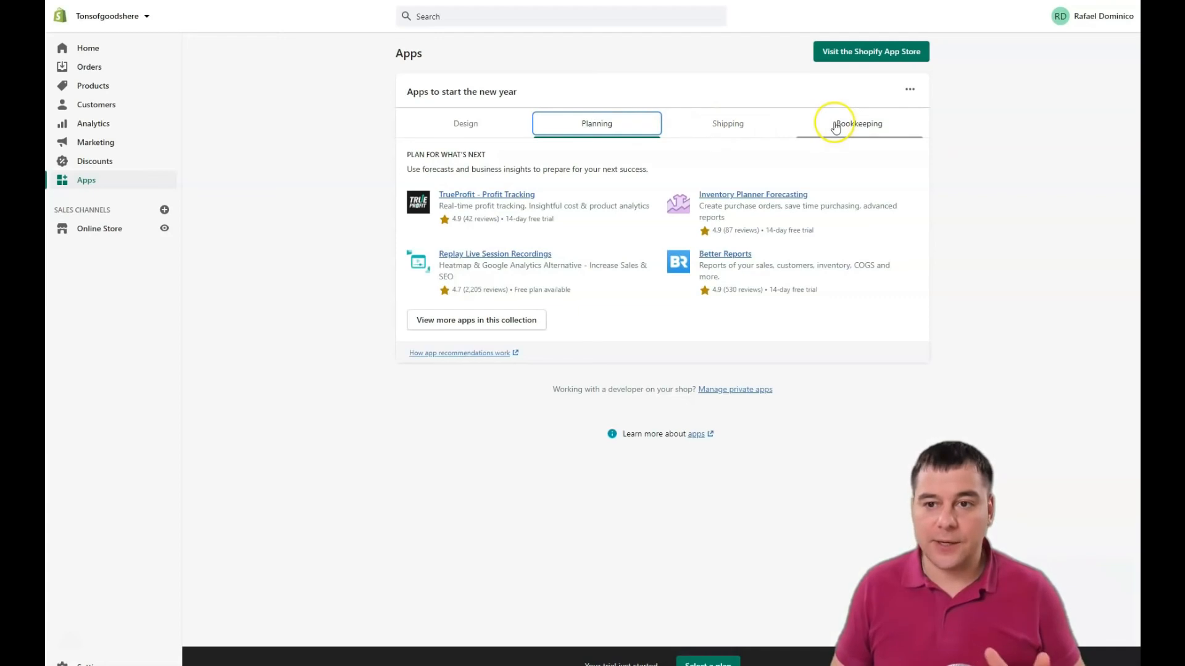
mouse_move(85, 181)
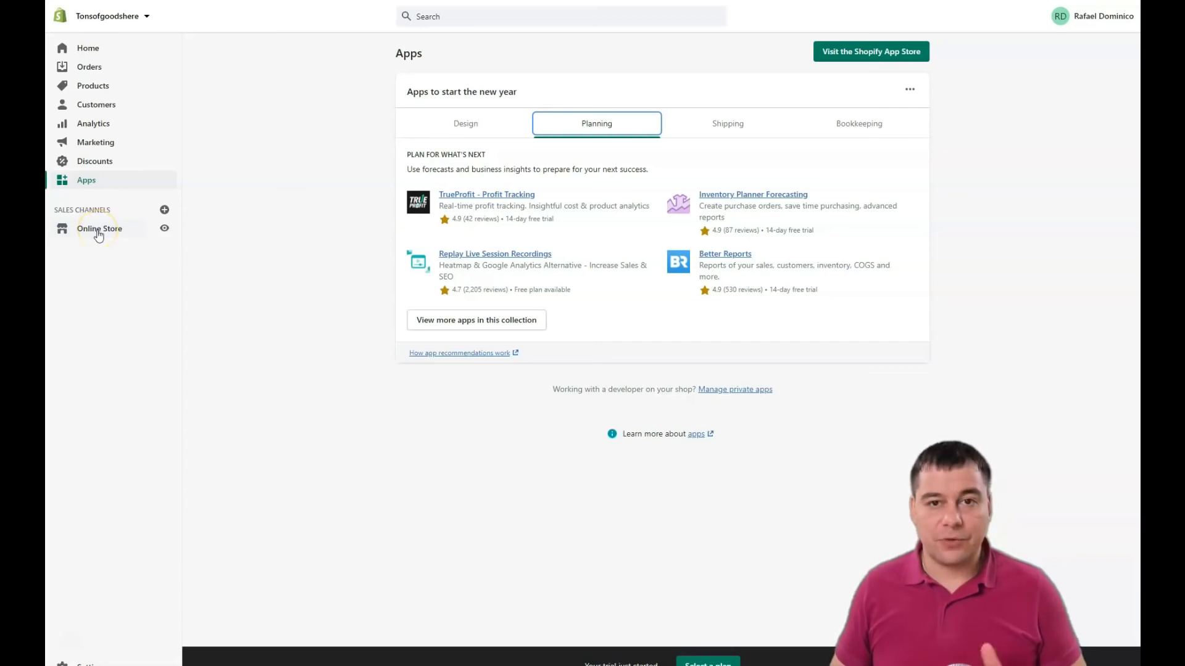
mouse_move(98, 234)
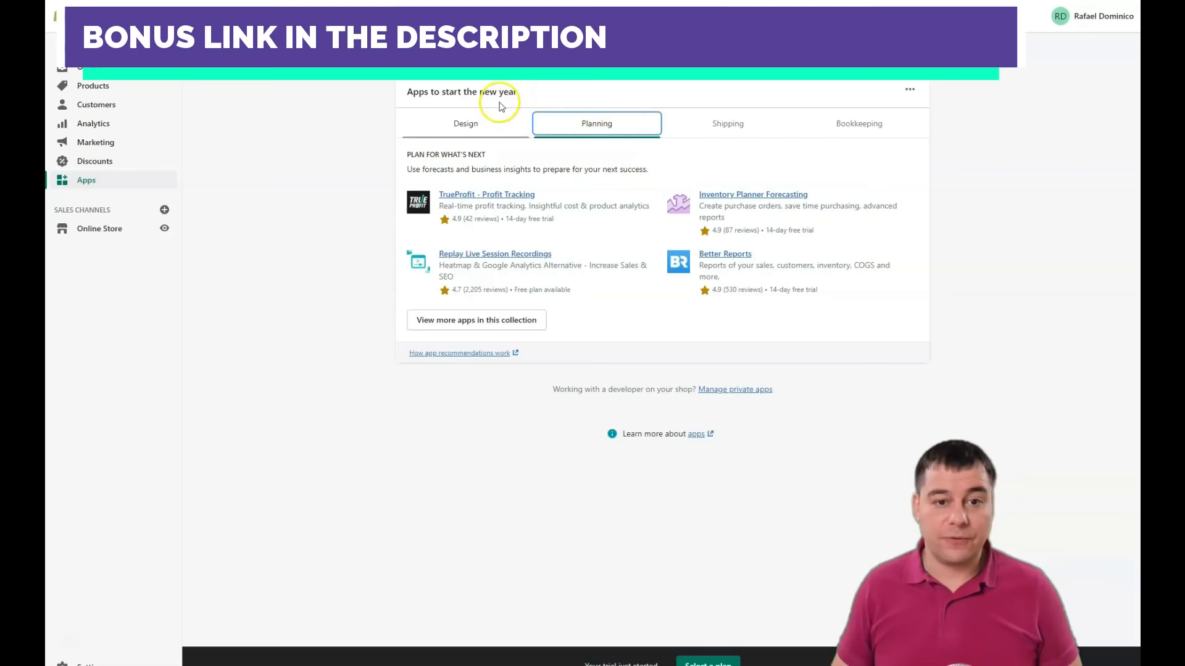
click(727, 124)
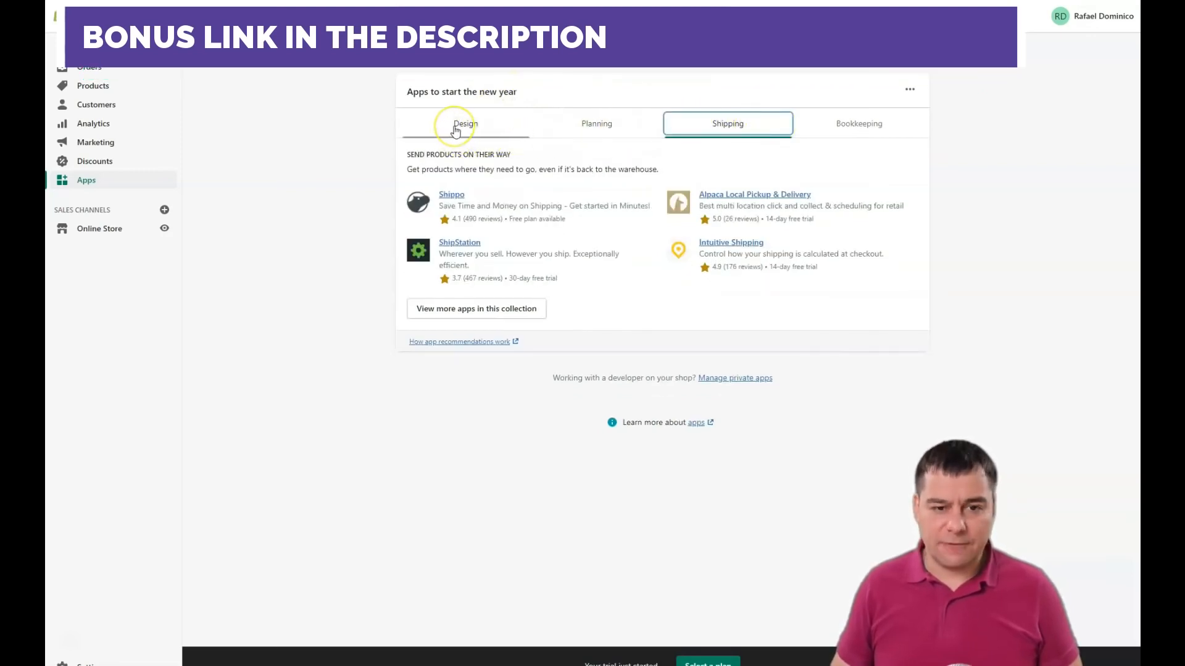
click(465, 123)
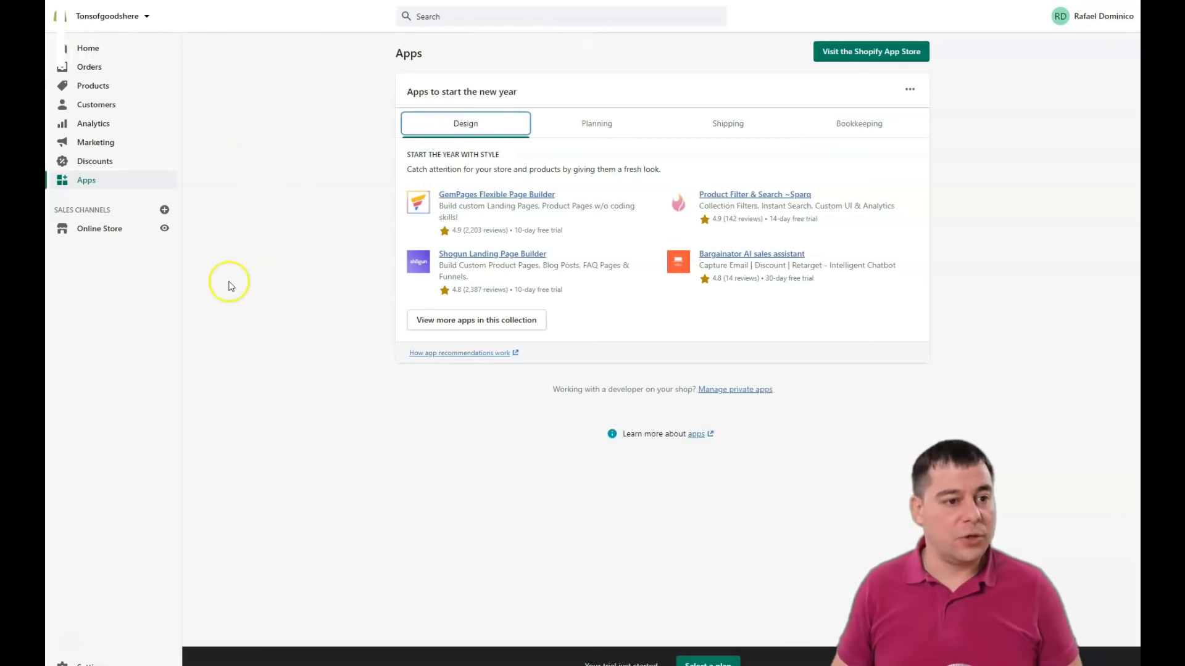
mouse_move(294, 448)
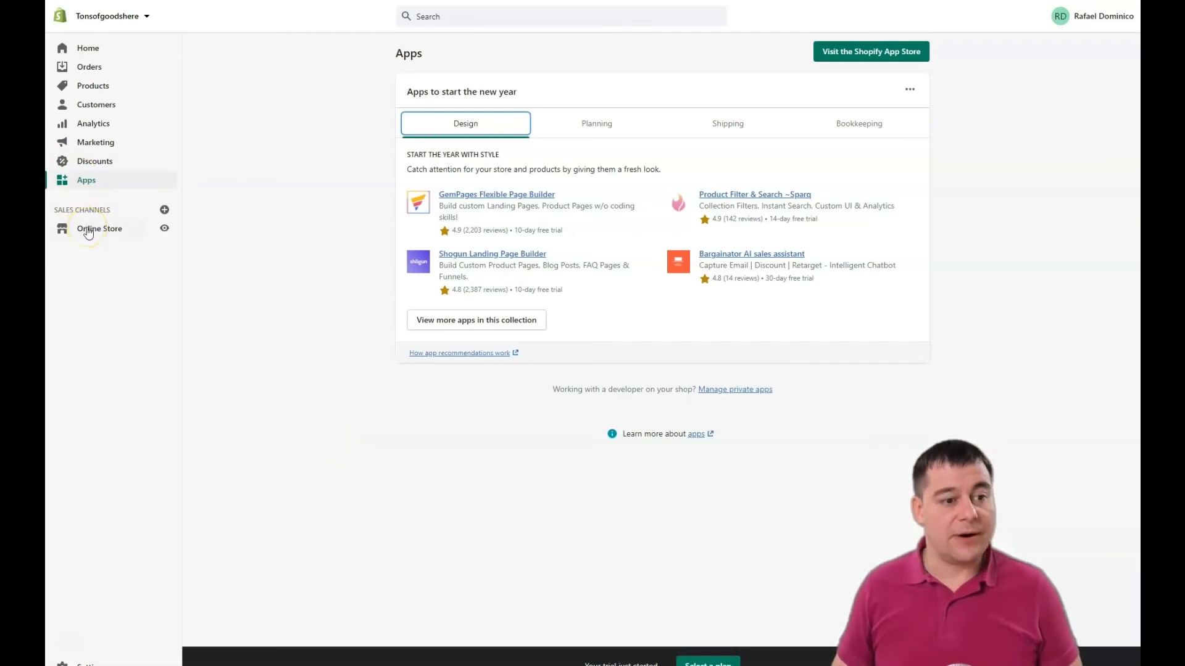
Reach the Online Store preferences from the themes page's Disable password notice
click(99, 228)
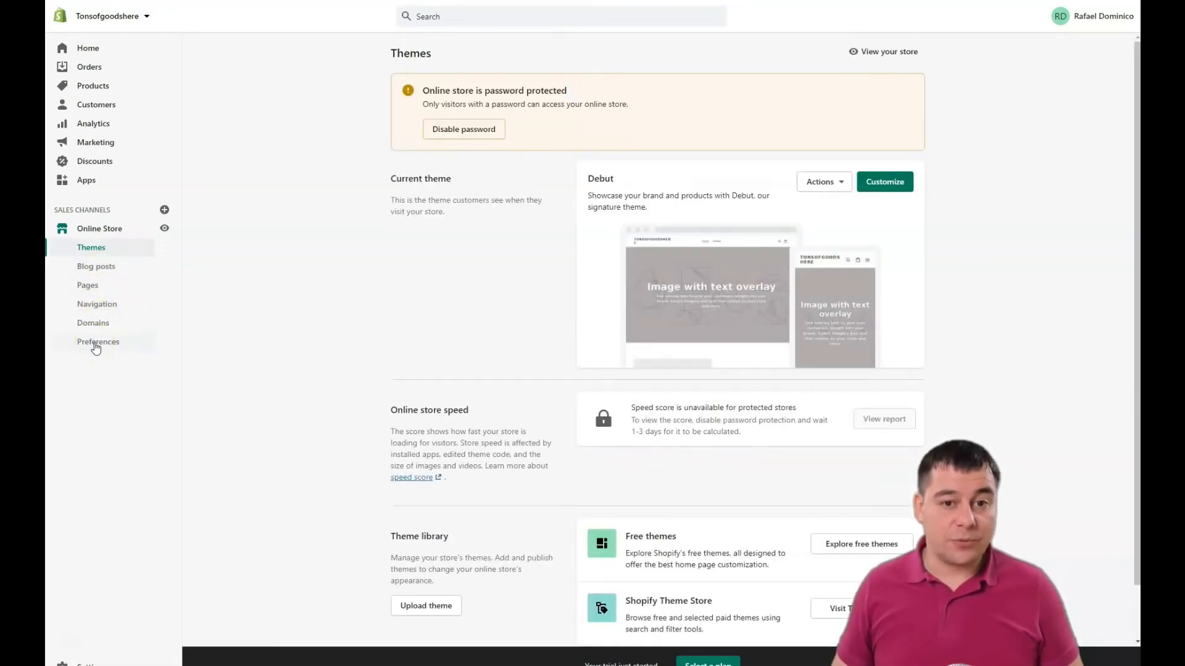
click(98, 342)
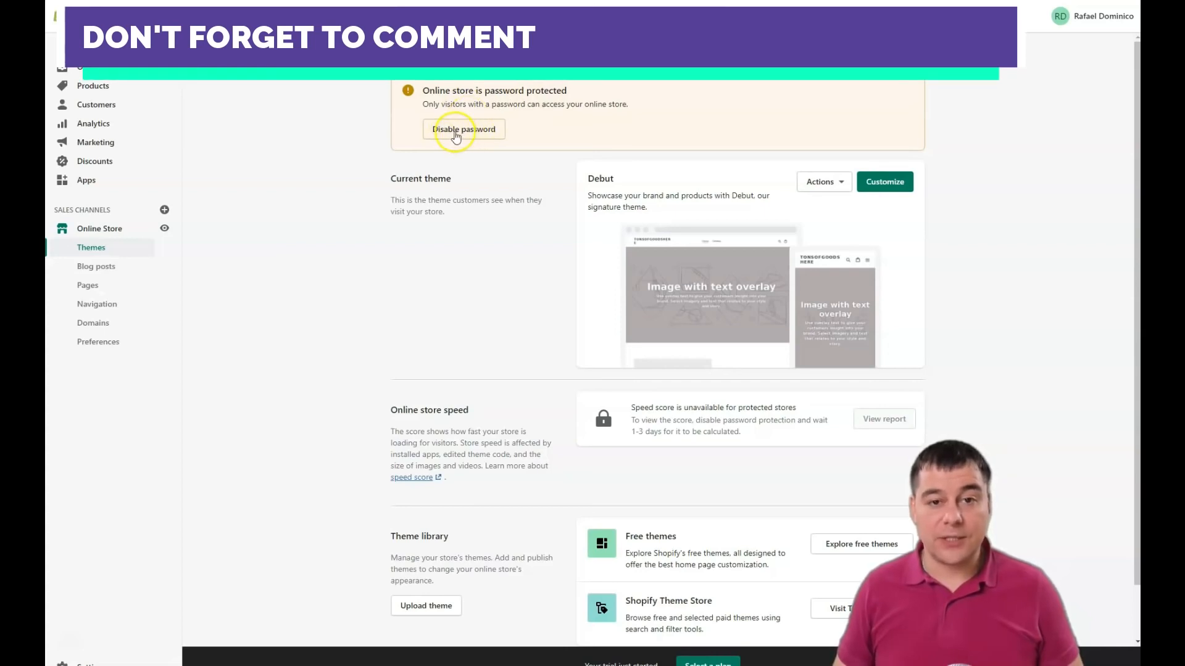
click(463, 129)
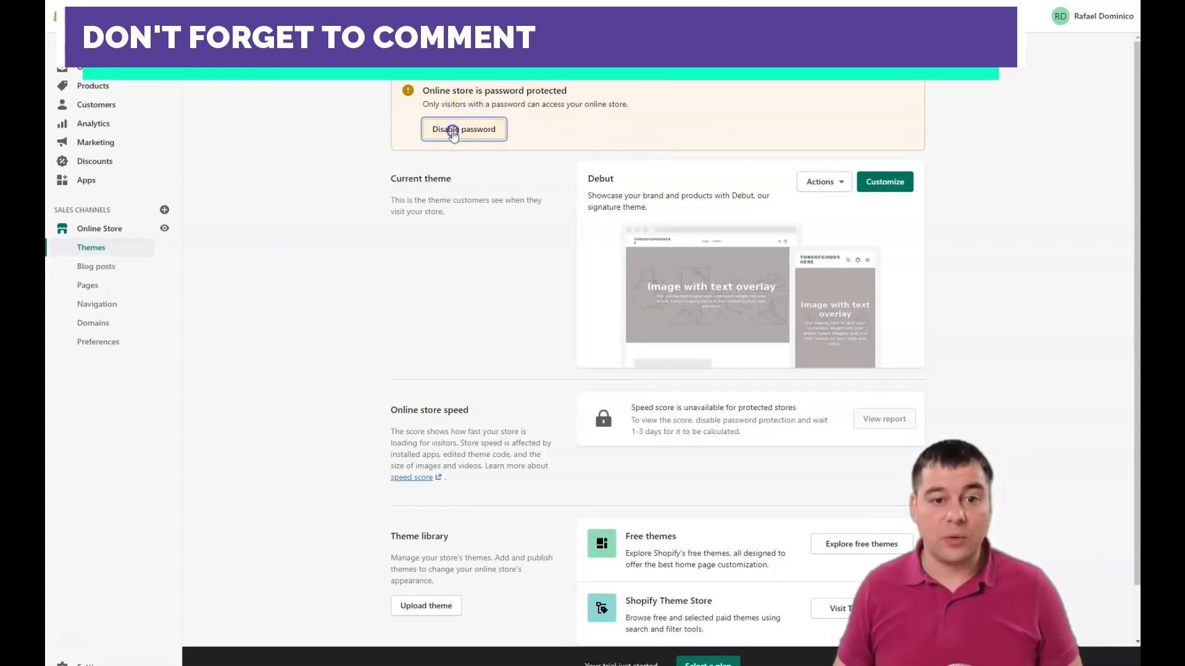
click(463, 129)
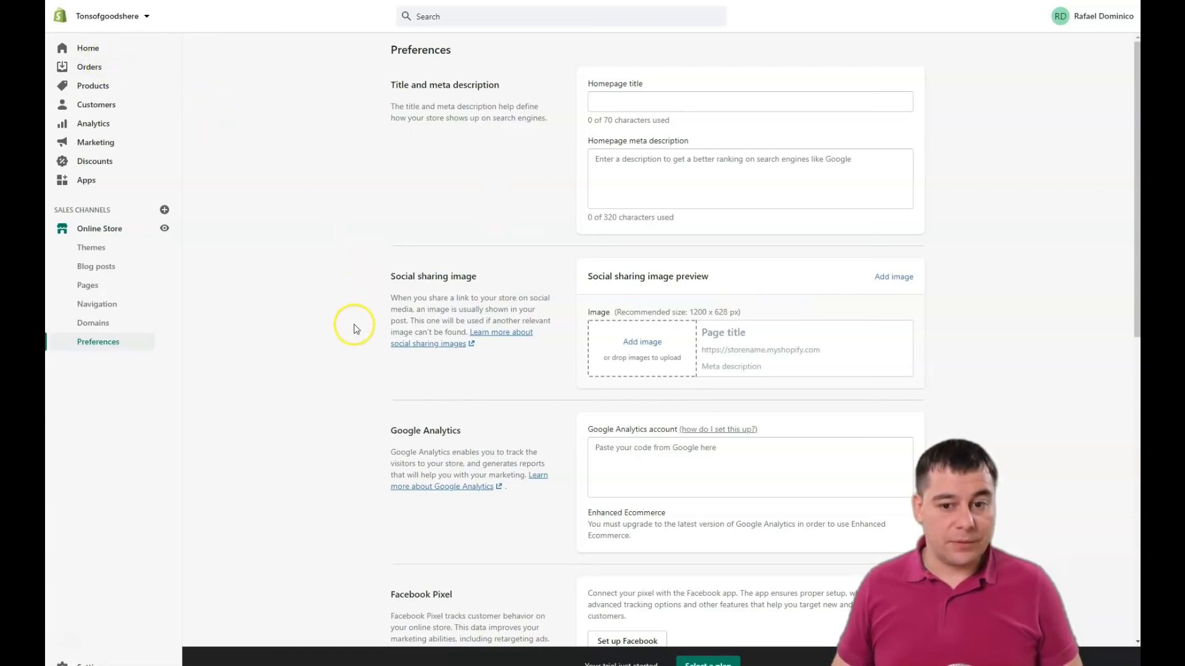
mouse_move(335, 319)
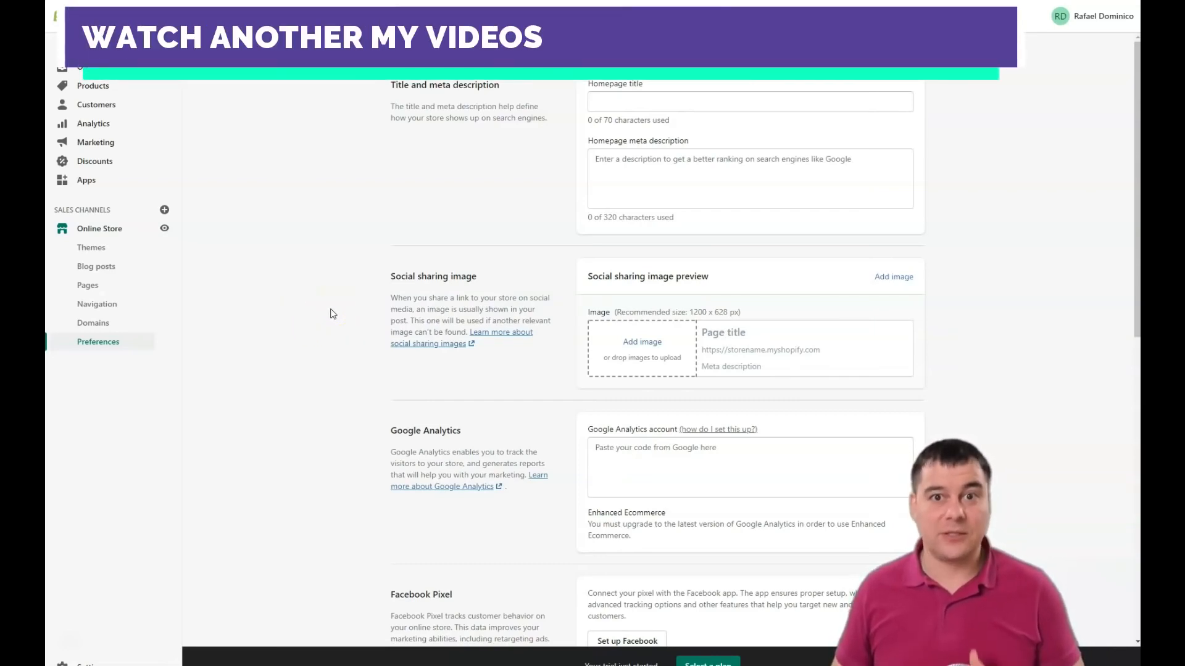
Scroll through the preferences' title, meta description and analytics settings
scroll(down, 3)
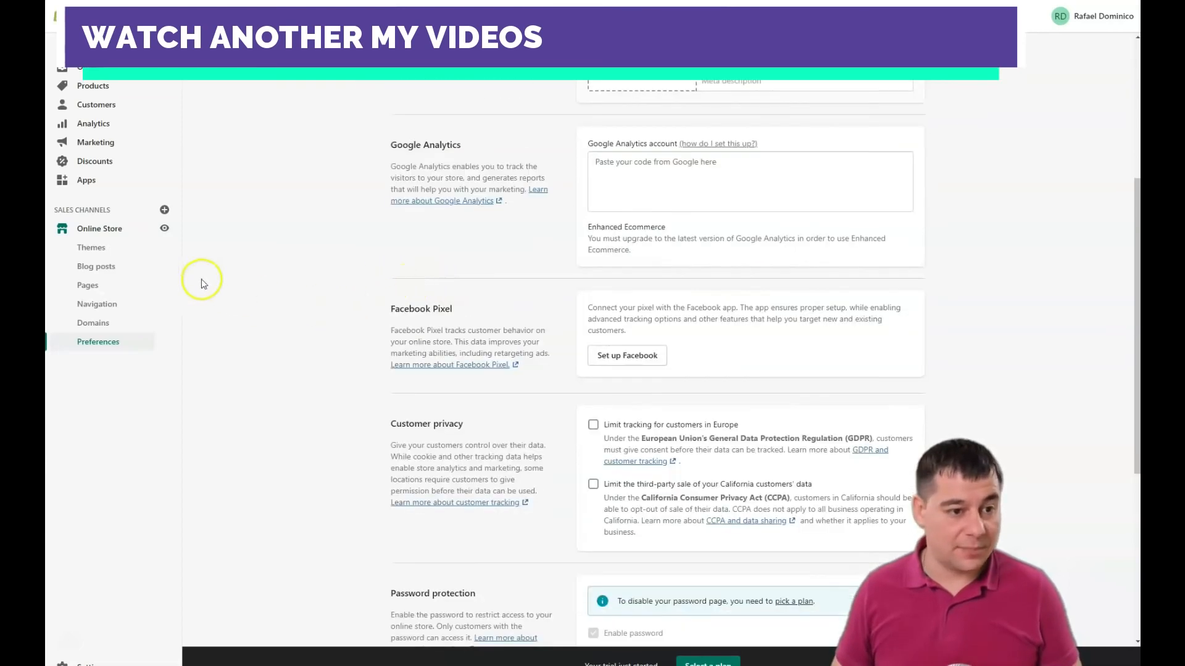
scroll(down, 3)
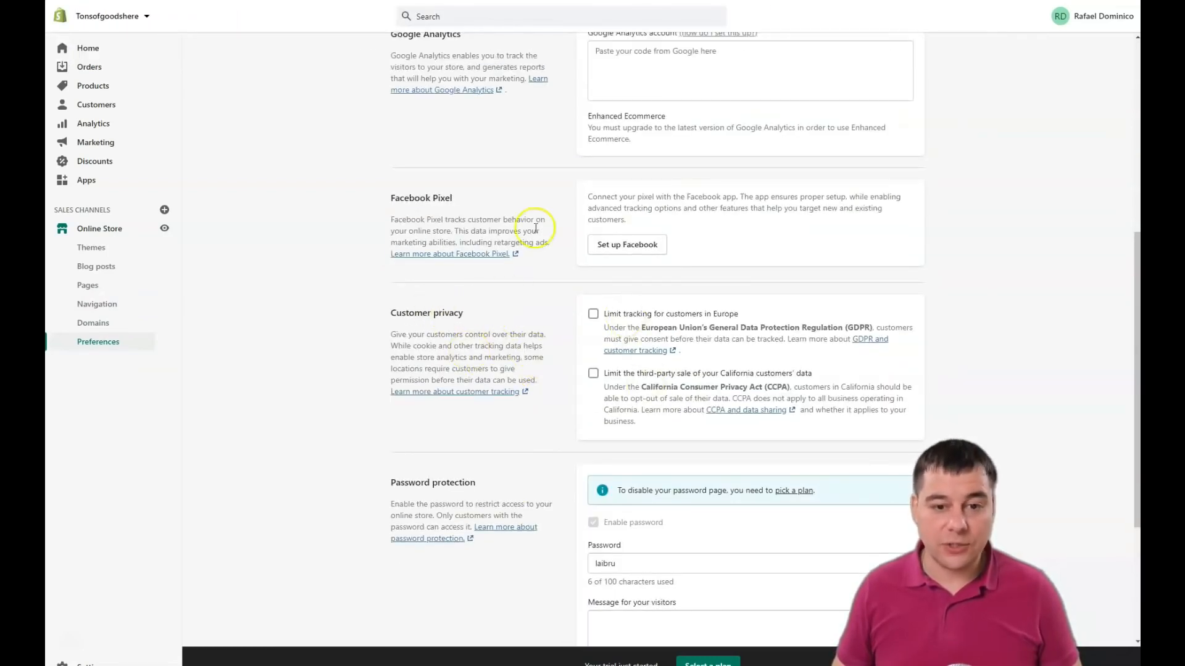
scroll(up, 3)
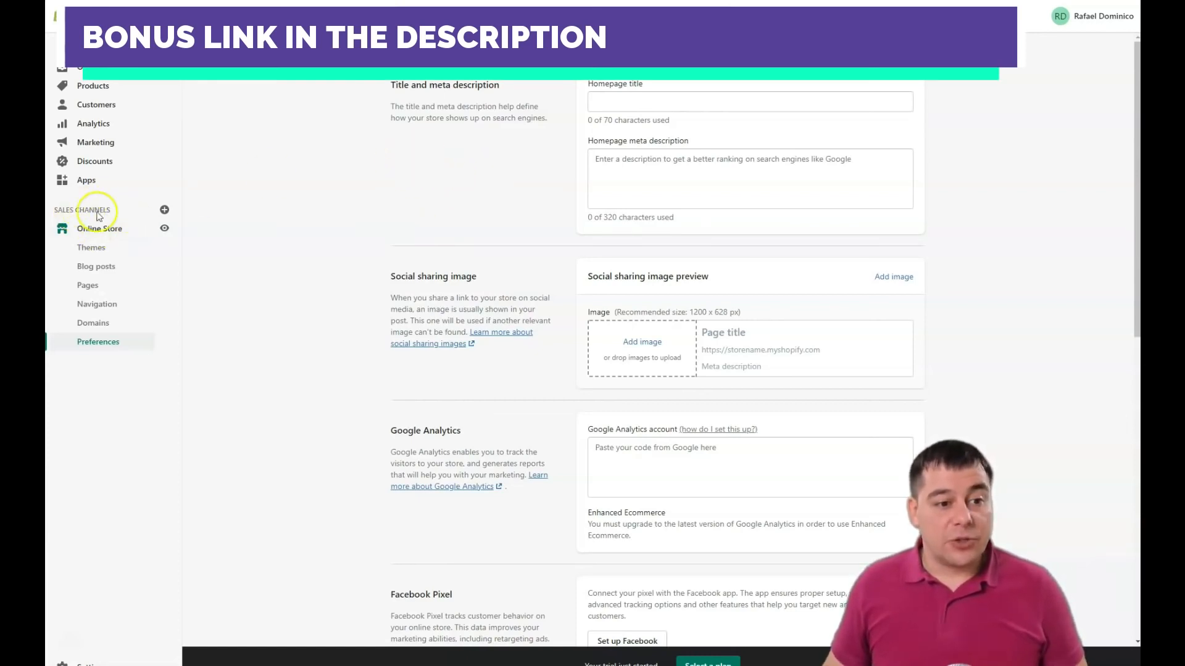
View the addable sales channels like Google and Facebook, then dismiss the suggestions dialog
click(164, 209)
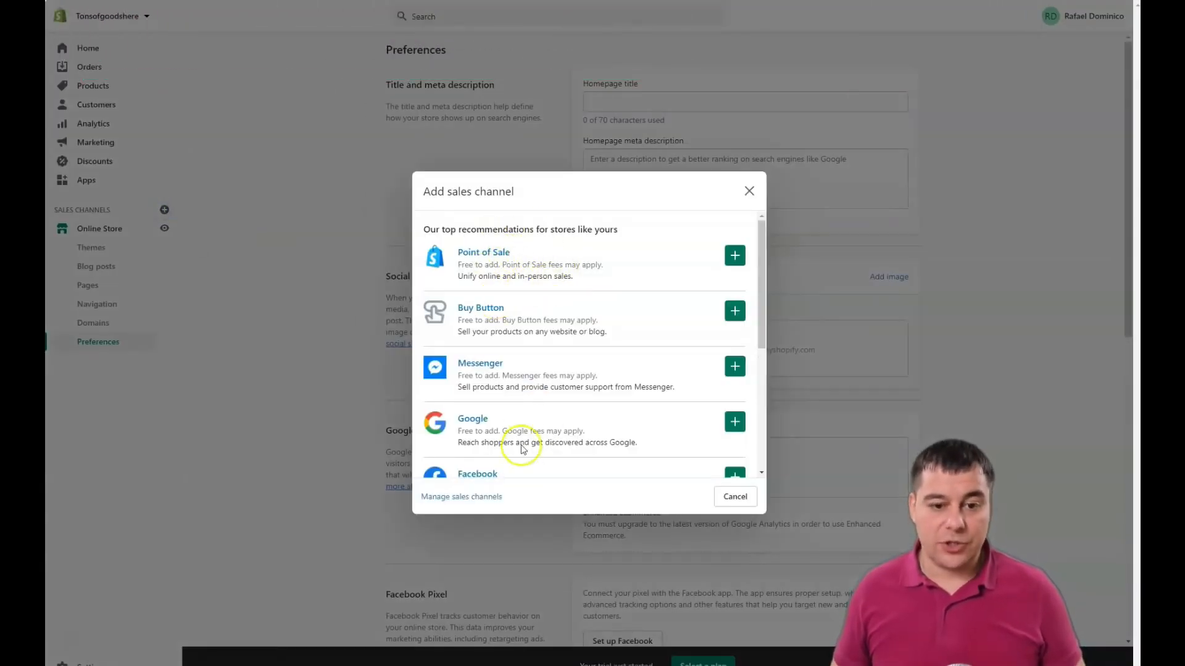
mouse_move(461, 263)
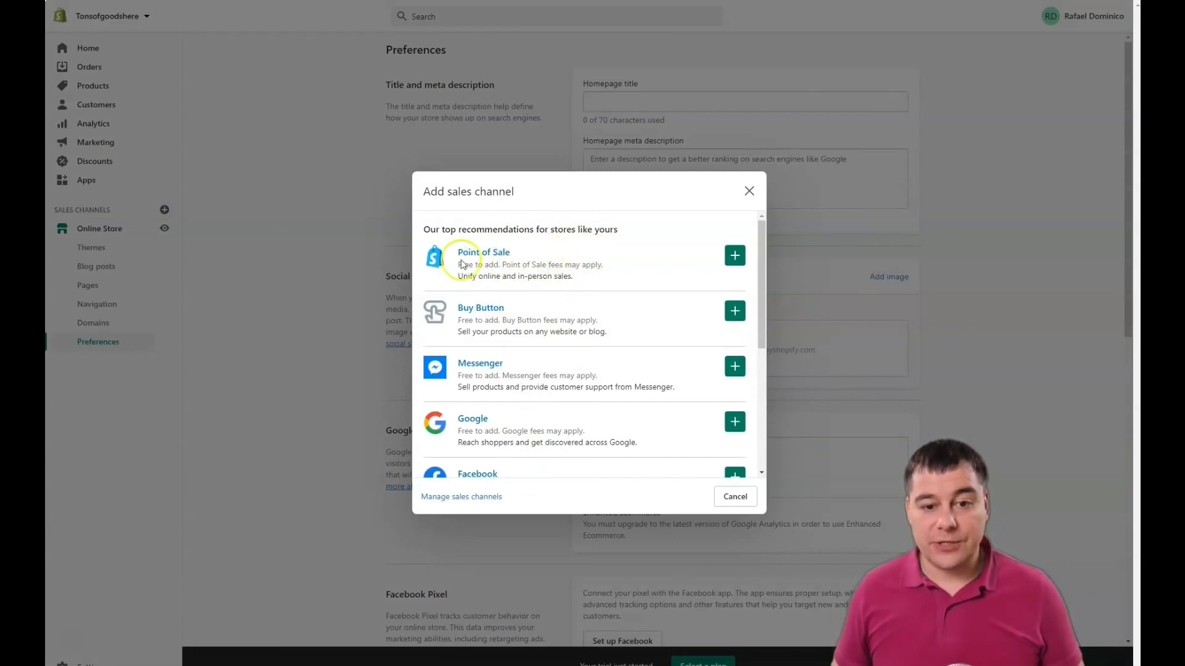
mouse_move(601, 274)
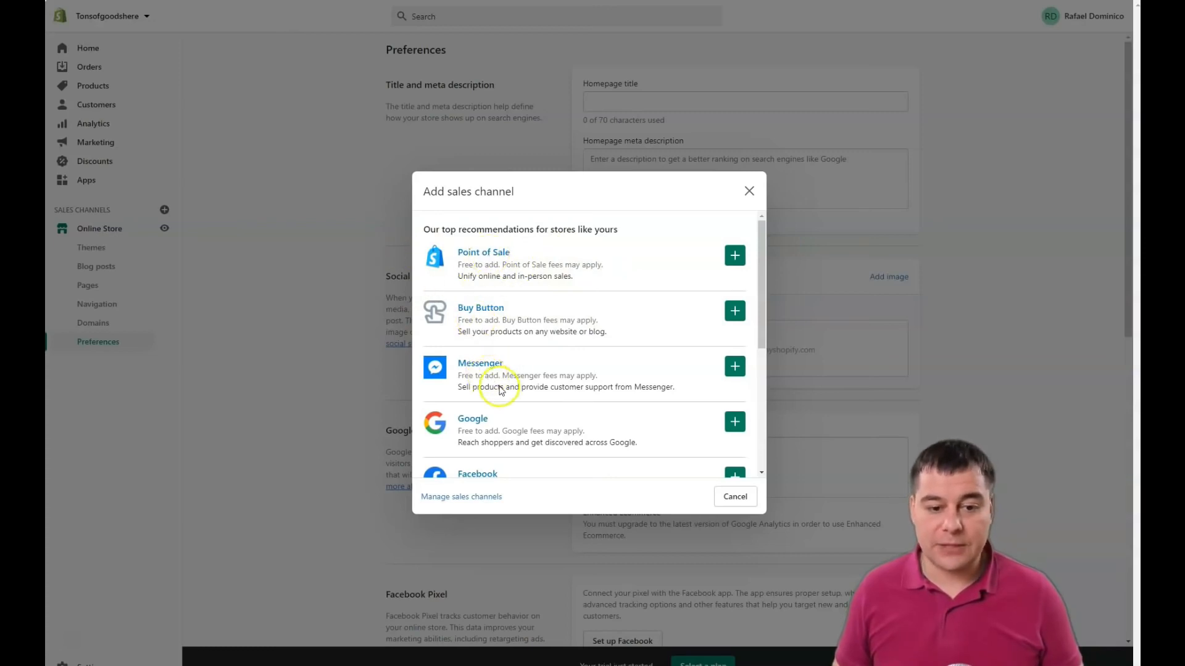
scroll(down, 3)
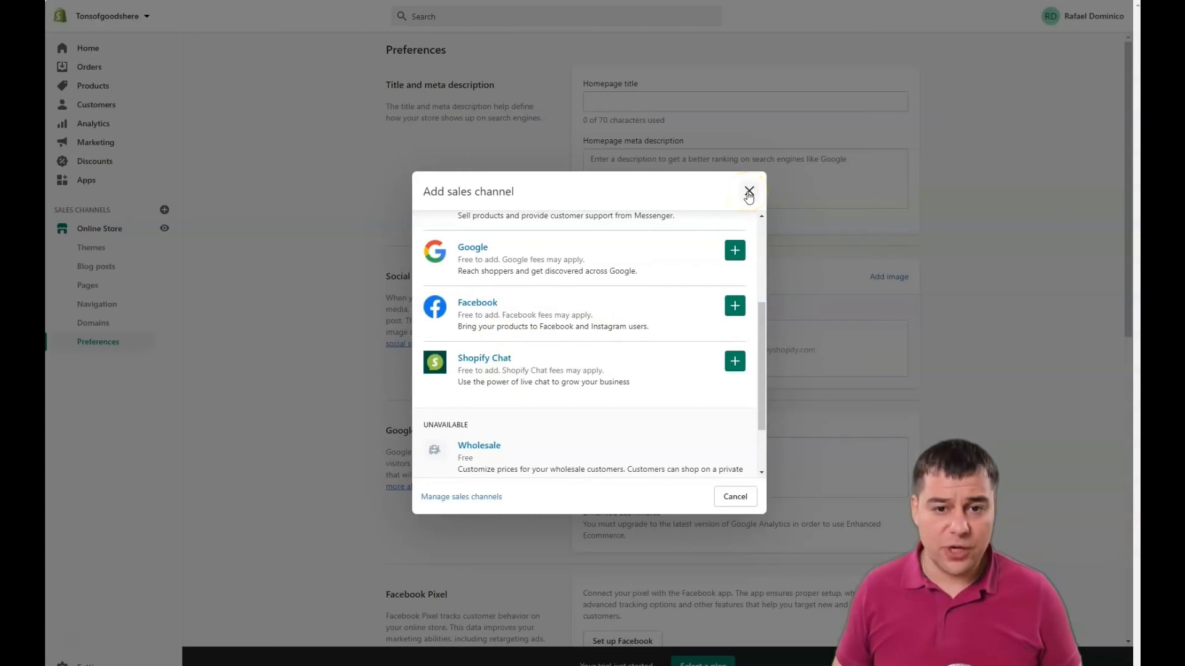
click(749, 193)
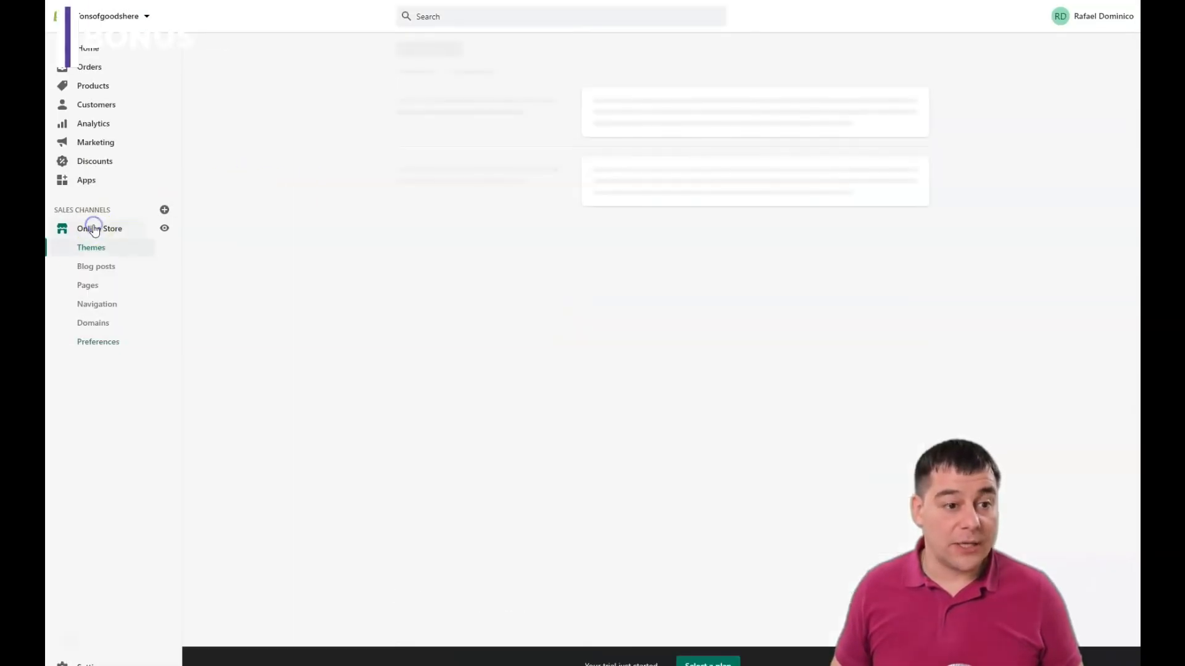
Show the Themes page with Debut as current theme and scroll to the Theme library
click(90, 246)
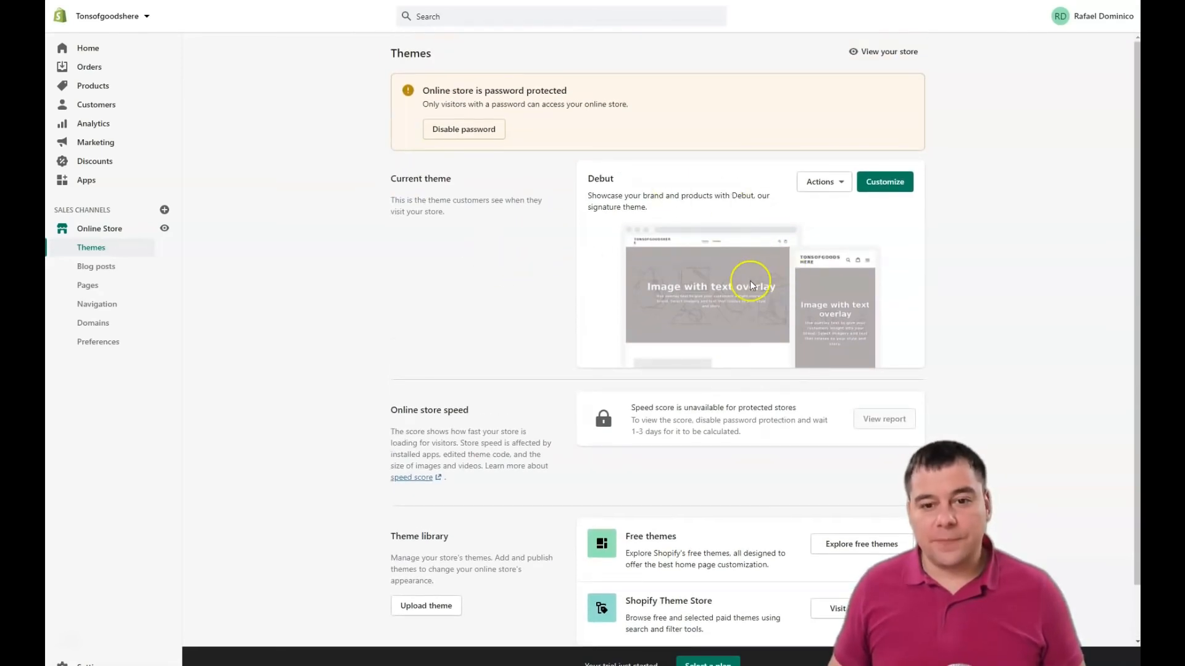
mouse_move(722, 314)
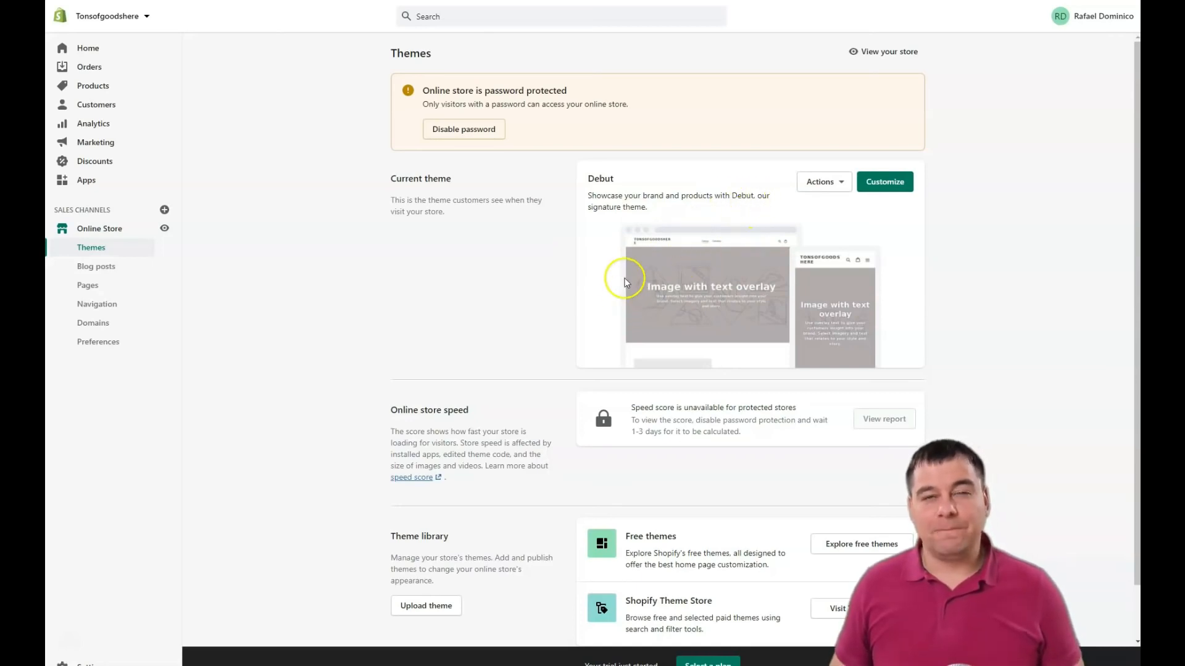
mouse_move(642, 260)
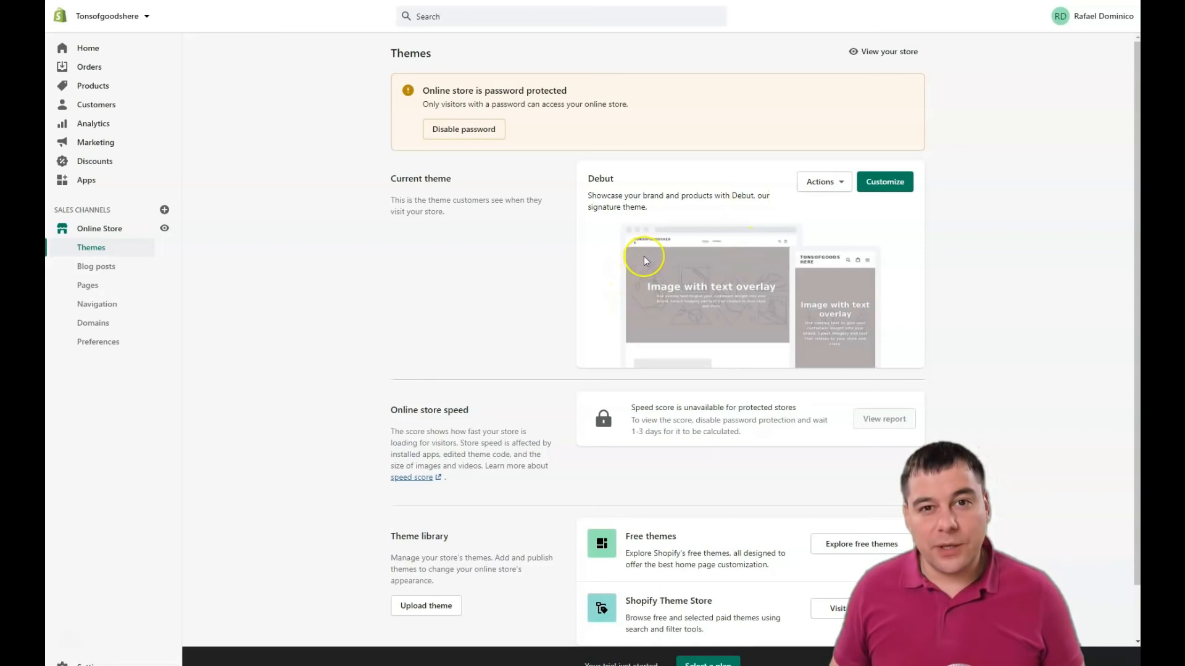
mouse_move(534, 271)
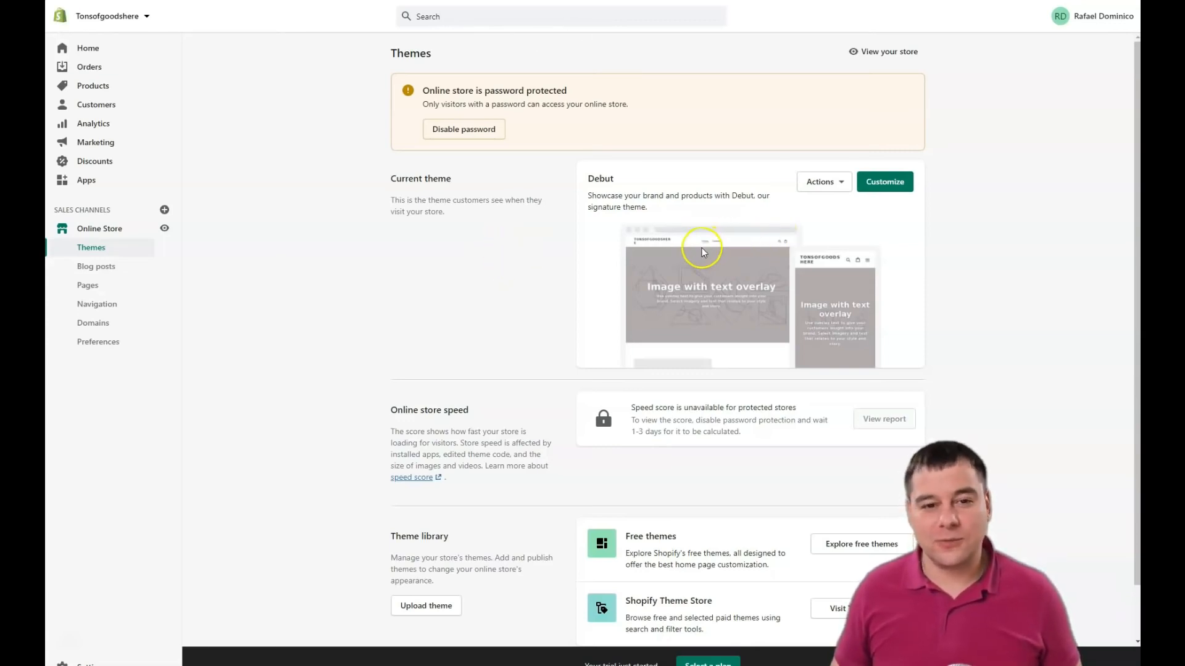
scroll(down, 3)
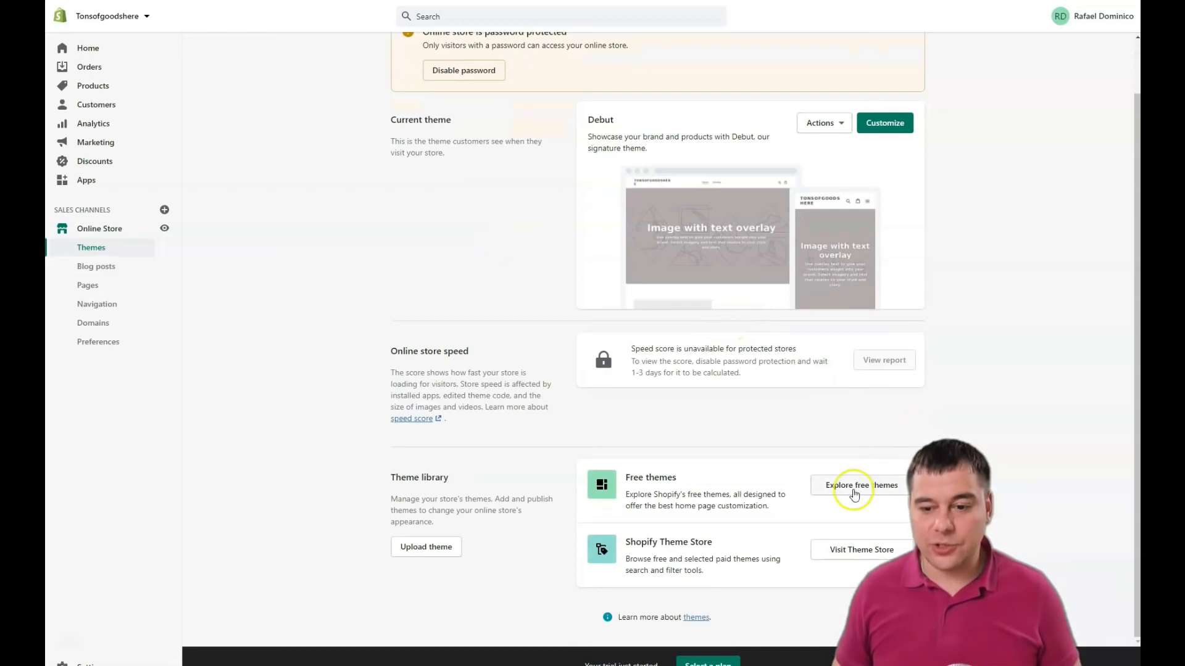
mouse_move(837, 556)
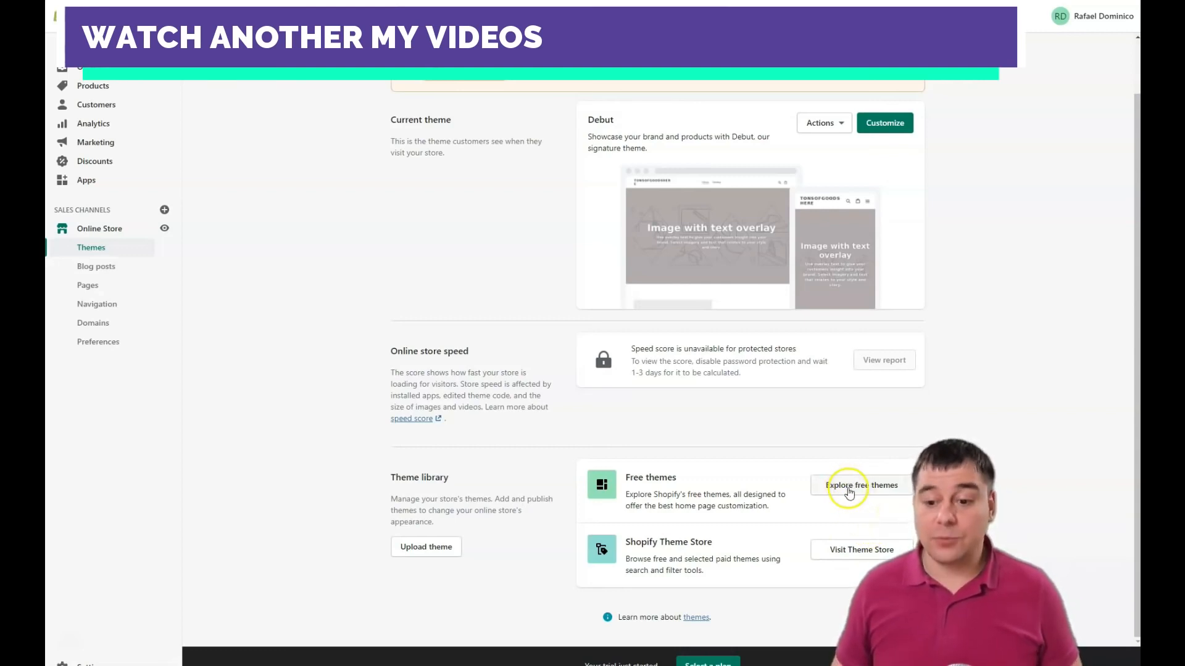
Browse and close the free themes gallery, then customize the Debut theme in the theme editor
click(862, 485)
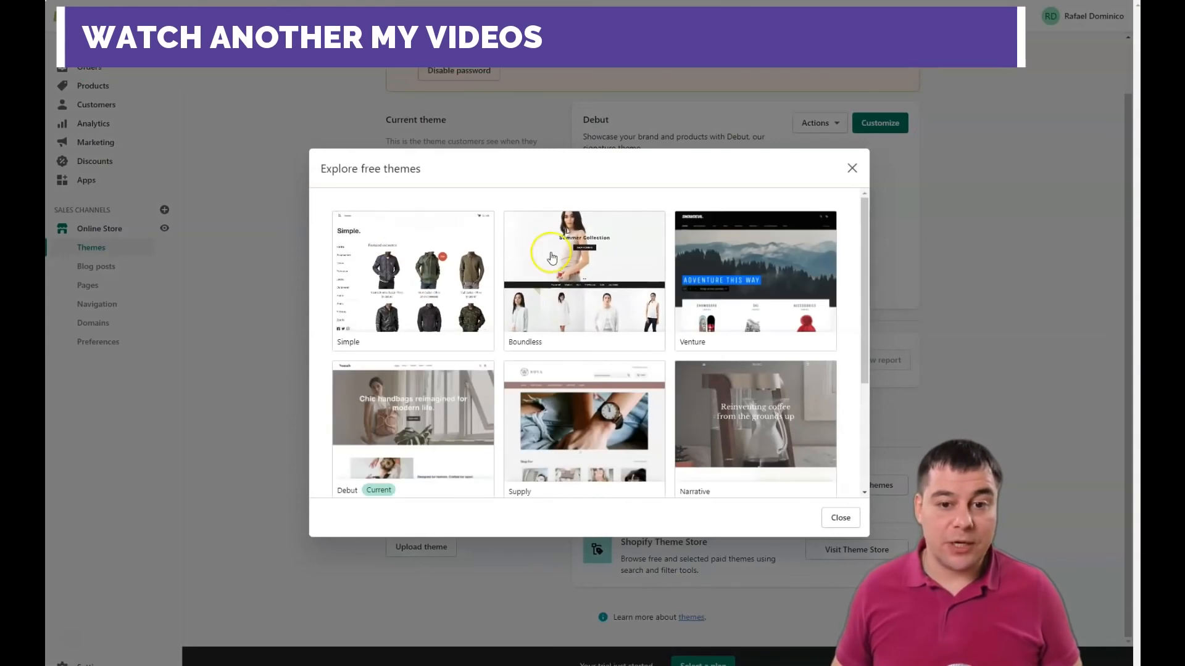
scroll(down, 3)
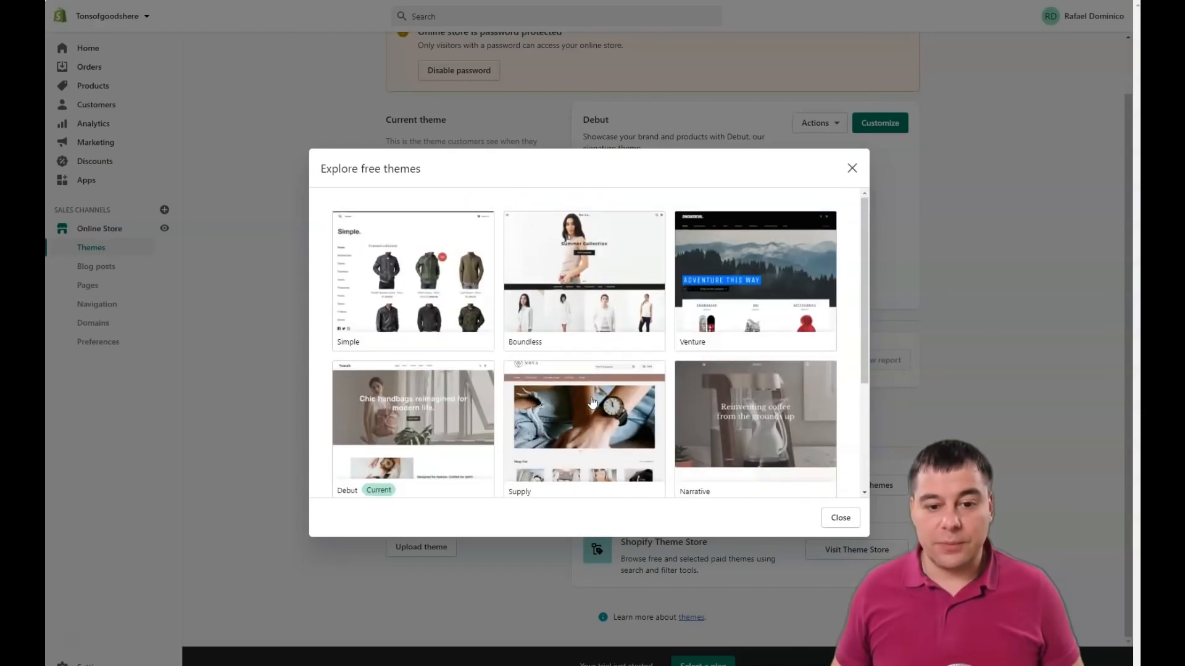
scroll(down, 3)
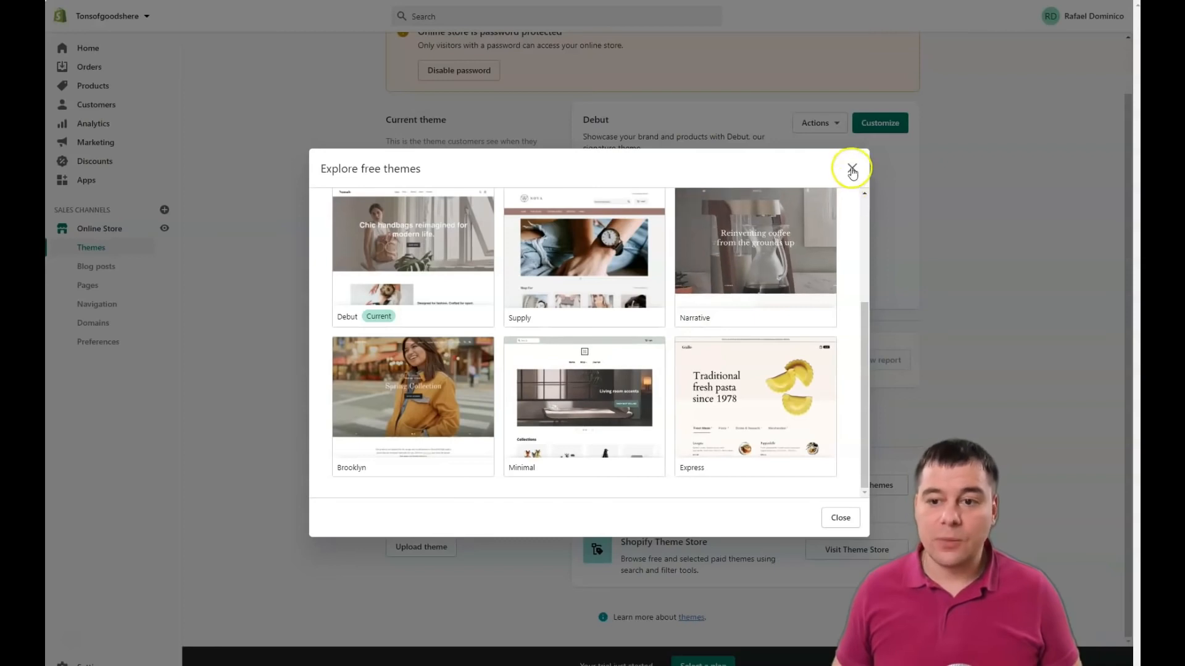
click(852, 169)
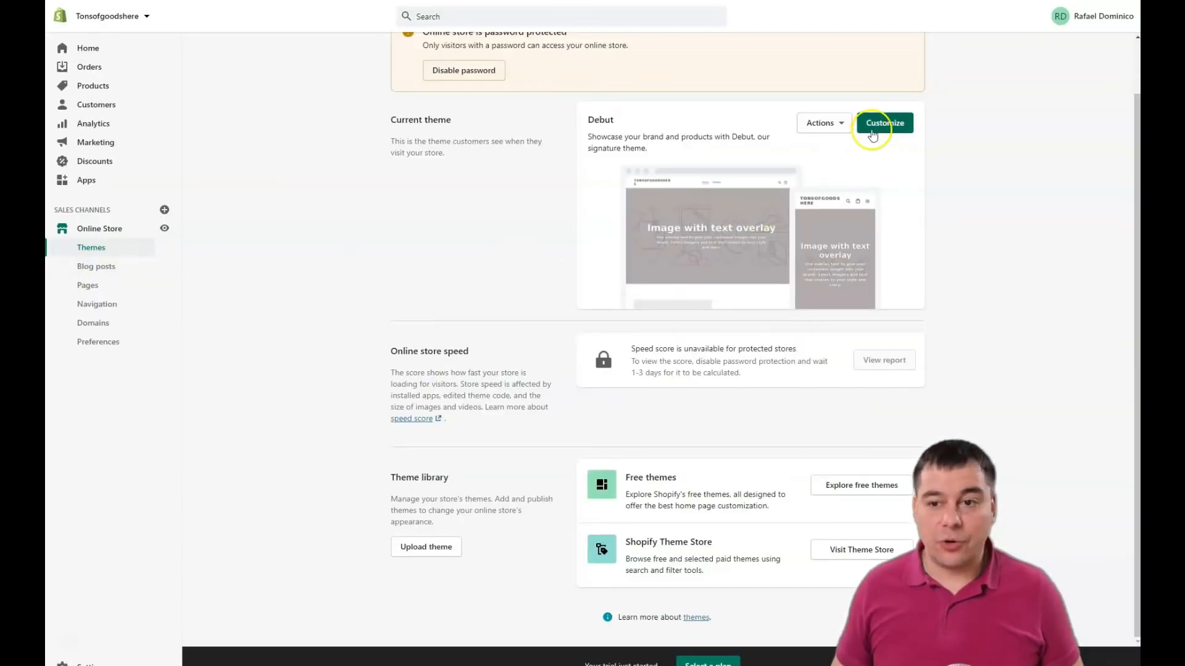
click(883, 123)
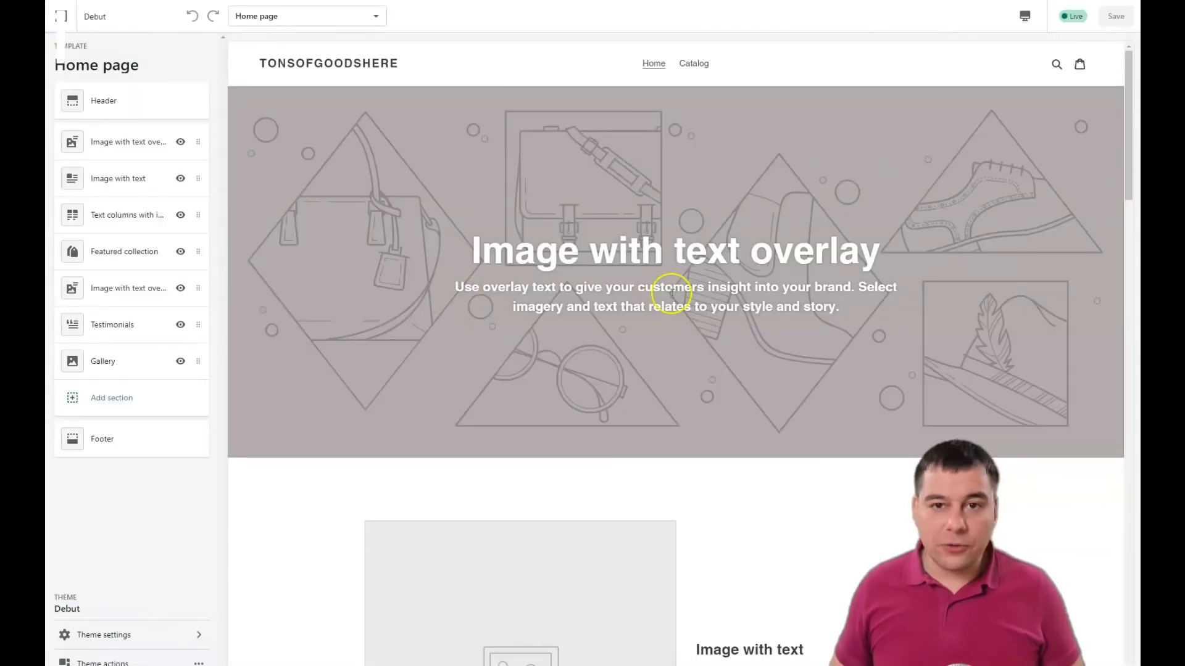
mouse_move(414, 215)
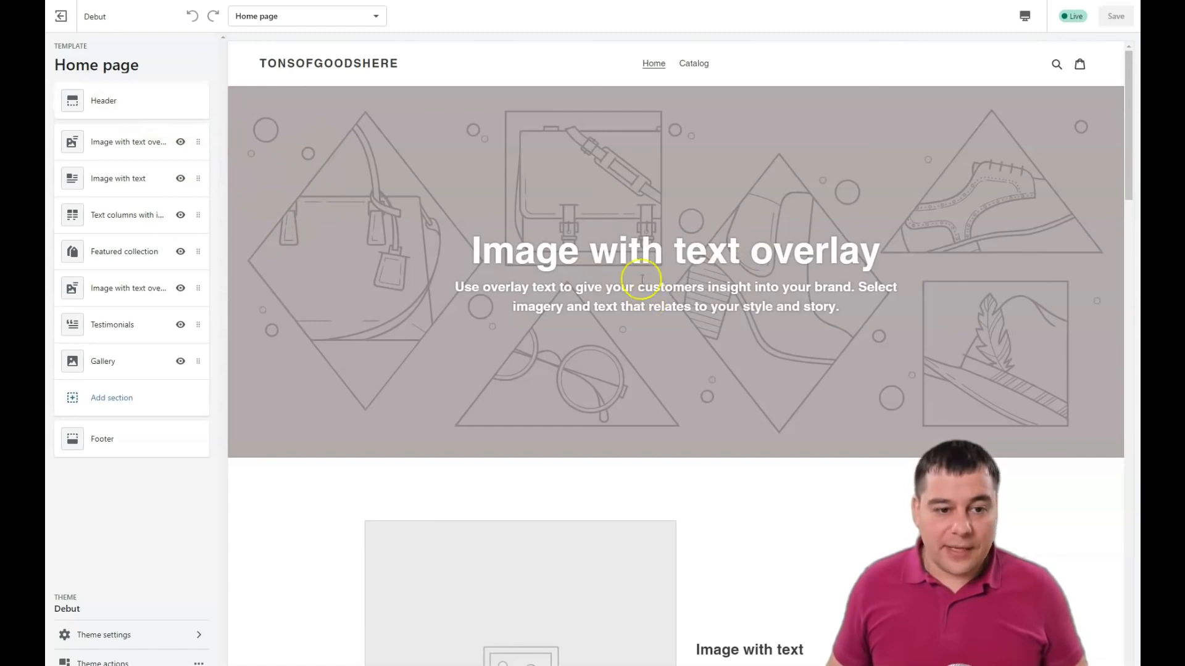
mouse_move(446, 267)
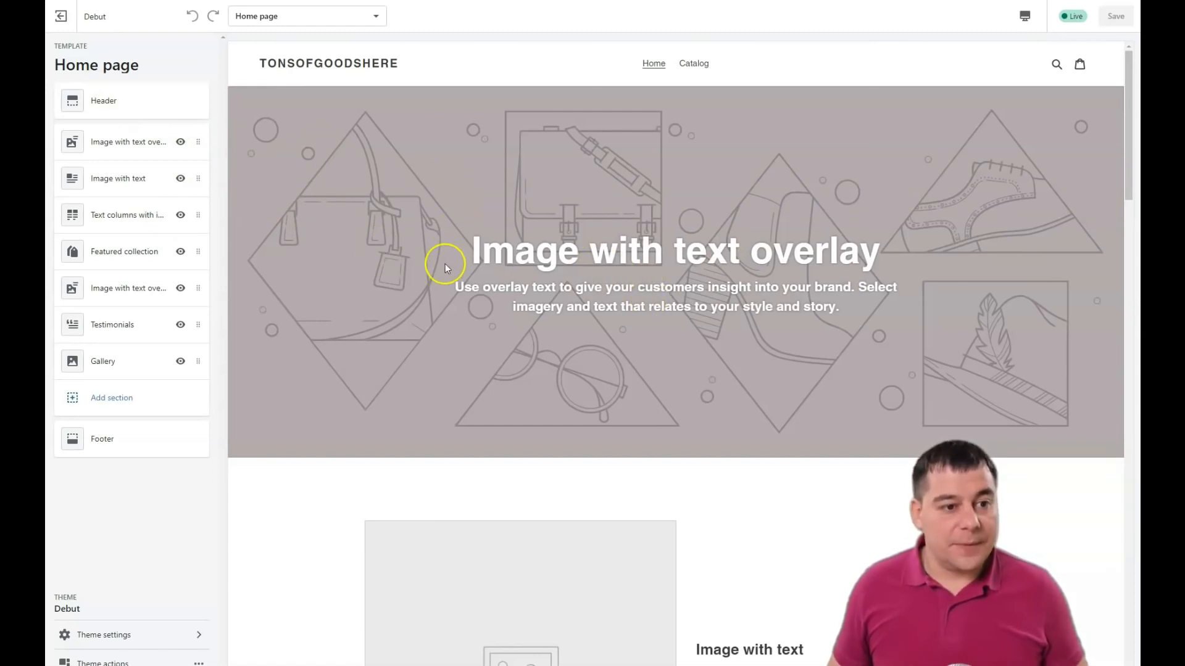
mouse_move(392, 230)
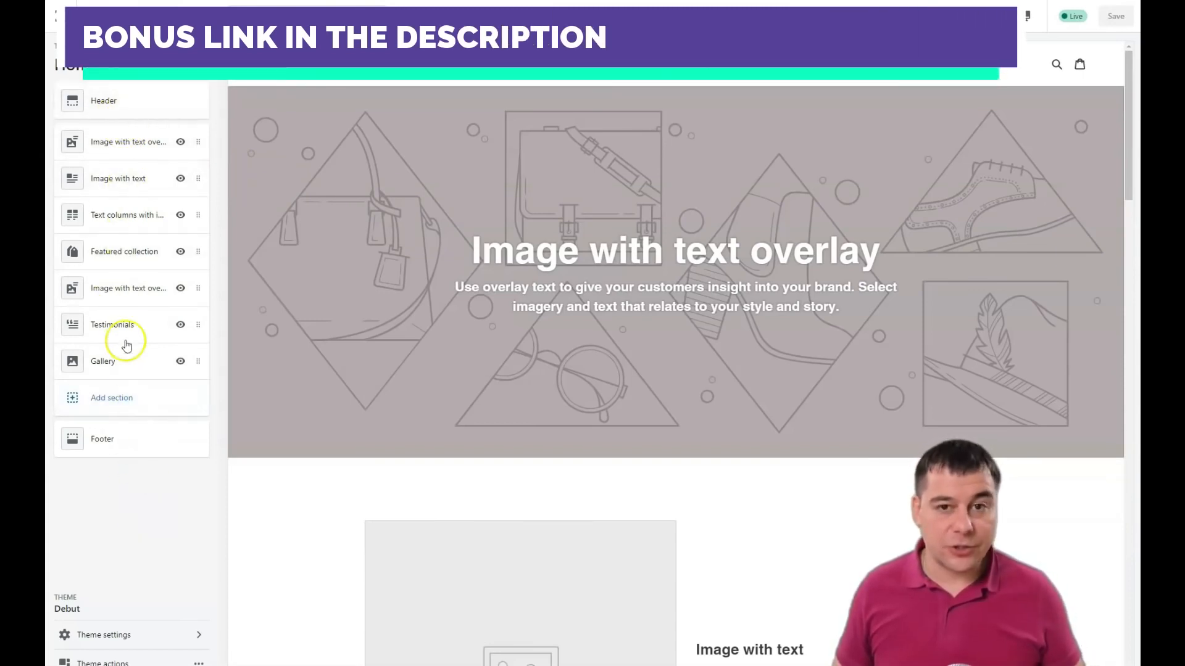
mouse_move(117, 141)
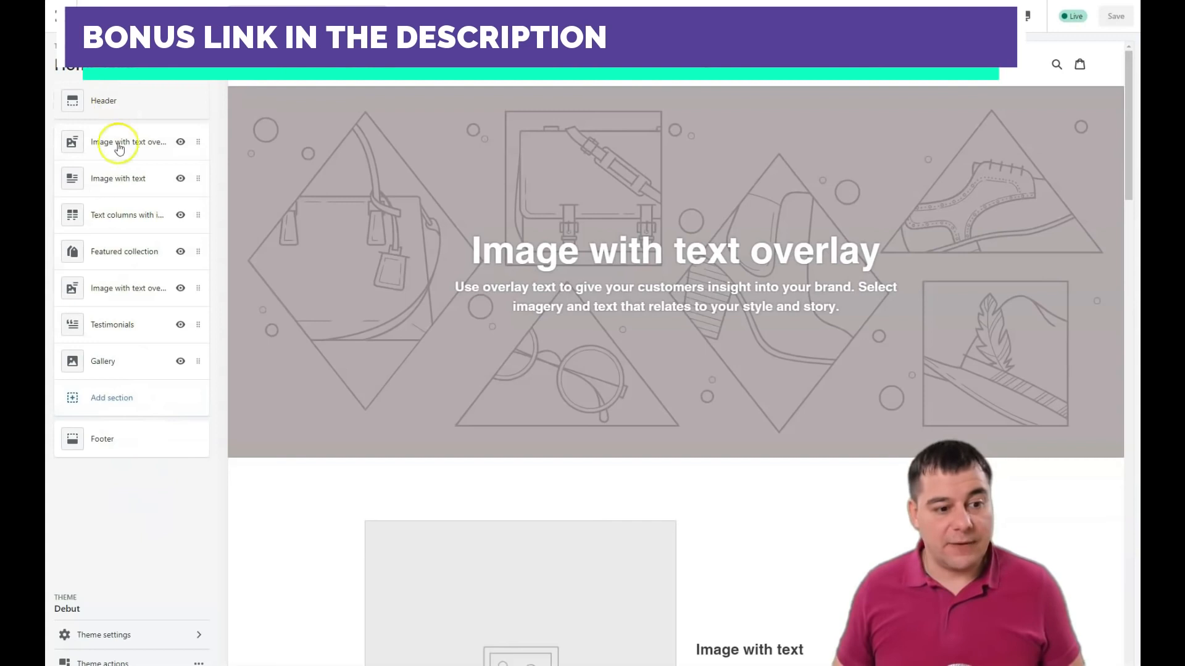
mouse_move(122, 210)
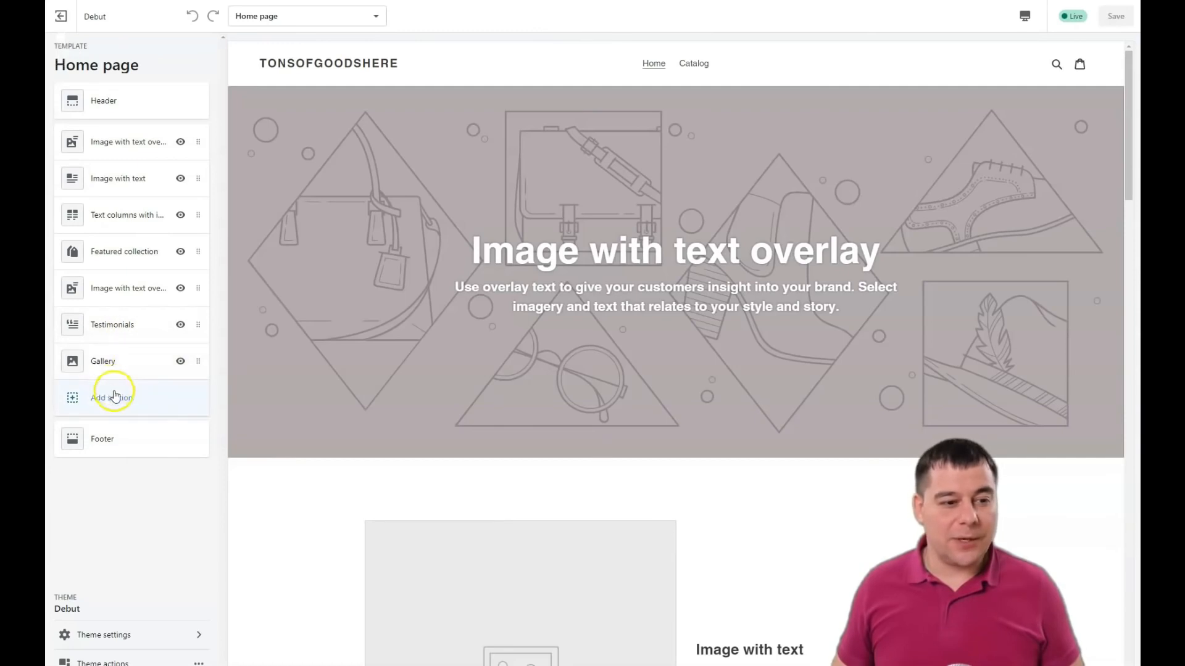
mouse_move(668, 113)
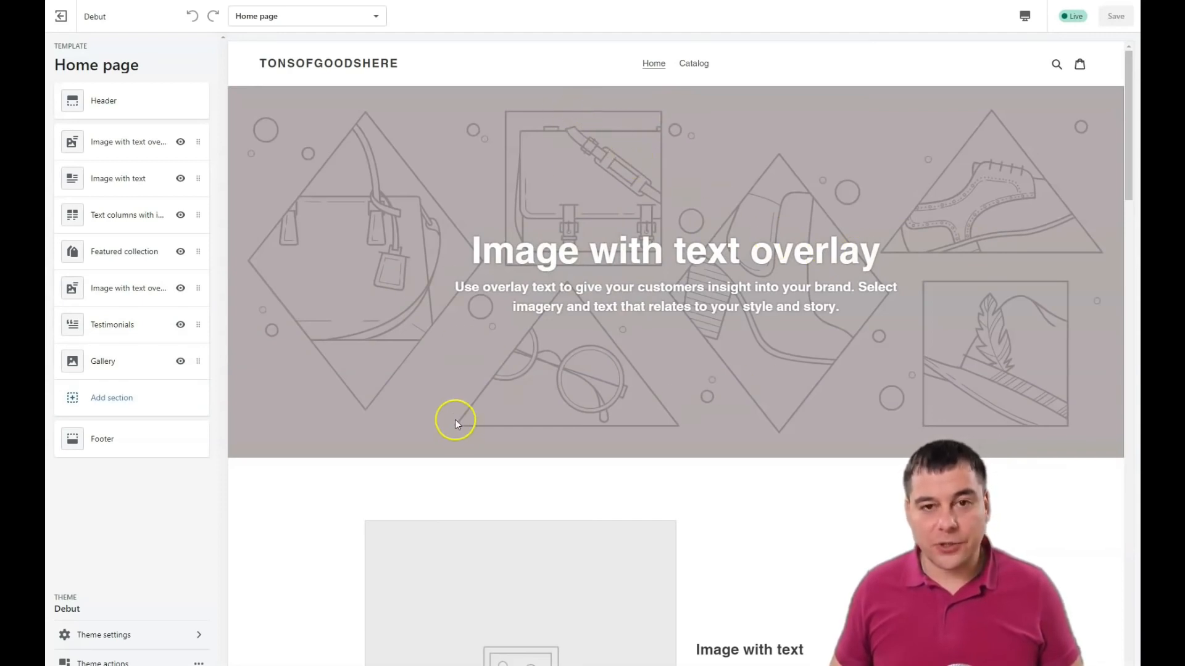
mouse_move(573, 281)
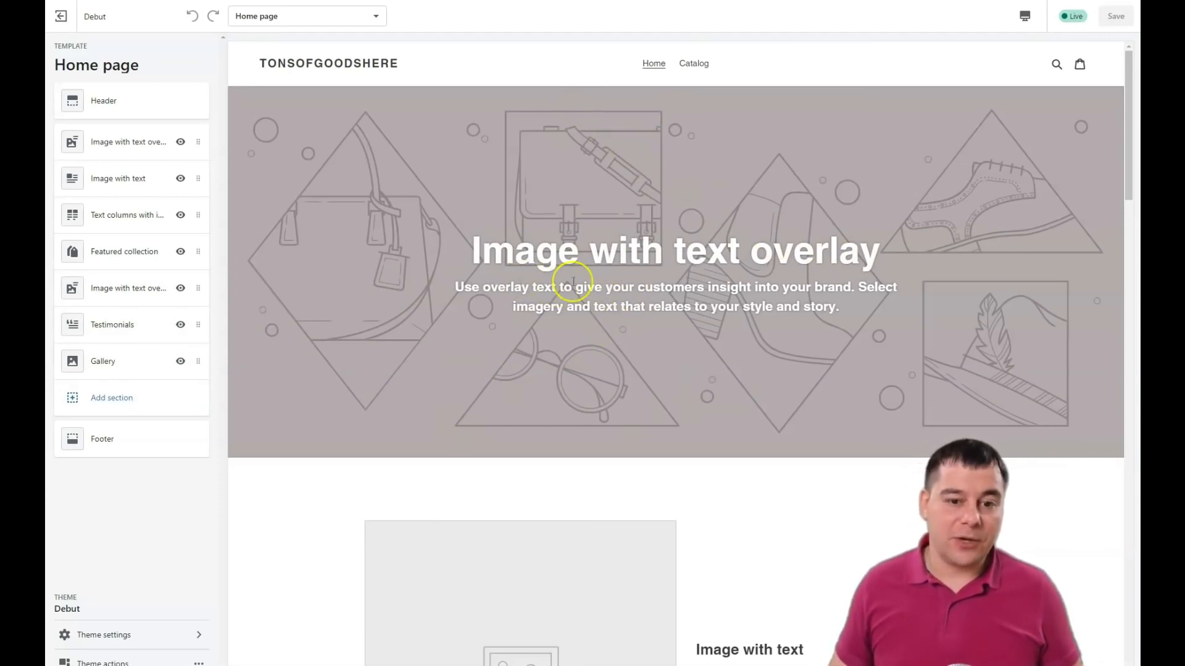
mouse_move(933, 250)
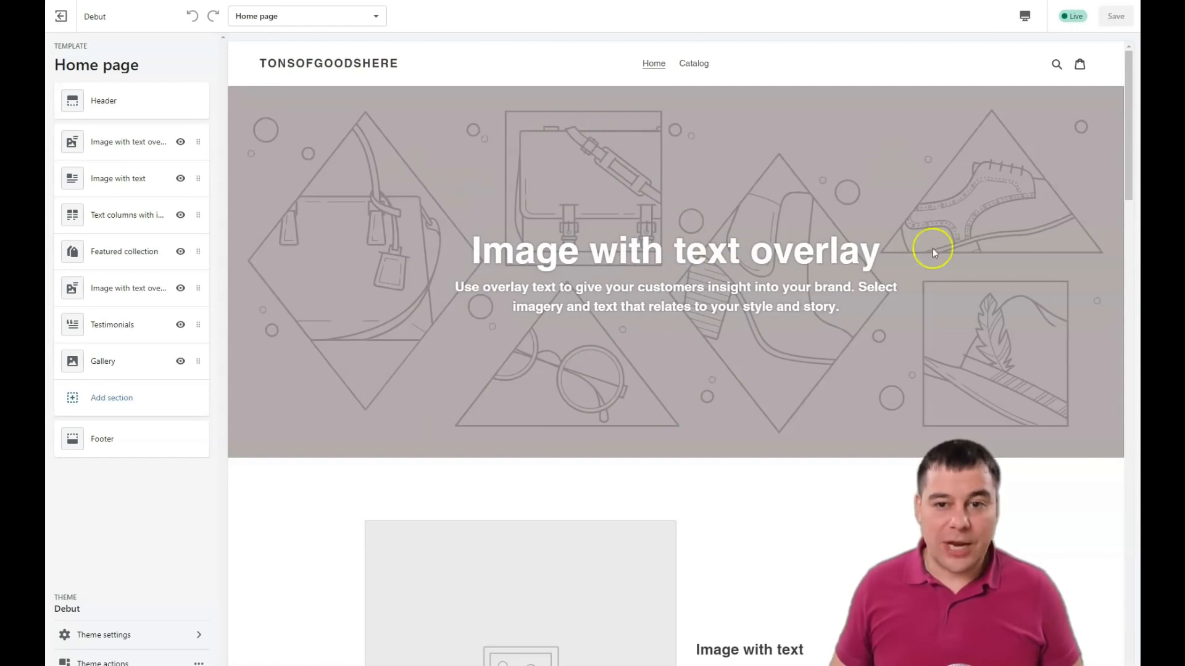
mouse_move(580, 224)
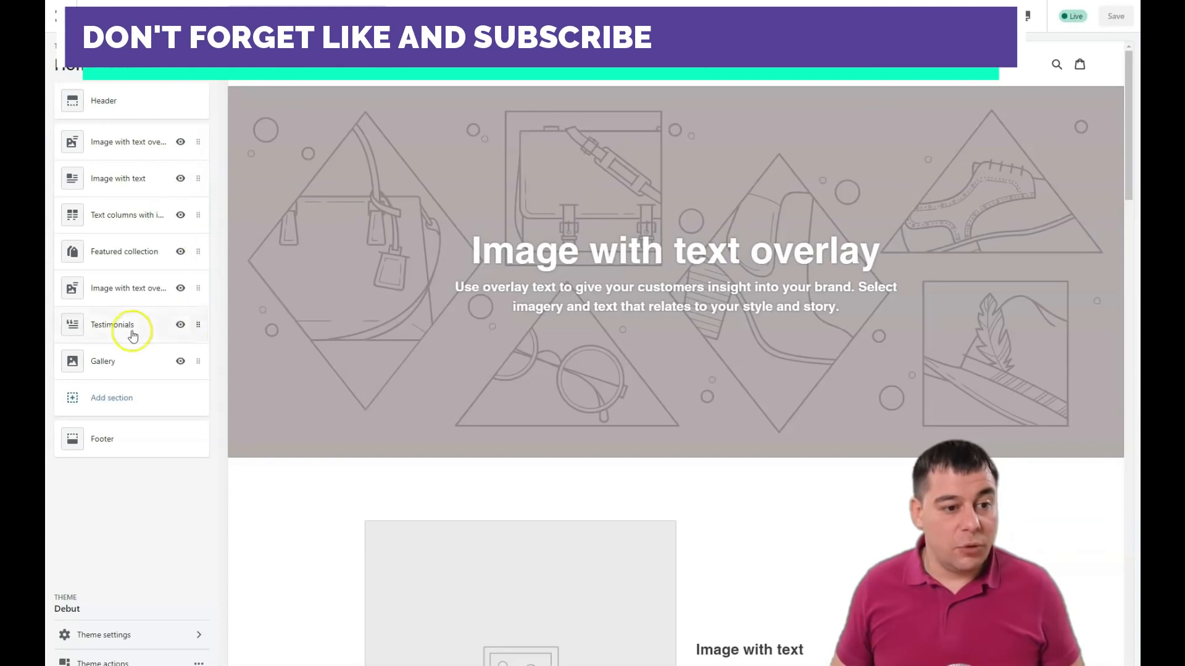
mouse_move(199, 363)
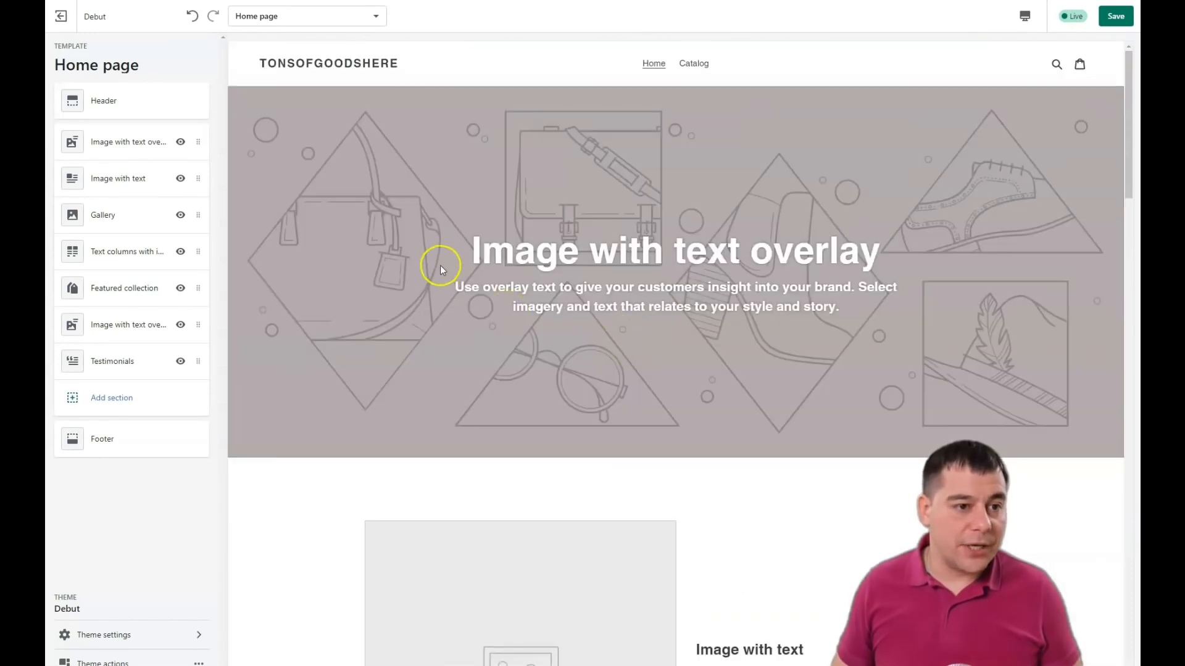
mouse_move(147, 416)
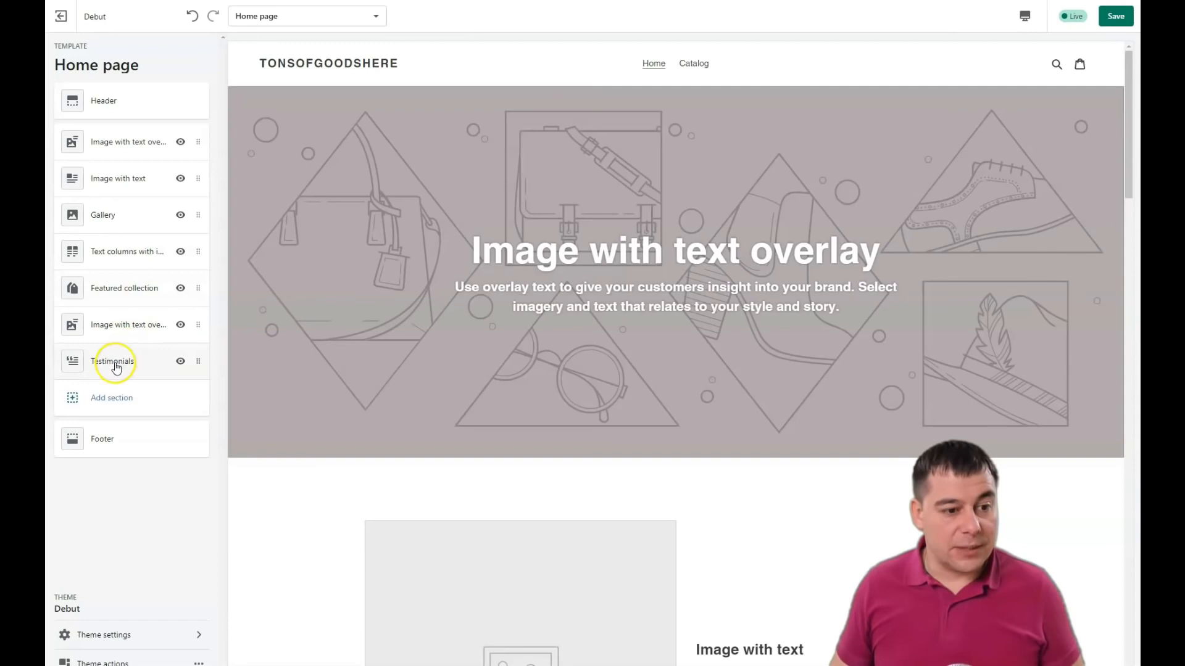
click(112, 361)
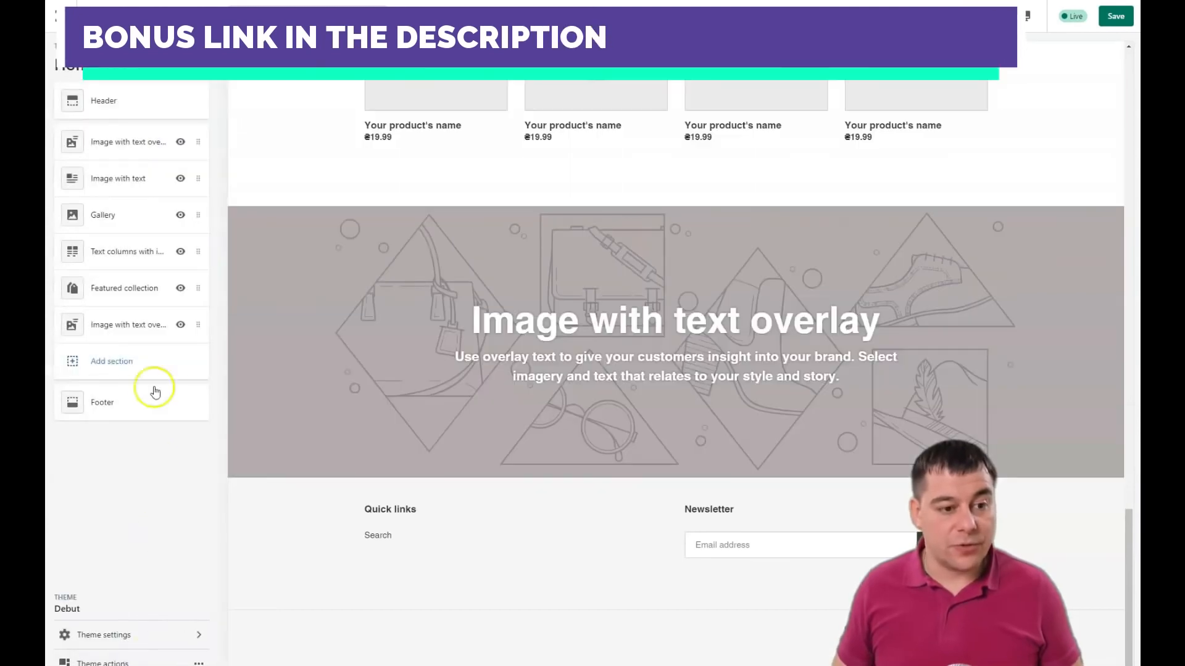
click(111, 360)
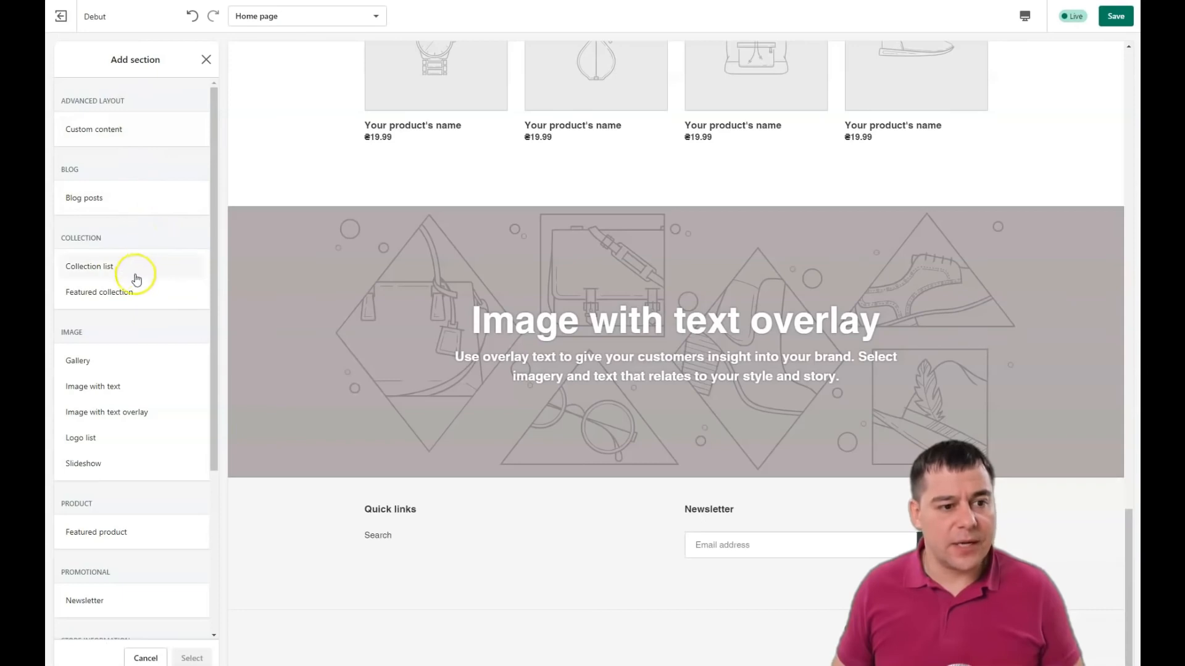
scroll(down, 3)
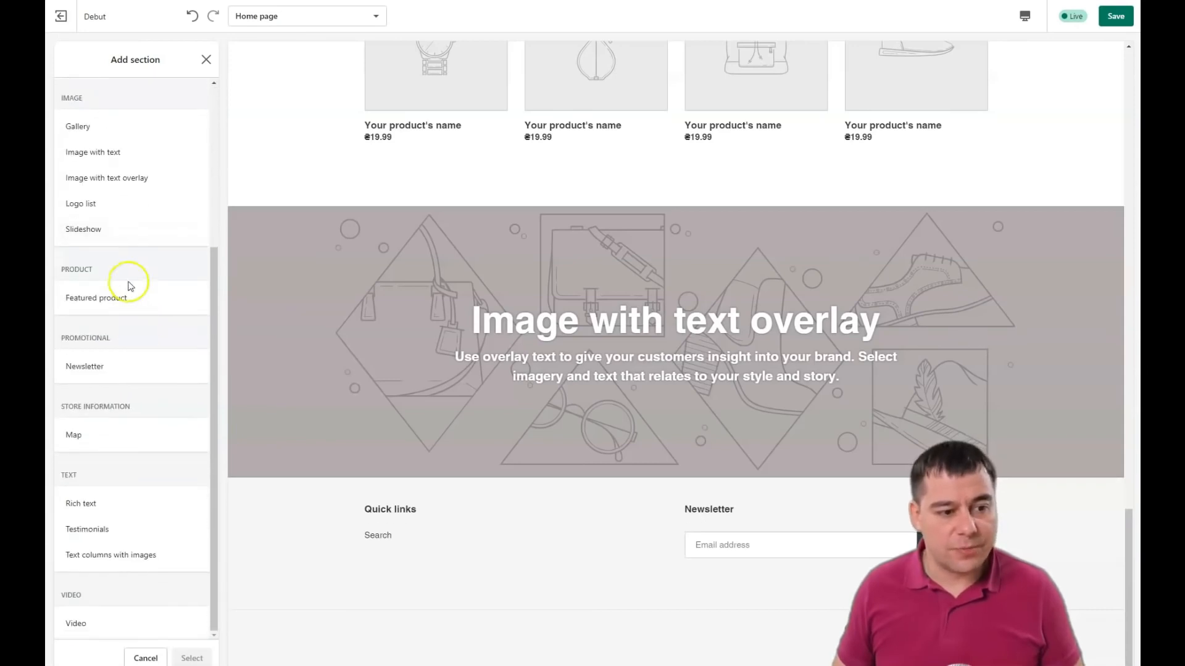
mouse_move(156, 401)
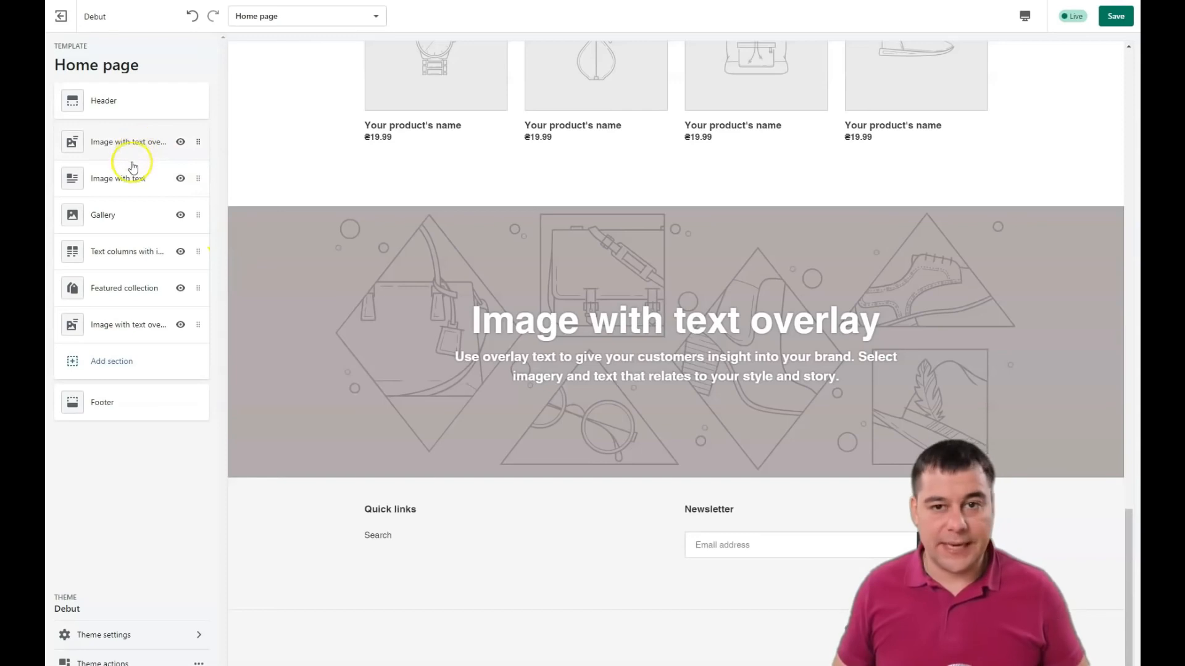
click(128, 141)
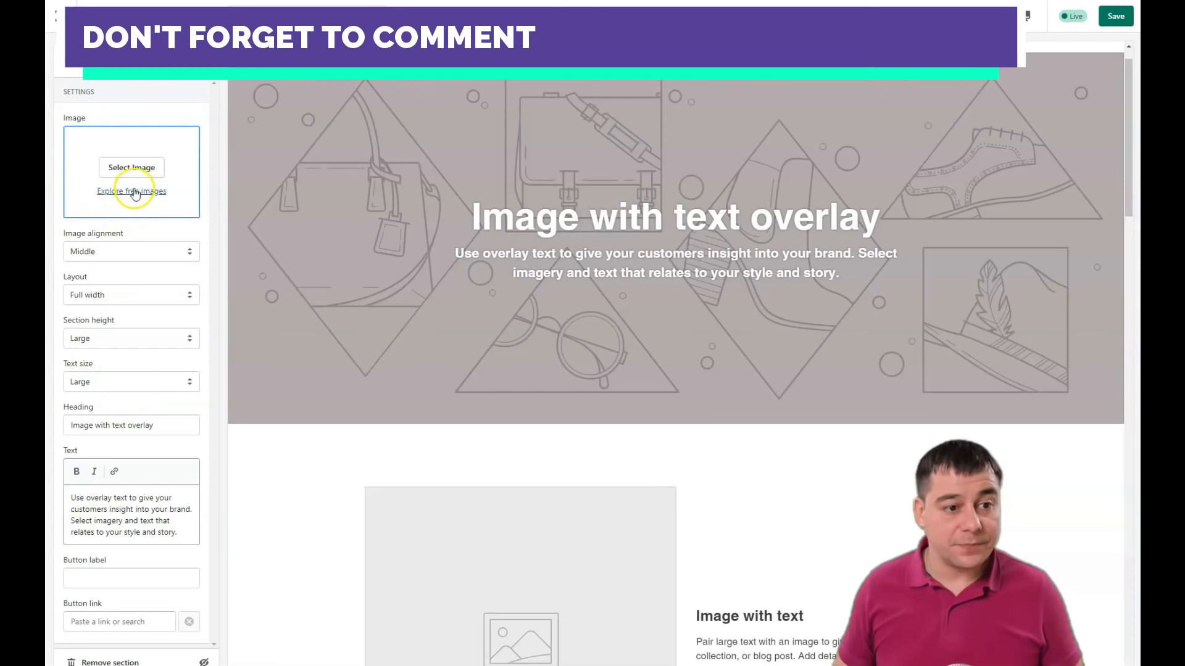
Browse the free stock images and try the papaya photo on the banner
click(131, 190)
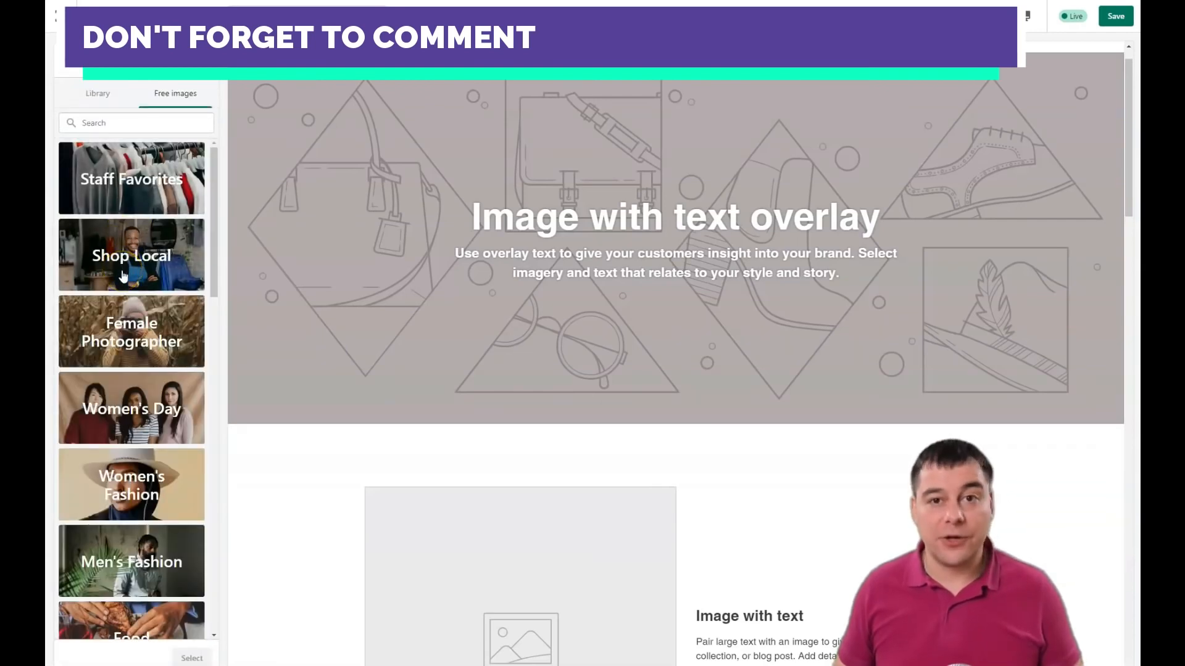
scroll(down, 3)
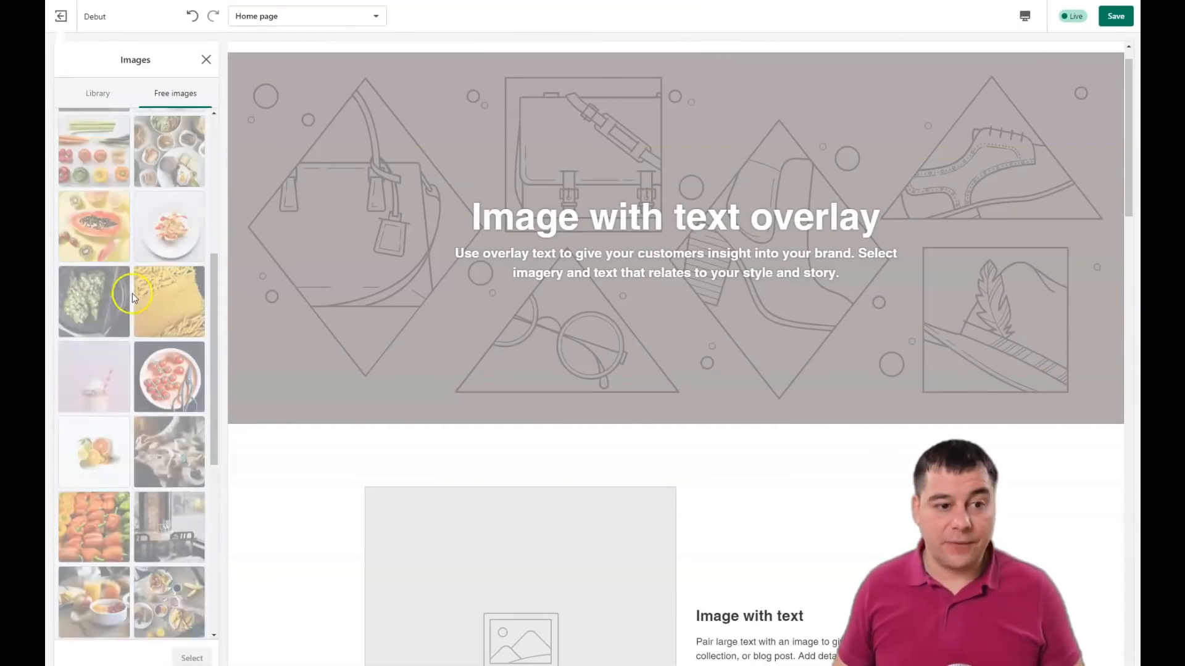
click(93, 227)
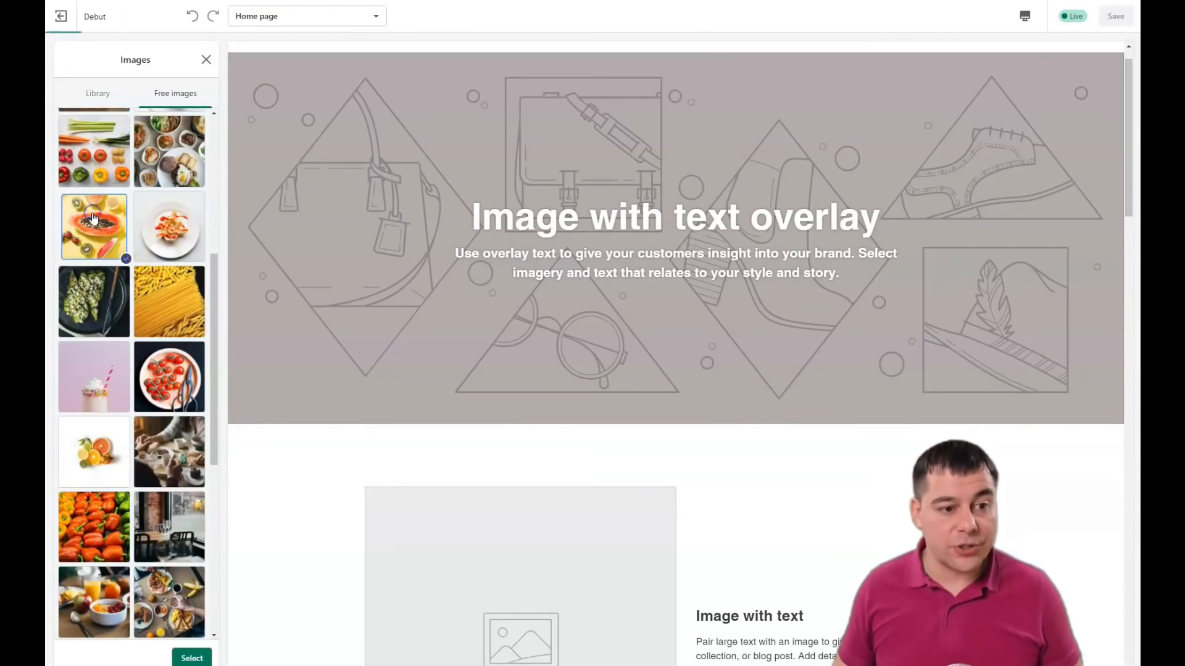
click(92, 228)
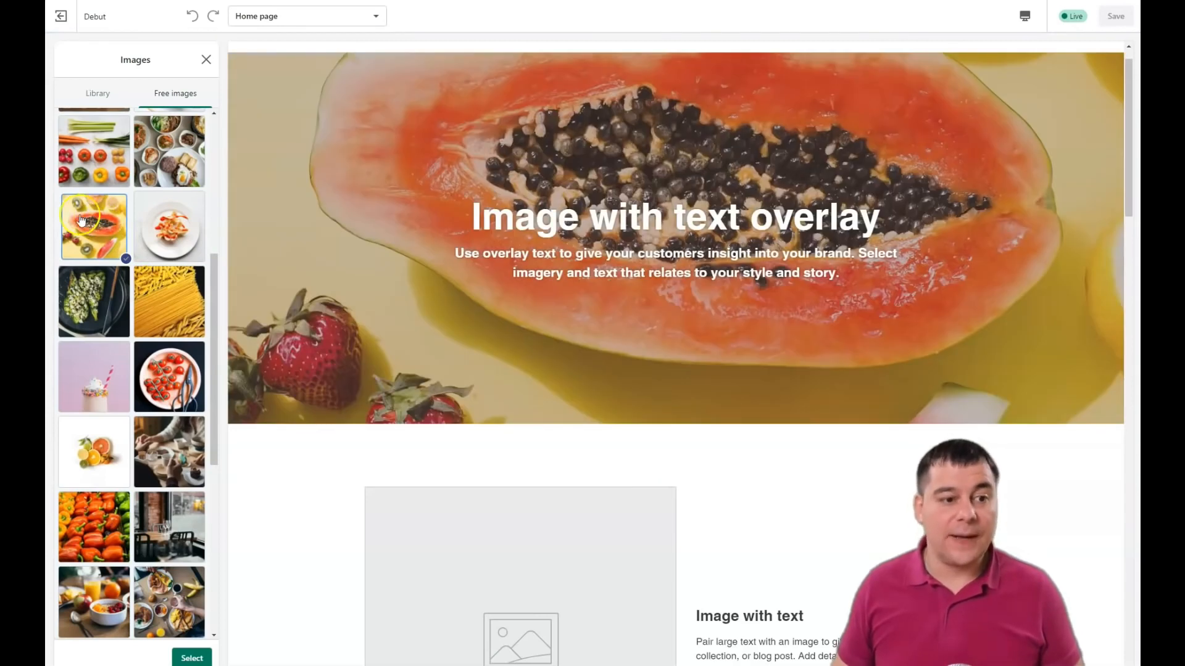
Scroll further through the food photos and try another one on the banner
scroll(down, 3)
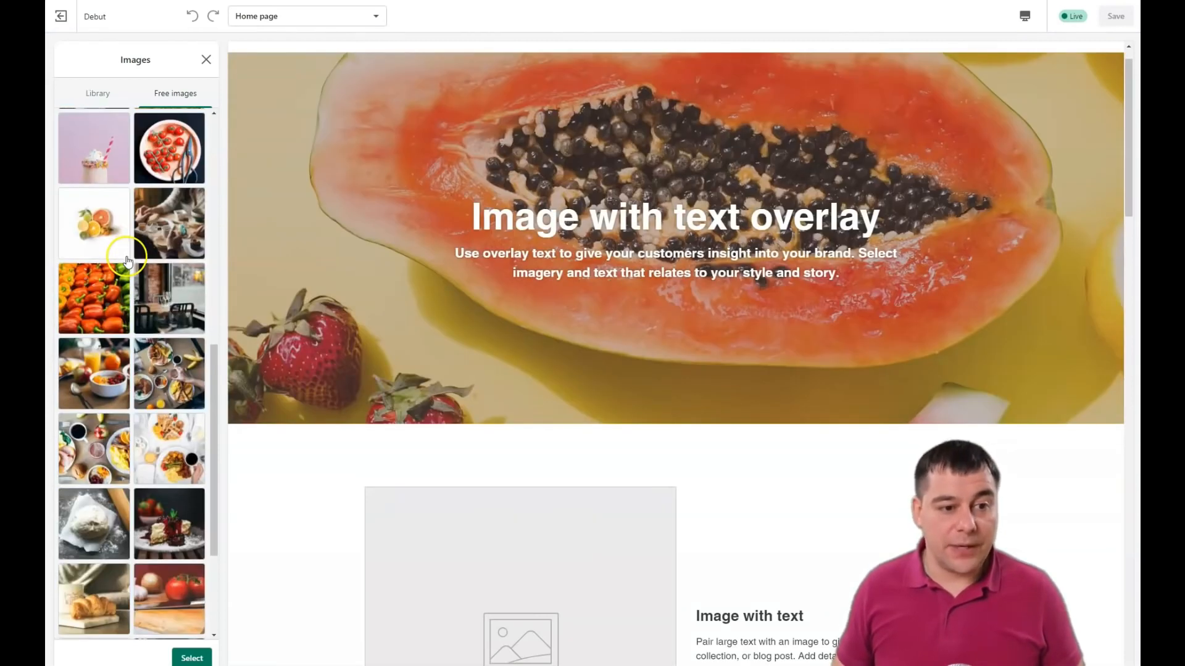
scroll(down, 3)
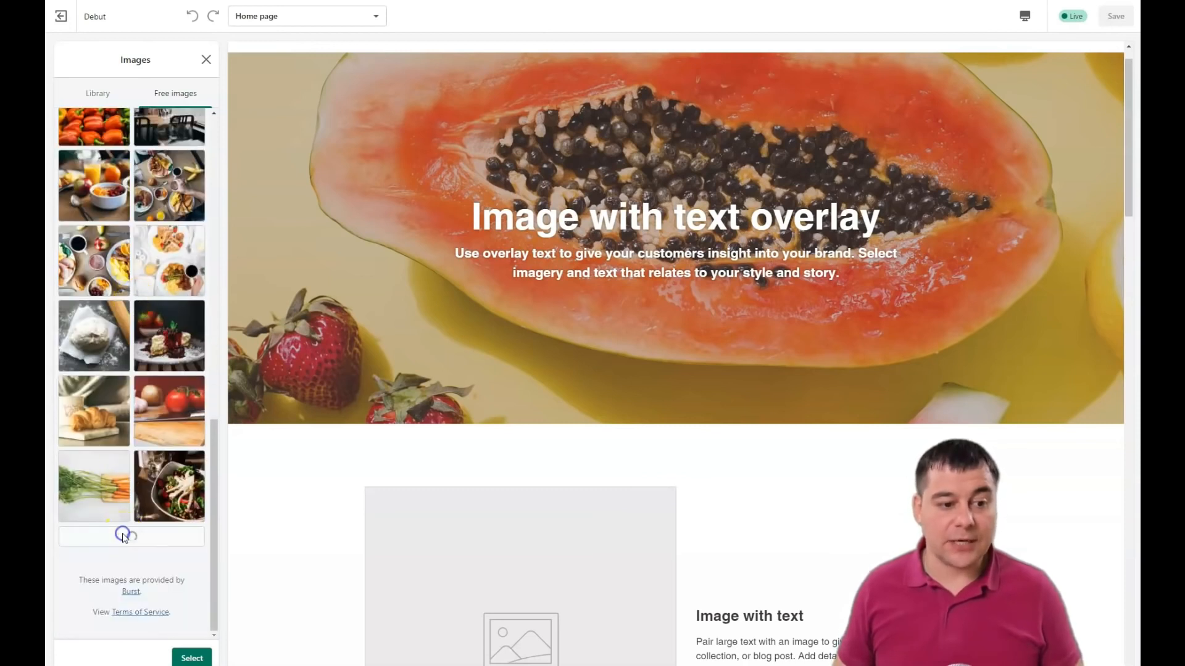
scroll(down, 3)
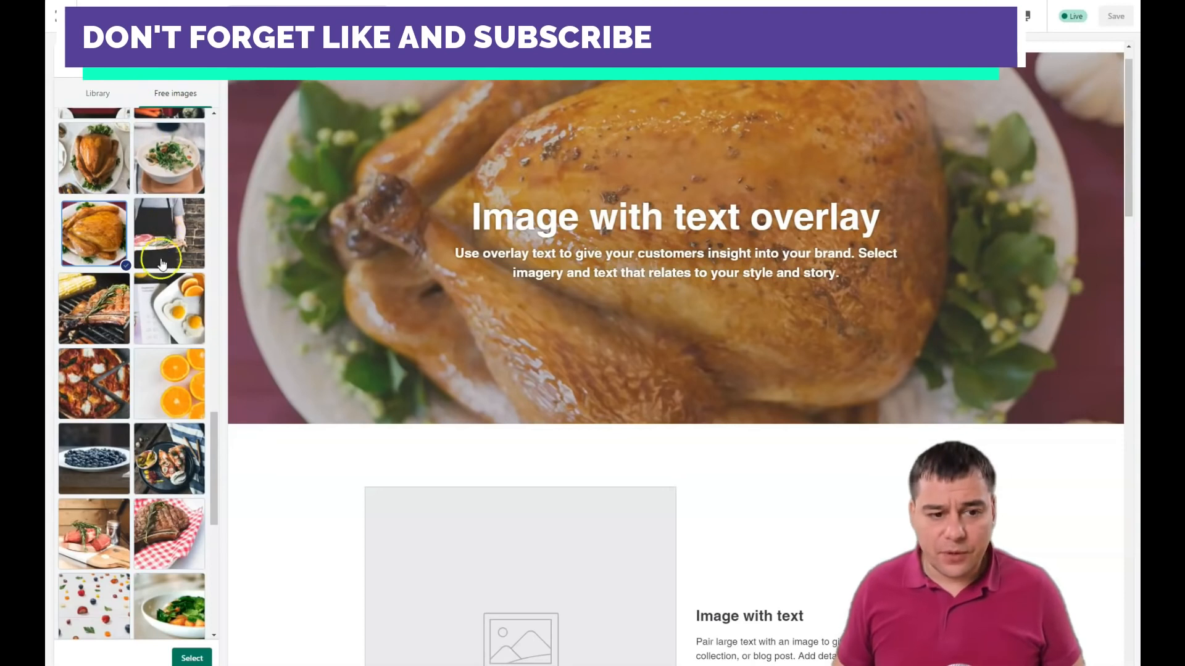
scroll(down, 3)
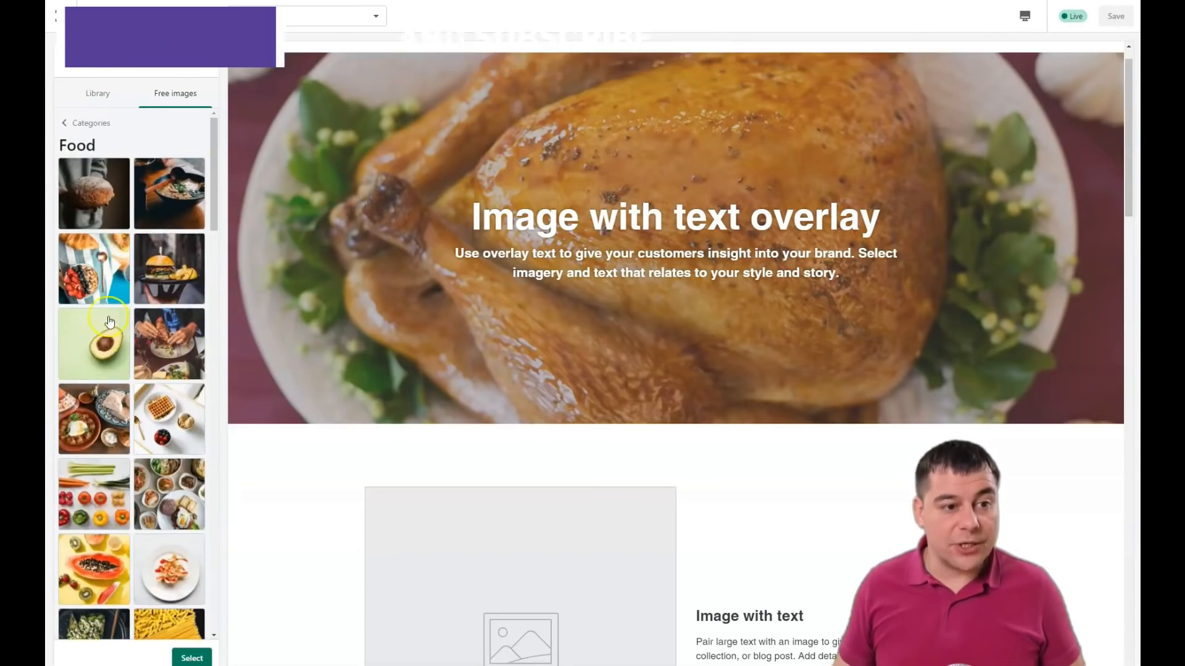
click(93, 192)
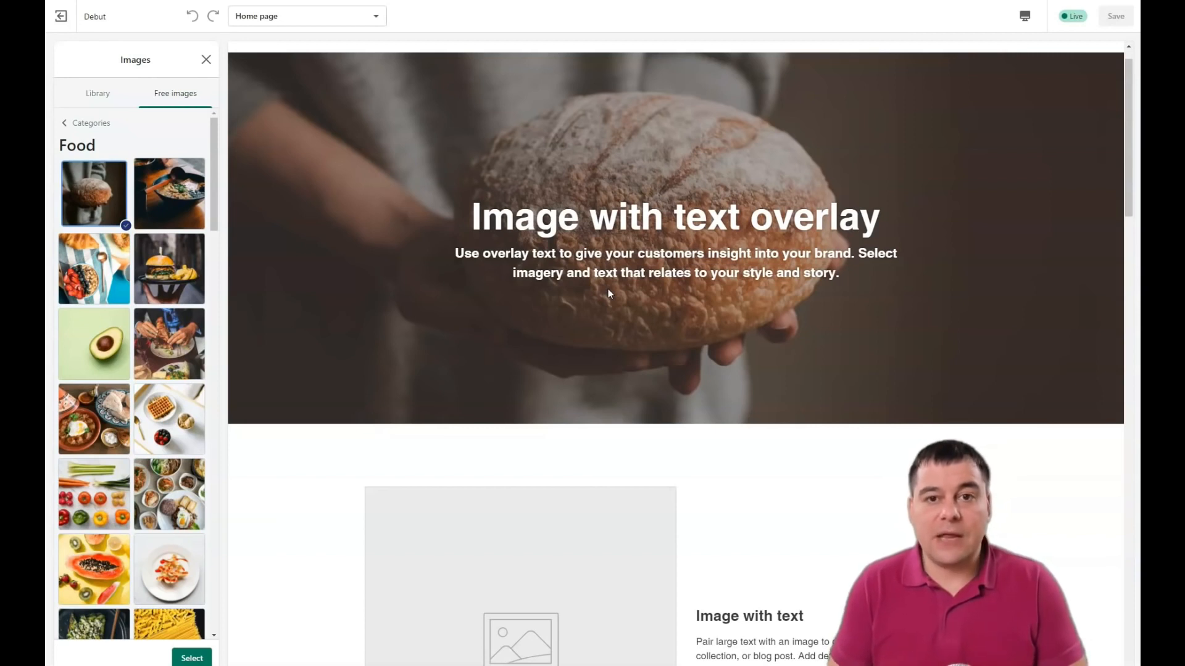
mouse_move(604, 293)
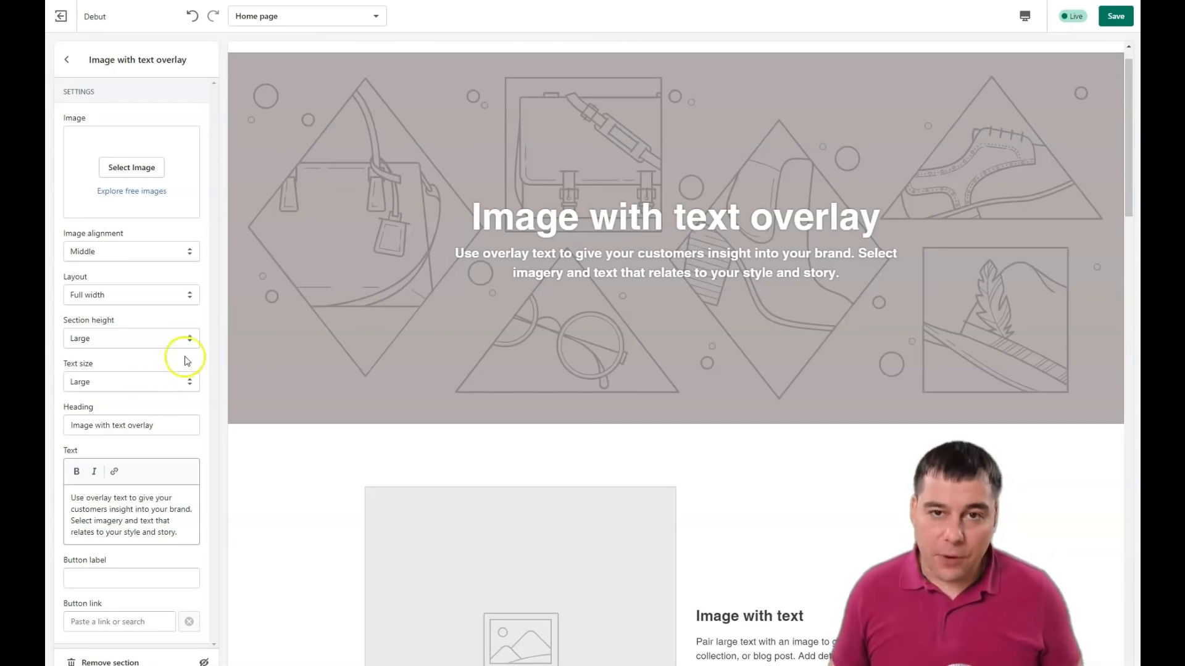
mouse_move(184, 303)
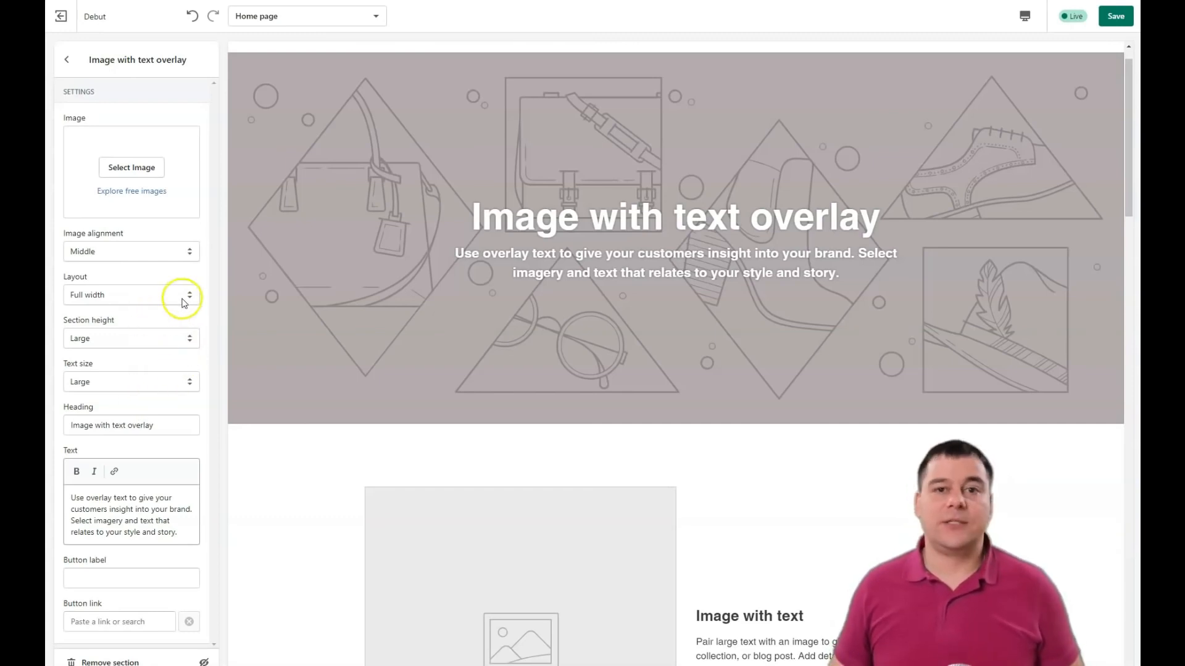
mouse_move(139, 295)
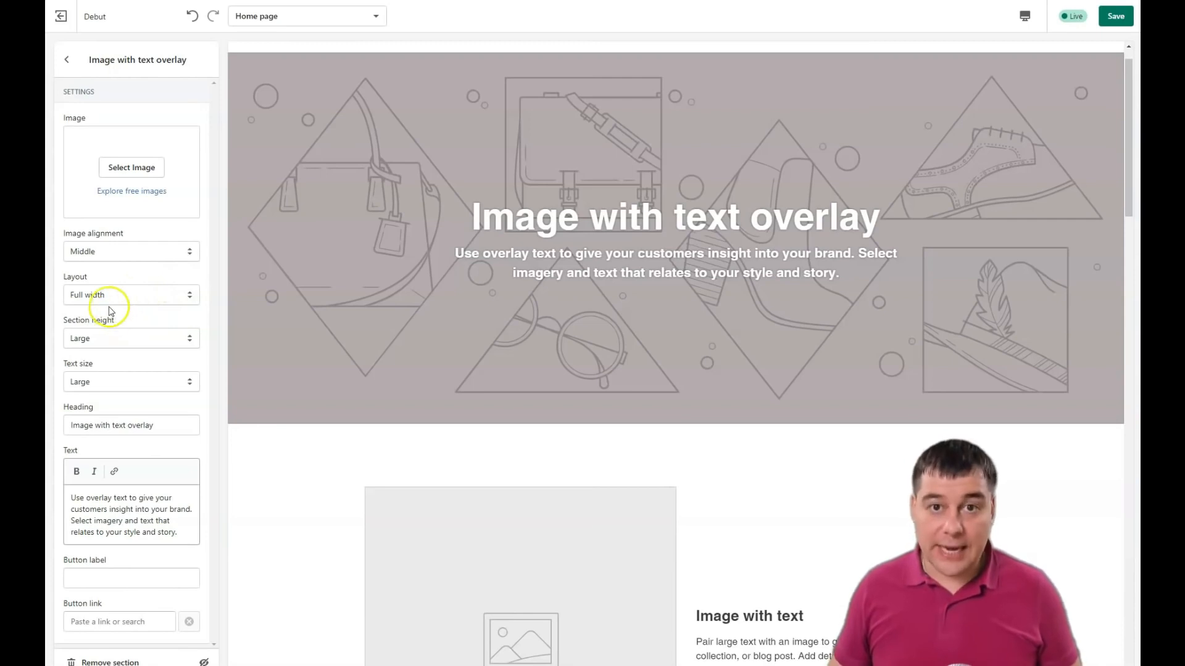
mouse_move(146, 274)
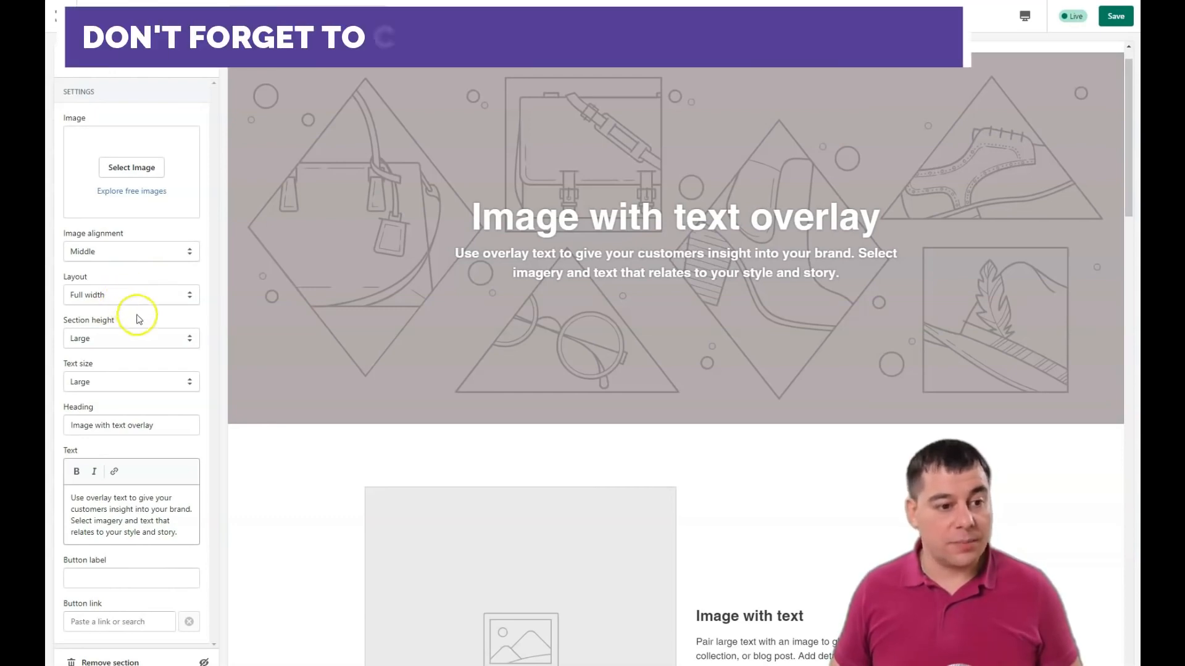
Set the banner section height to Extra Large after trying Extra Small
click(130, 252)
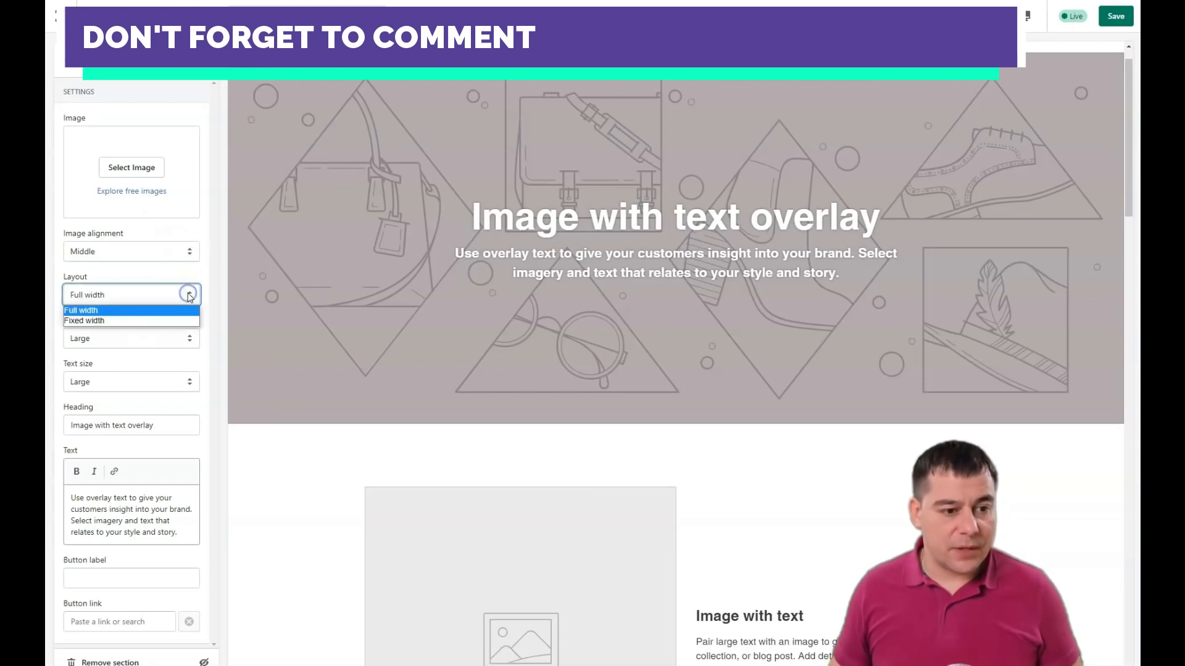
click(131, 339)
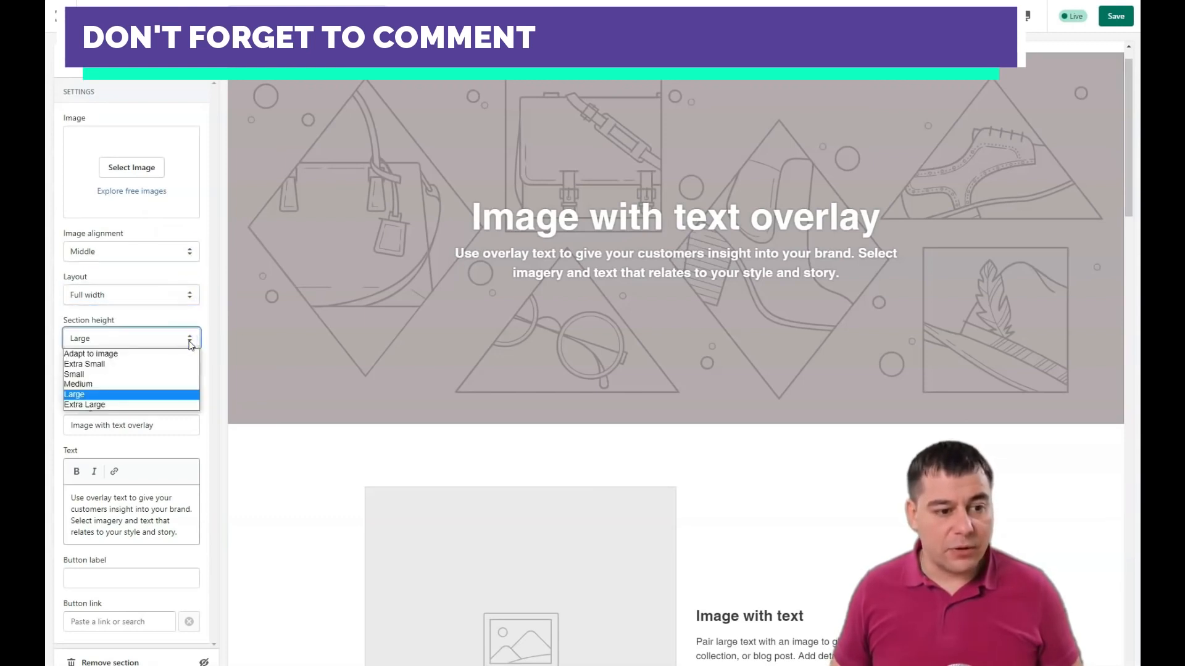
click(84, 363)
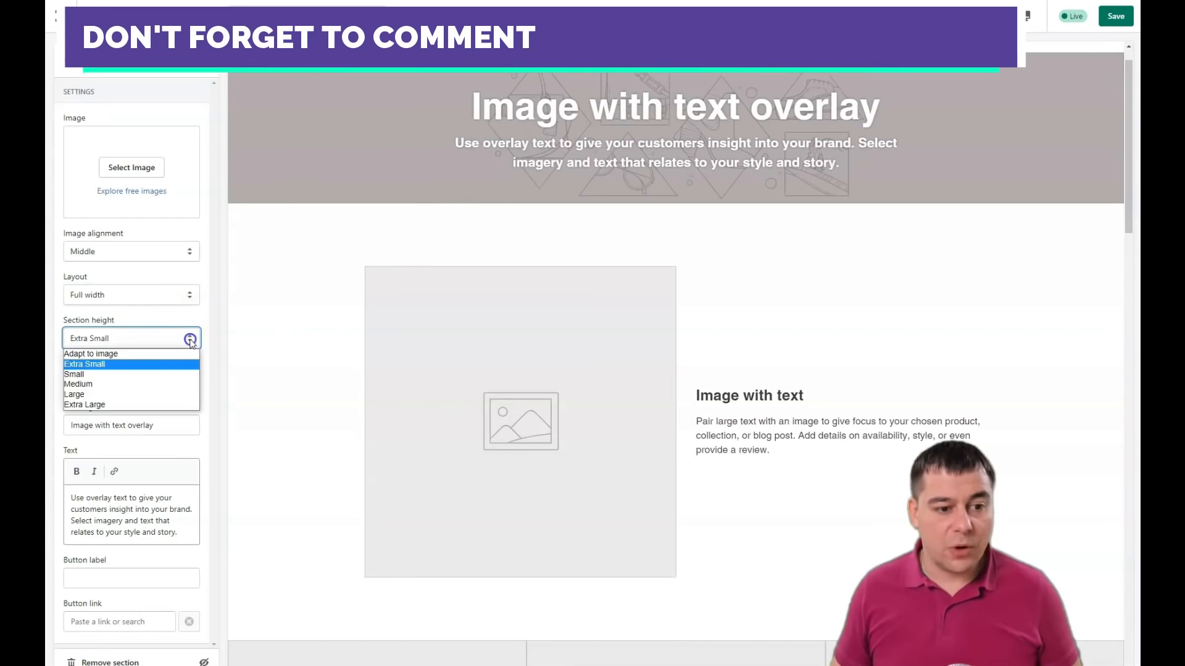
click(84, 404)
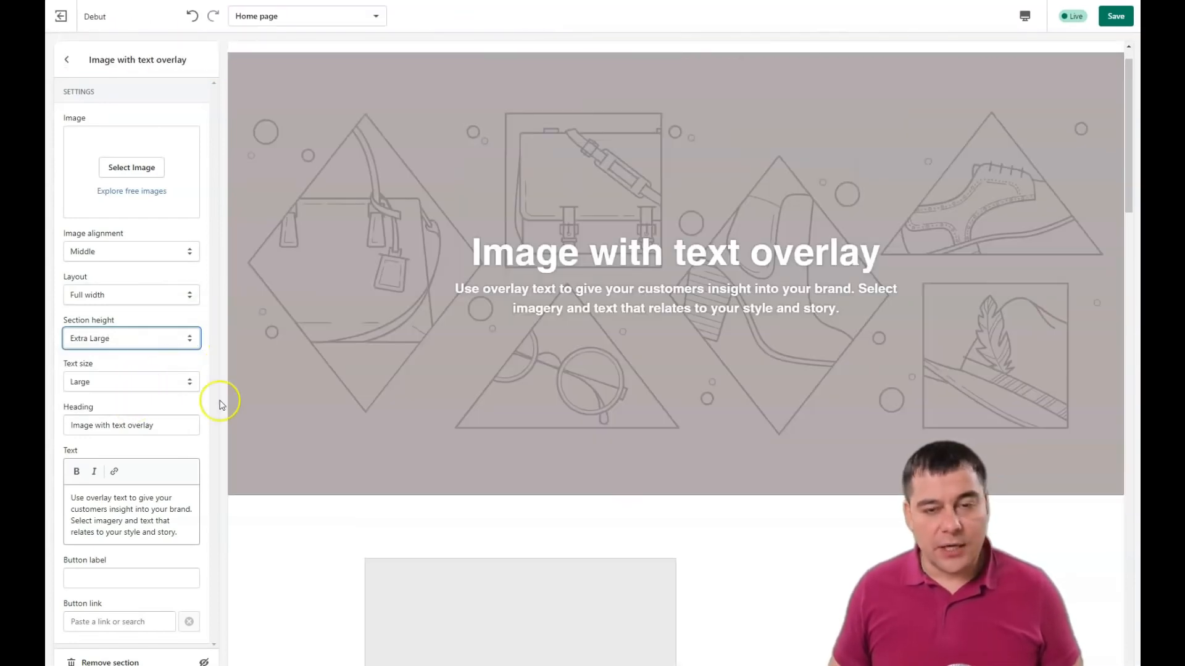
mouse_move(186, 371)
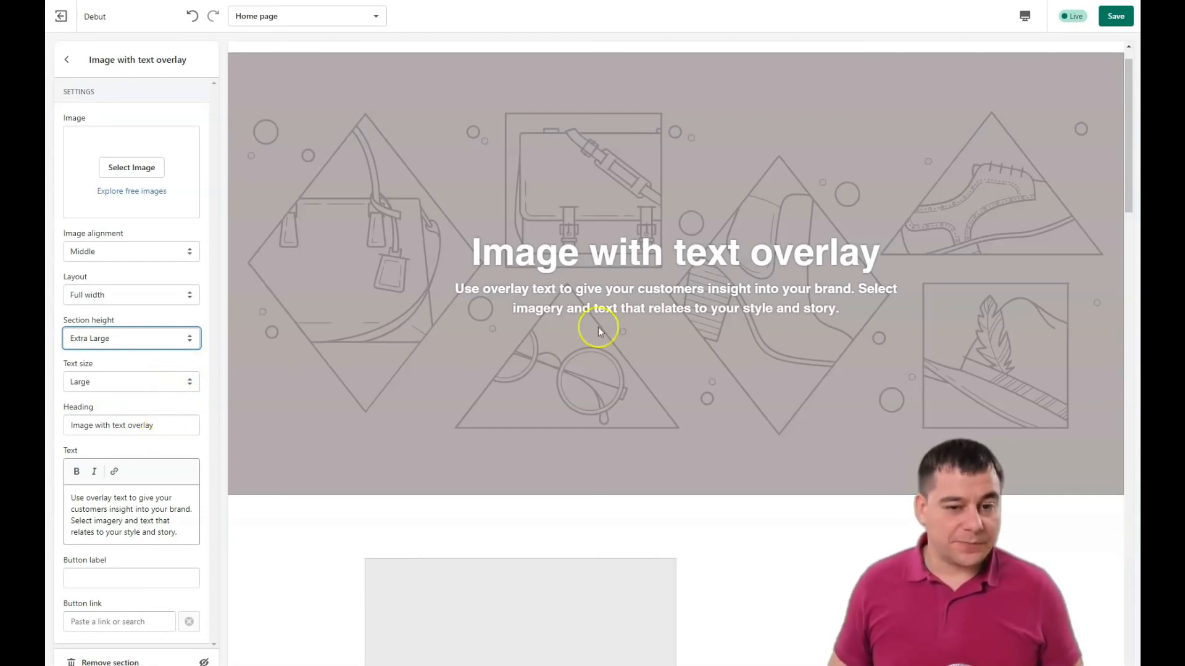
Start editing the banner heading text from the preview and settings
double_click(629, 251)
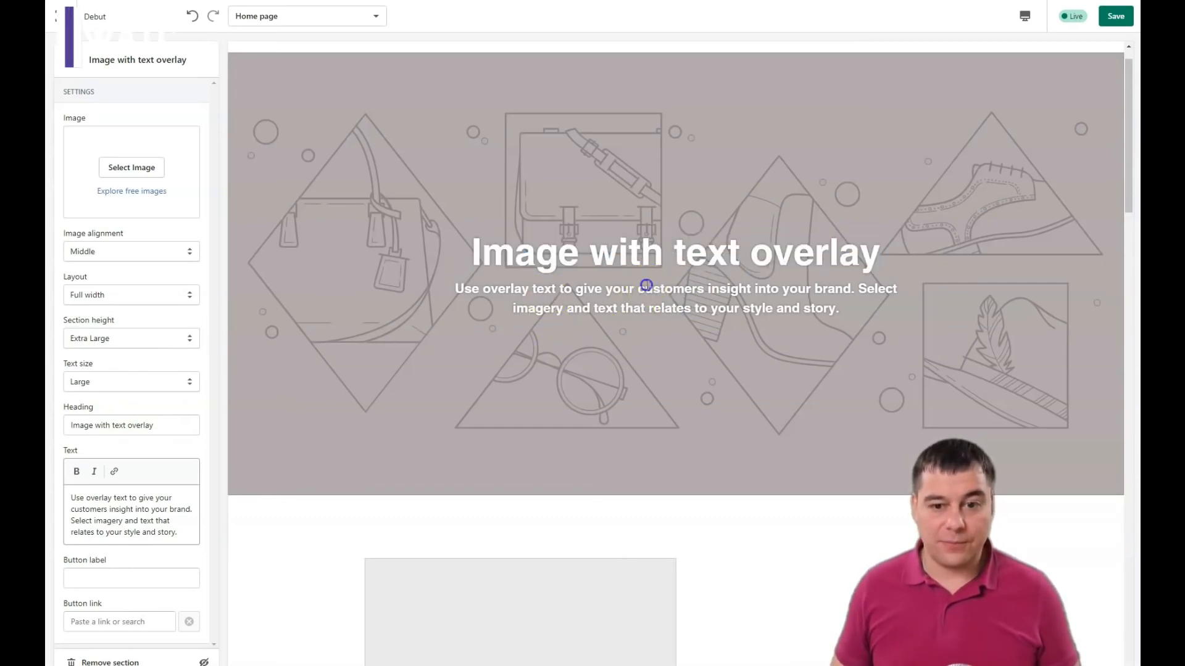
double_click(670, 289)
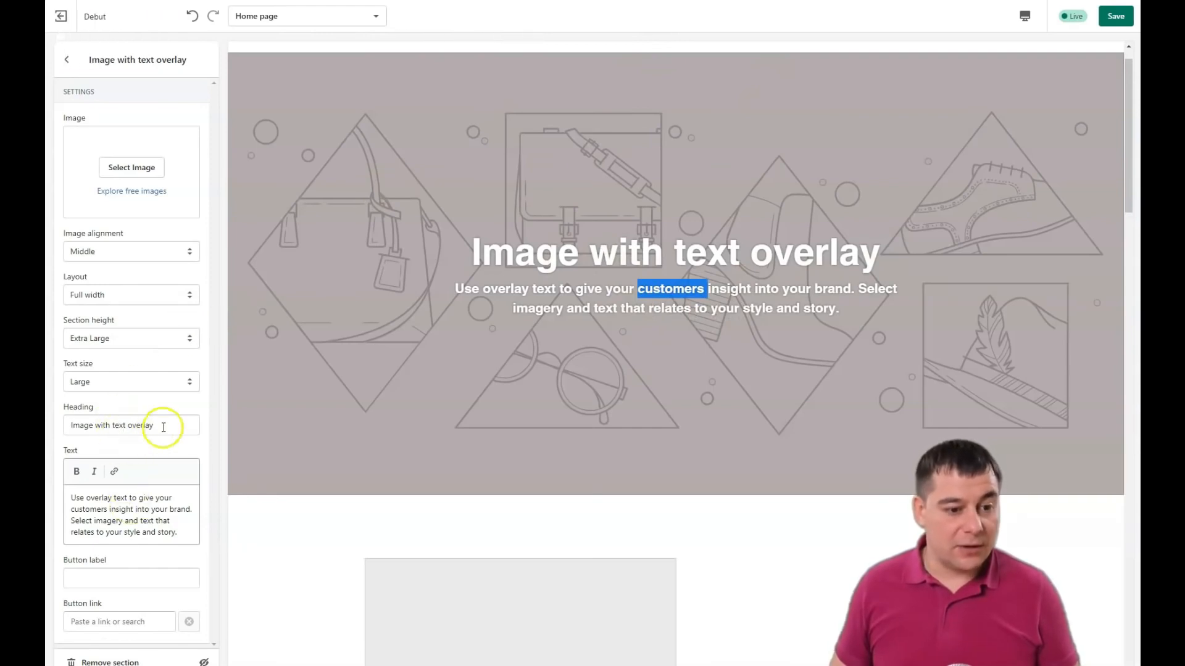
click(131, 424)
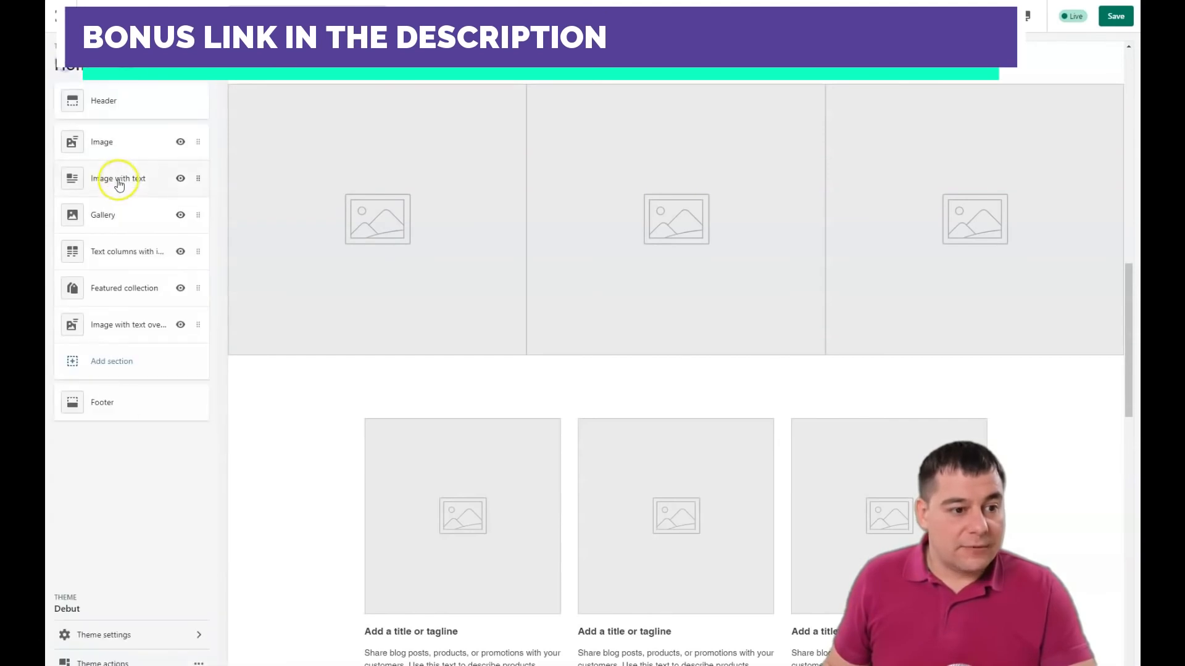
mouse_move(127, 510)
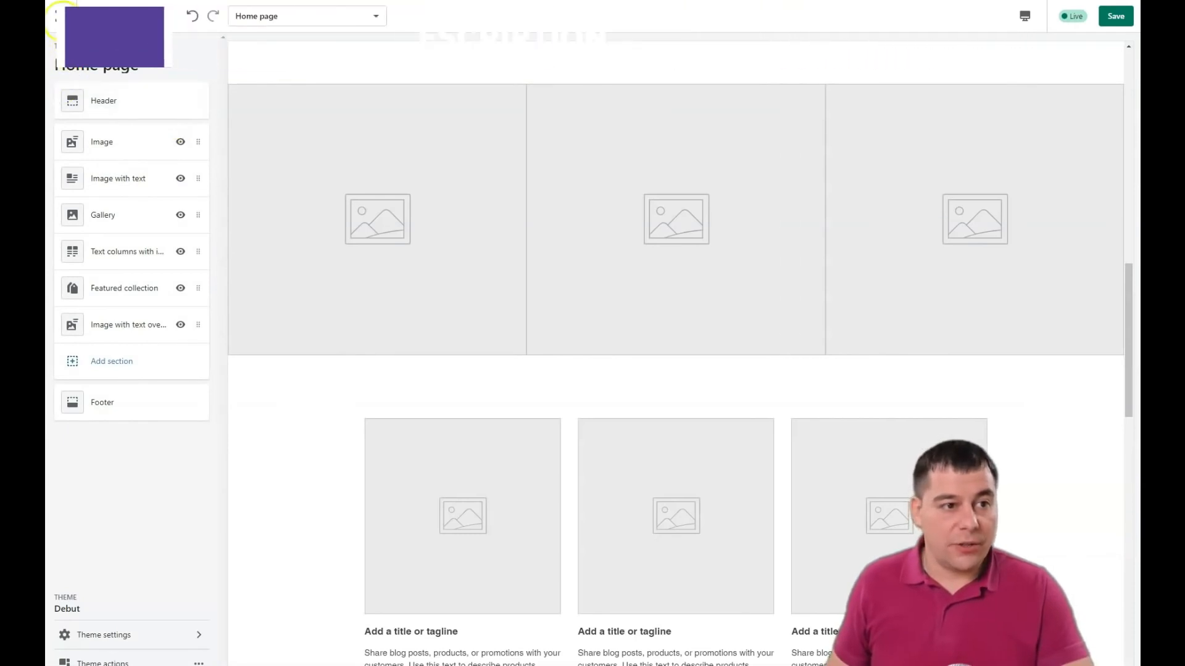
Leave the theme editor without saving and return to the Themes page
click(61, 16)
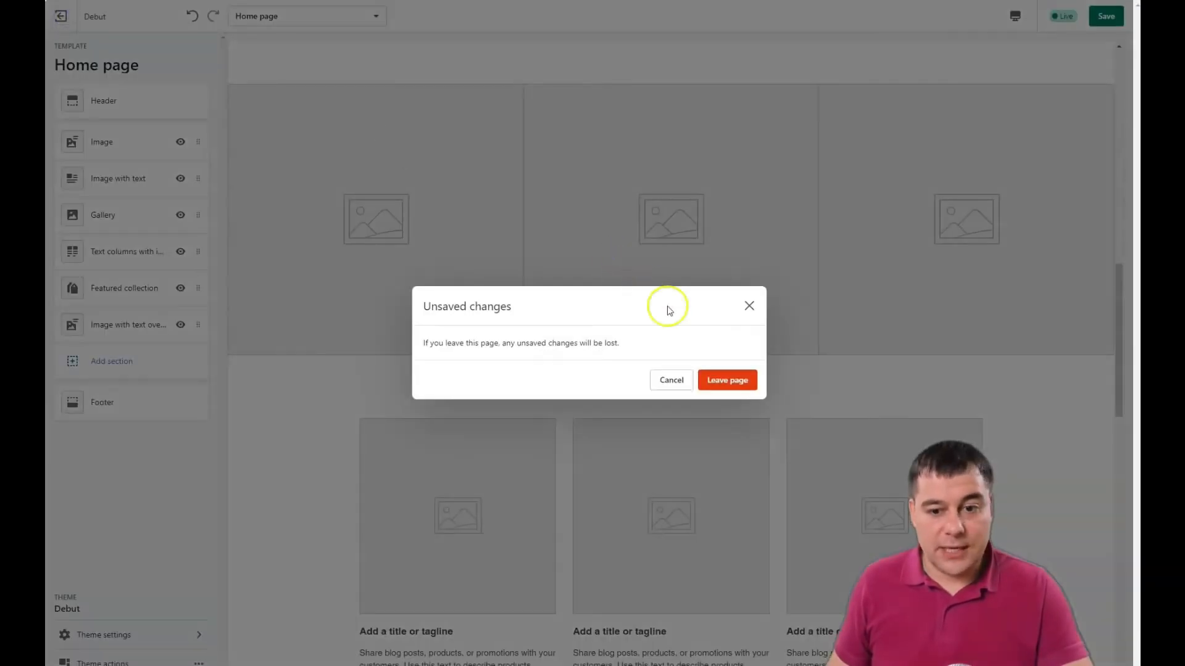
click(726, 380)
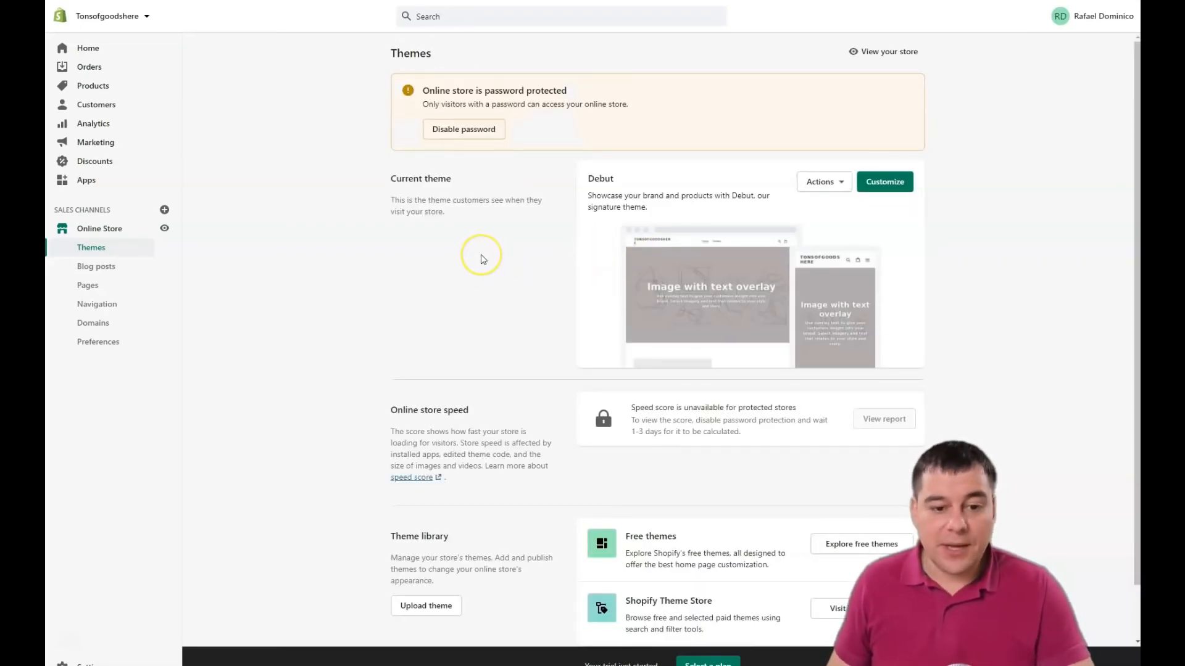
scroll(down, 3)
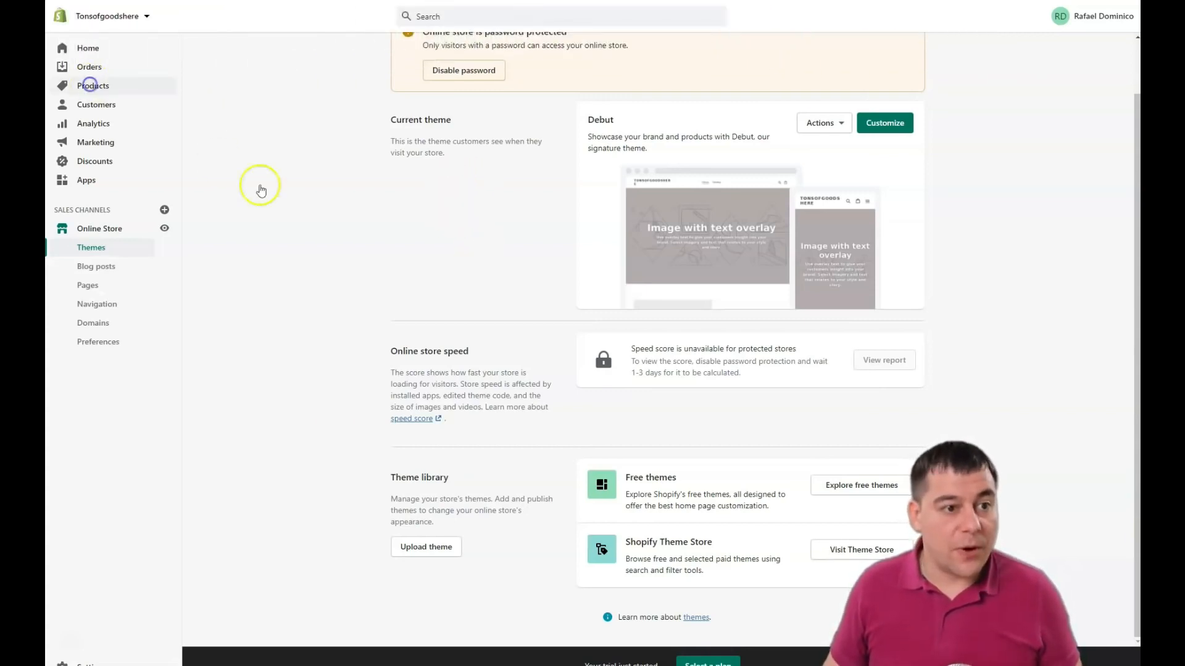
Go to Products and start adding a new product
click(93, 85)
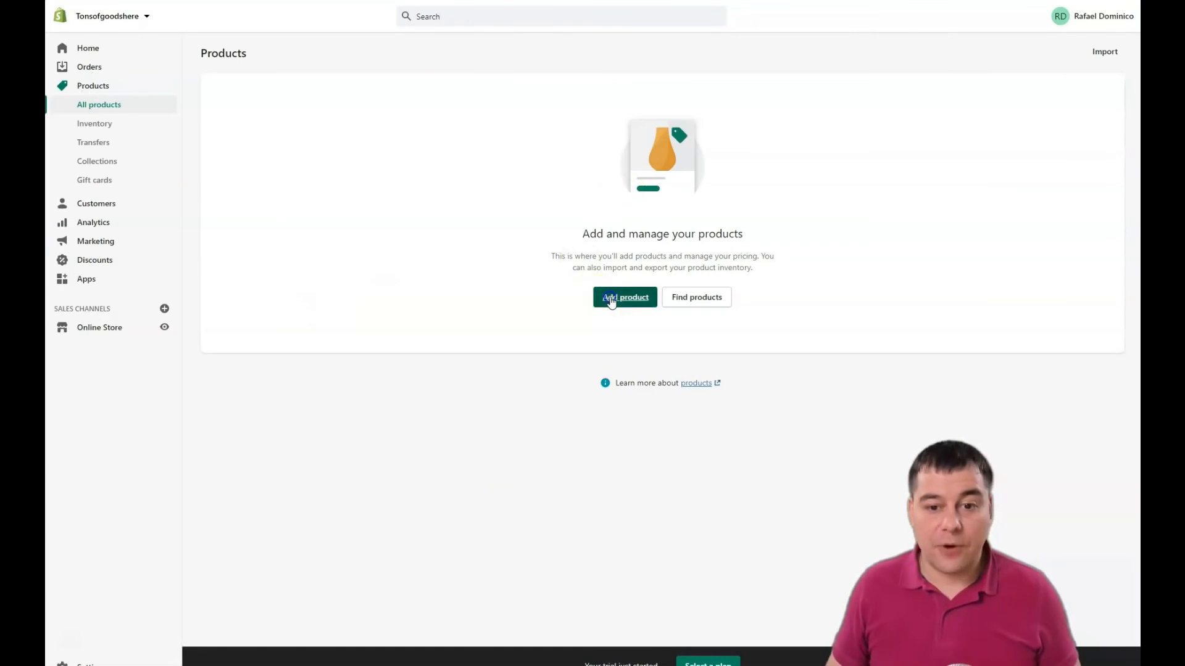
click(625, 297)
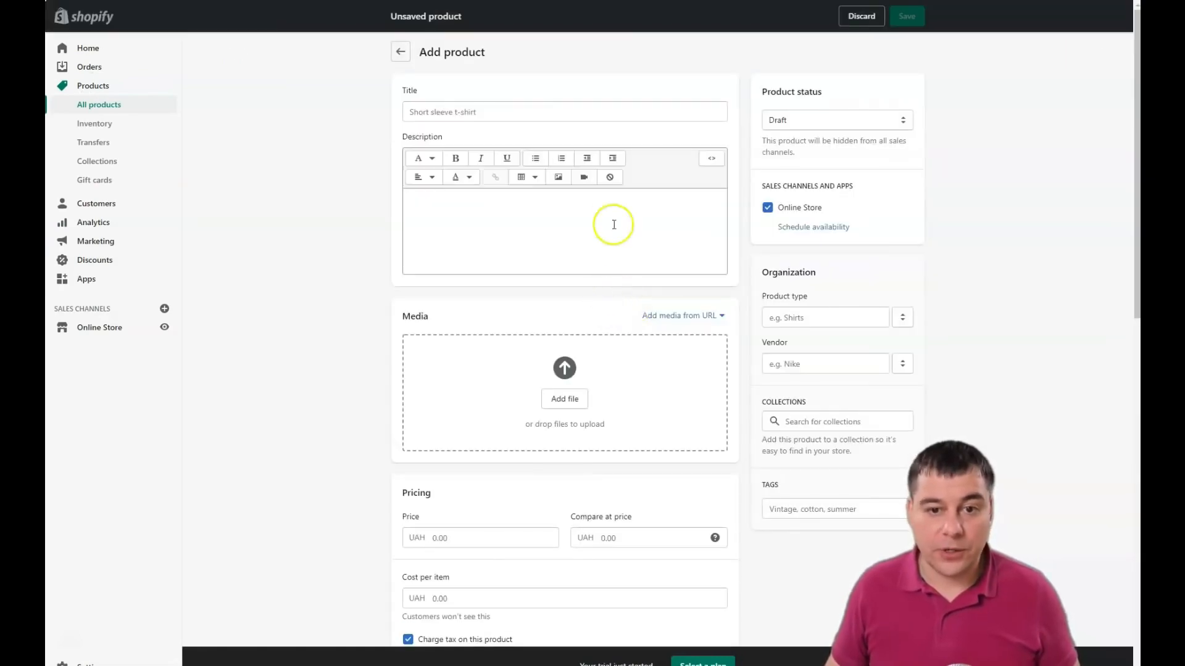
mouse_move(548, 570)
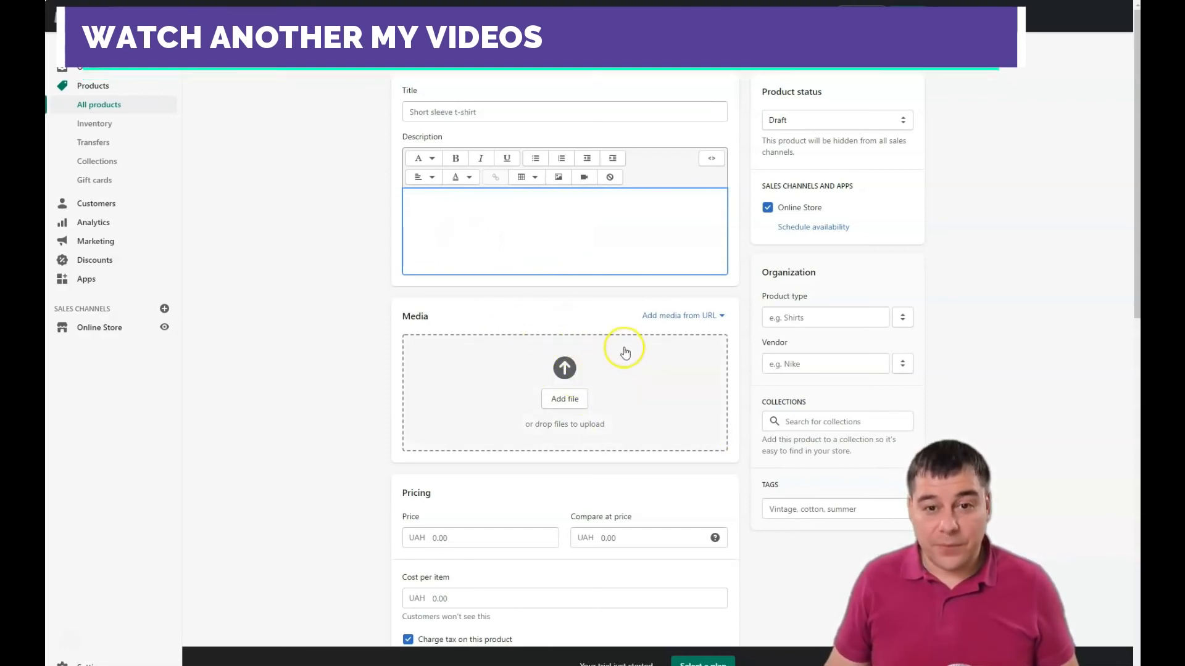
scroll(down, 3)
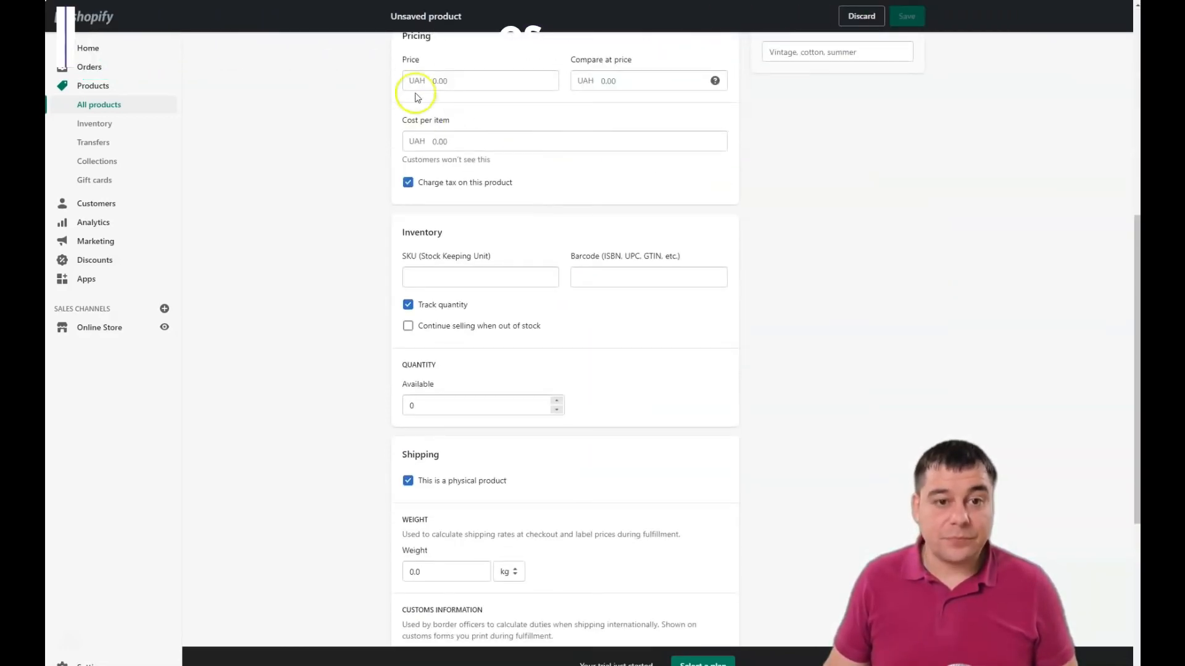
Enter price 100, compare-at price 150 and cost per item 35
click(480, 81)
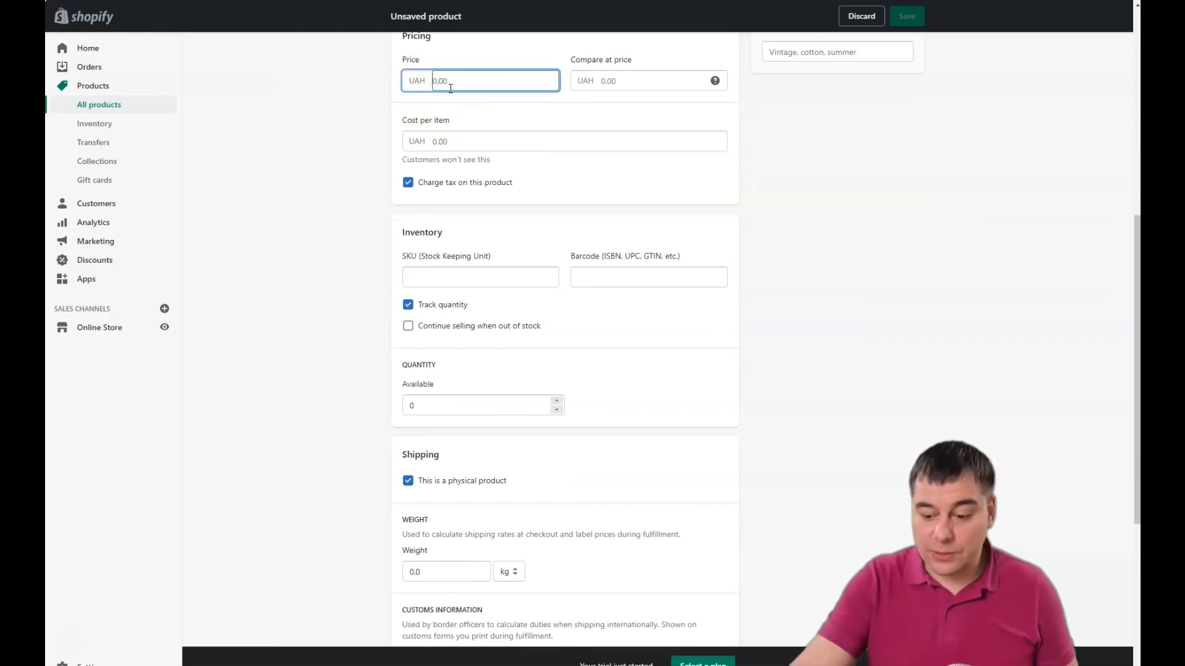
text(100)
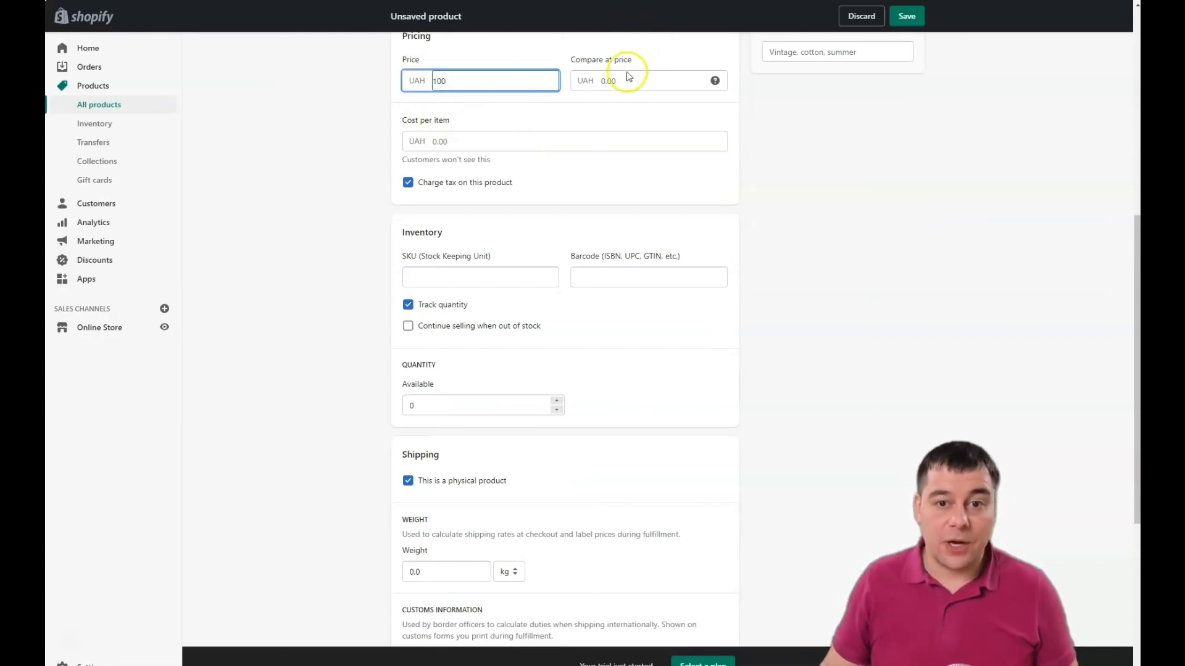
click(648, 81)
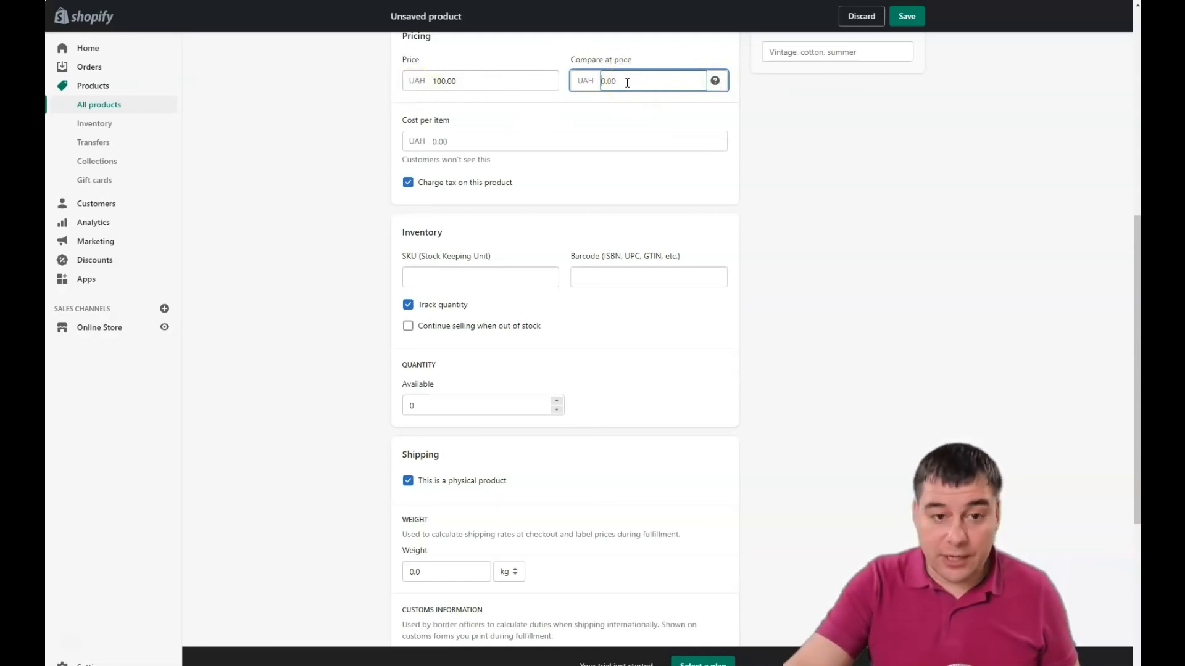
text(150.00)
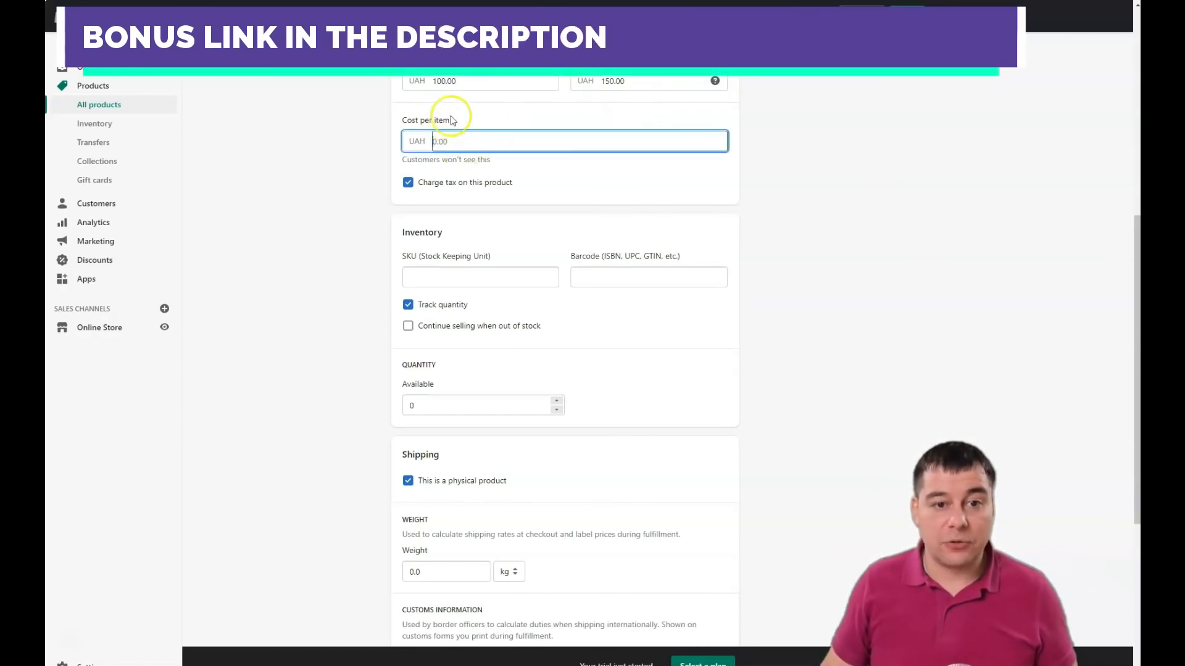
text(35)
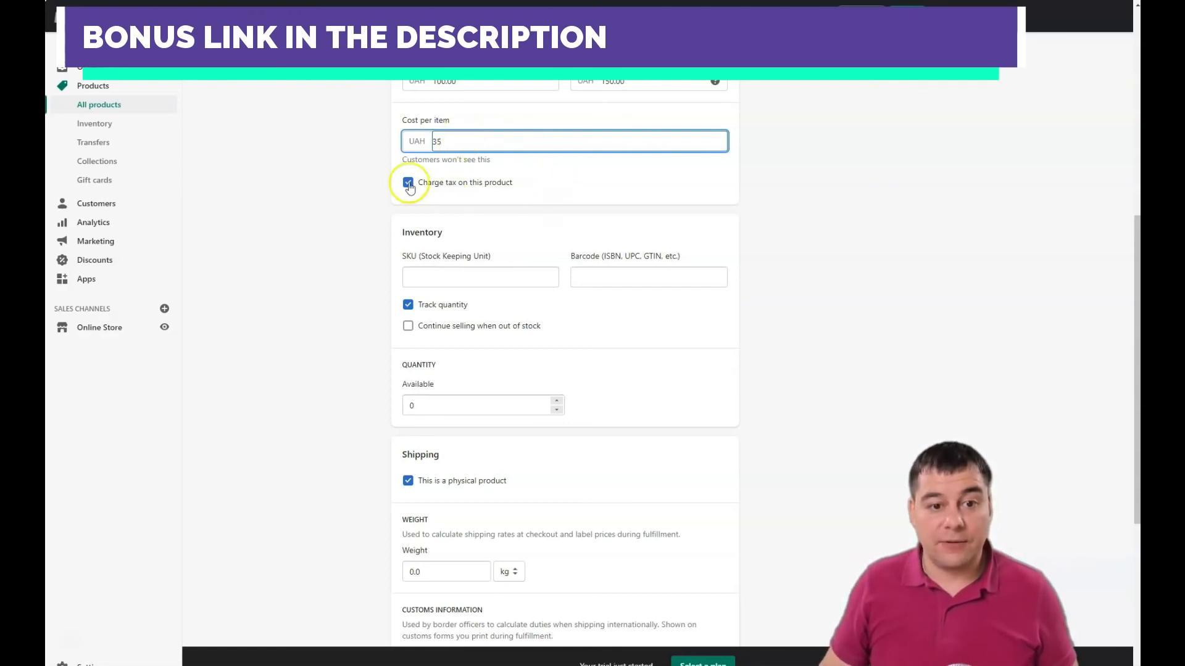
Untick and re-tick Charge tax on this product, leaving tax charged
click(408, 182)
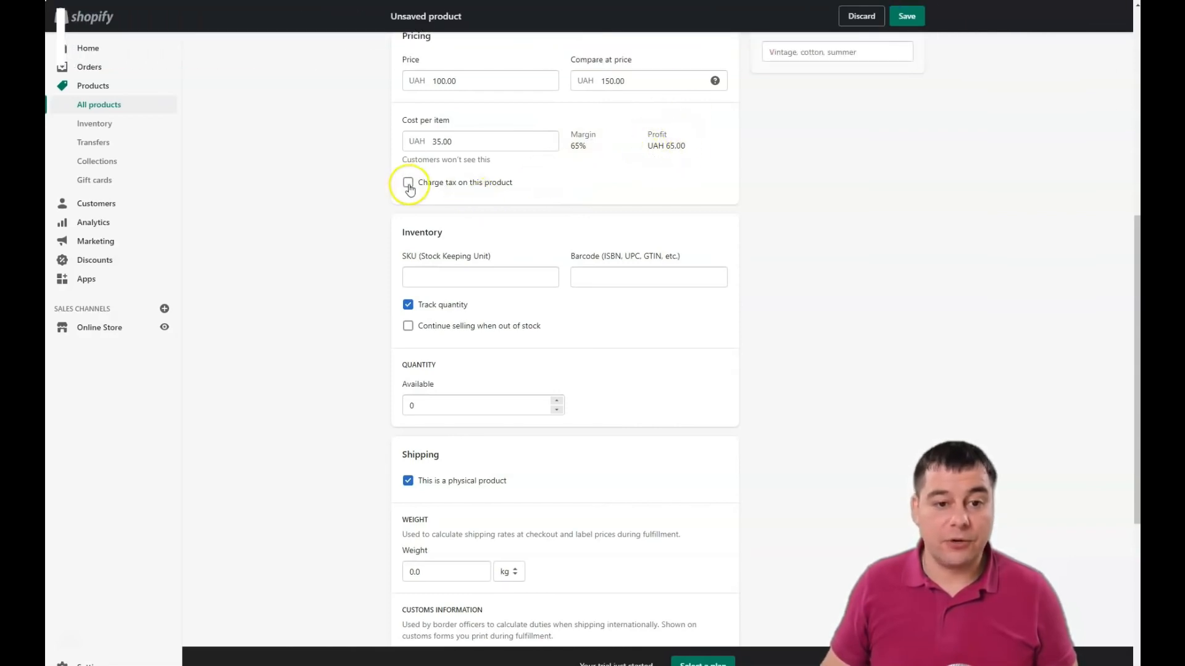
click(408, 183)
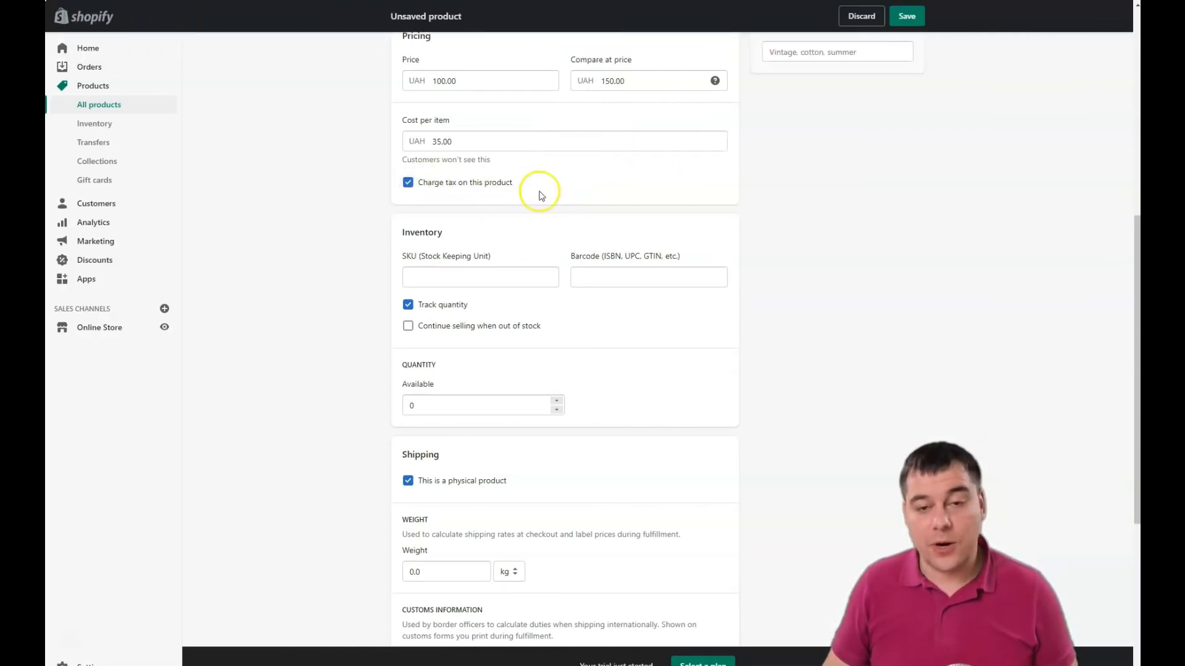
mouse_move(550, 230)
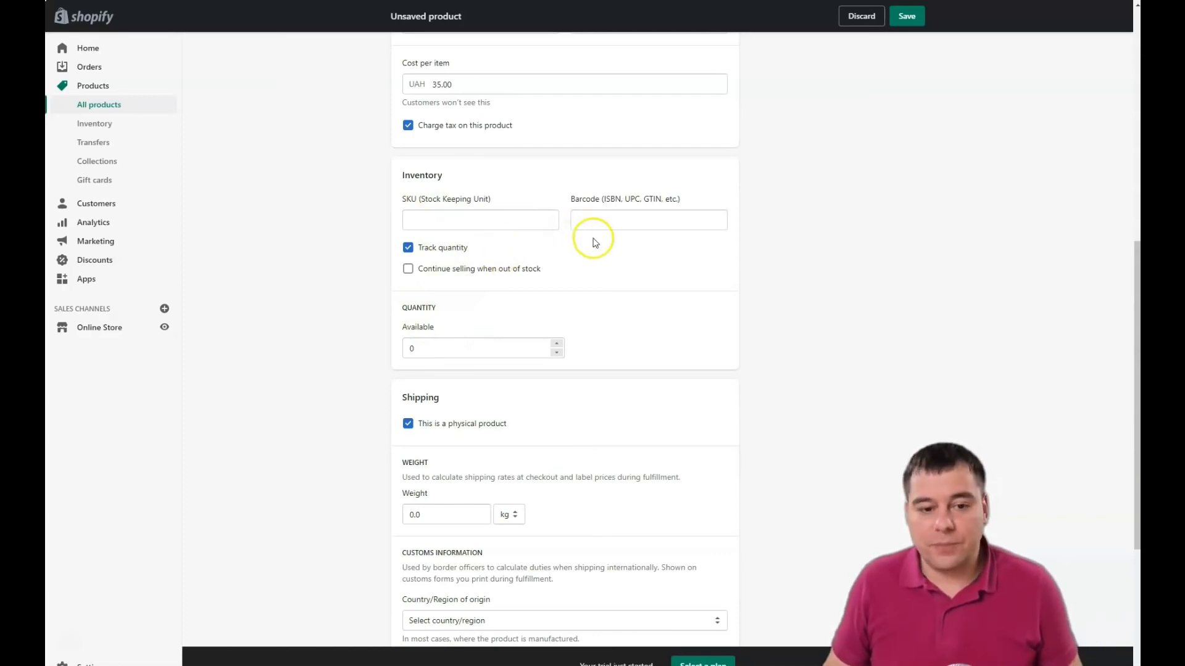
scroll(down, 3)
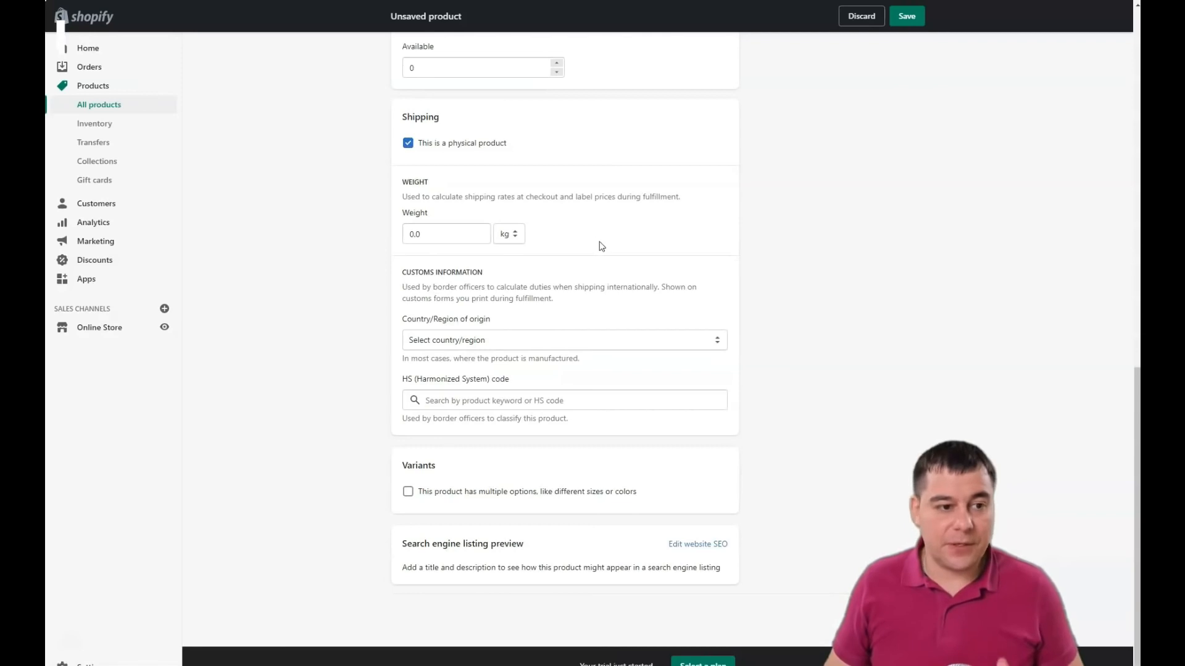
scroll(up, 3)
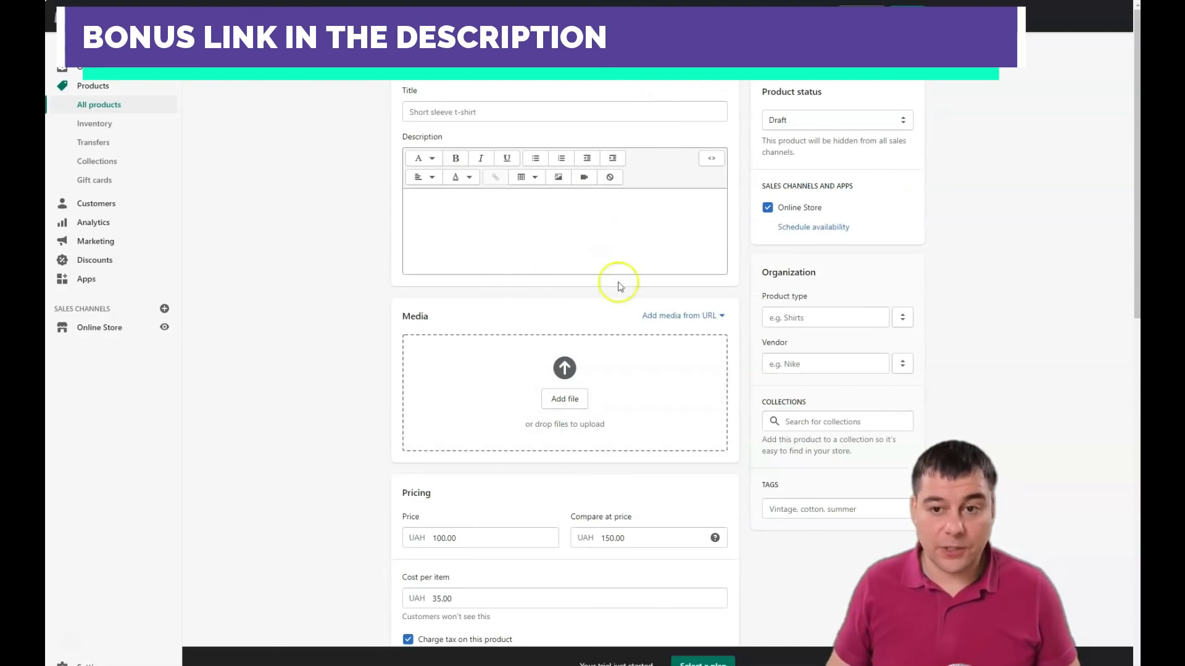
mouse_move(699, 390)
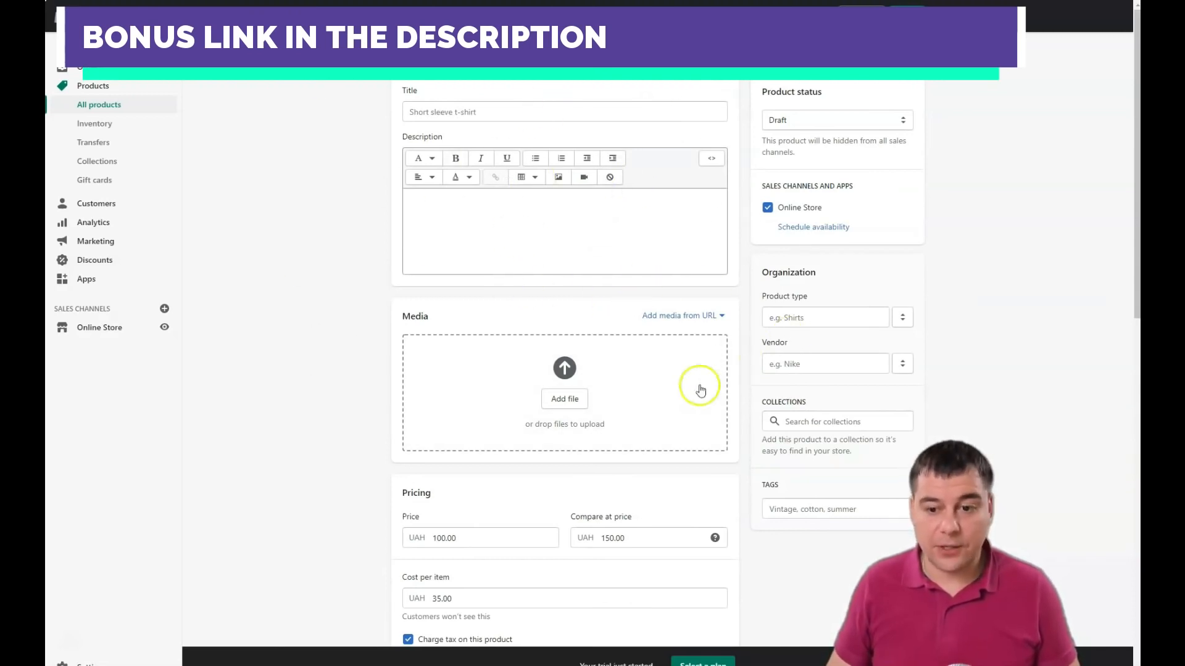
mouse_move(822, 274)
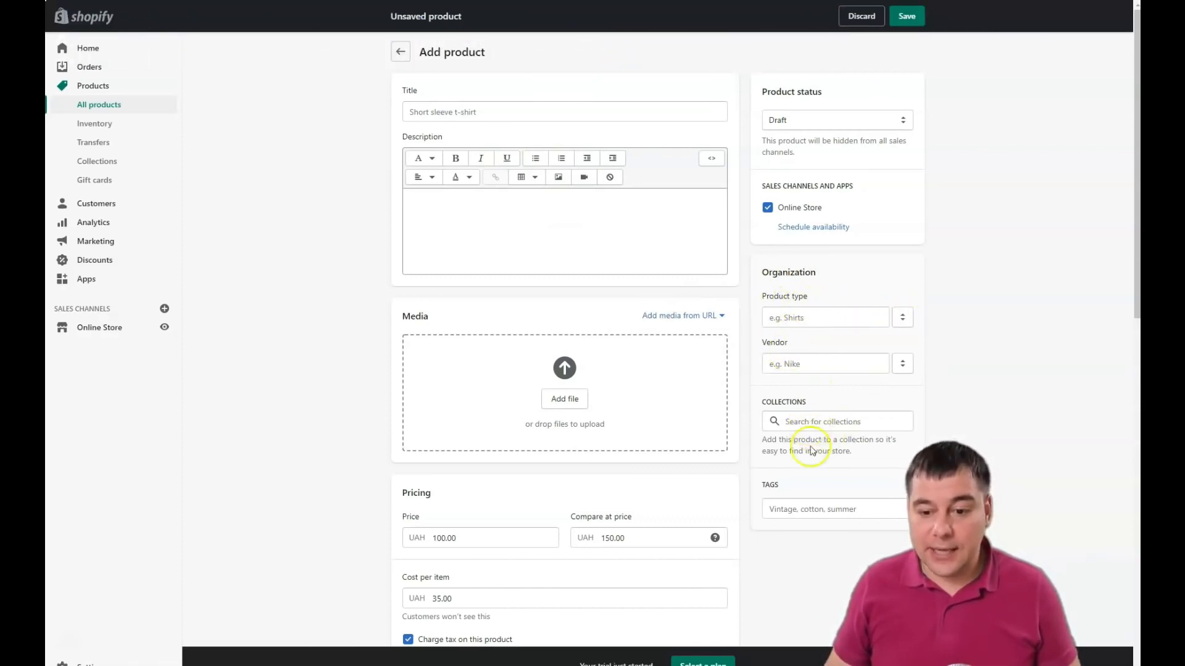
click(836, 509)
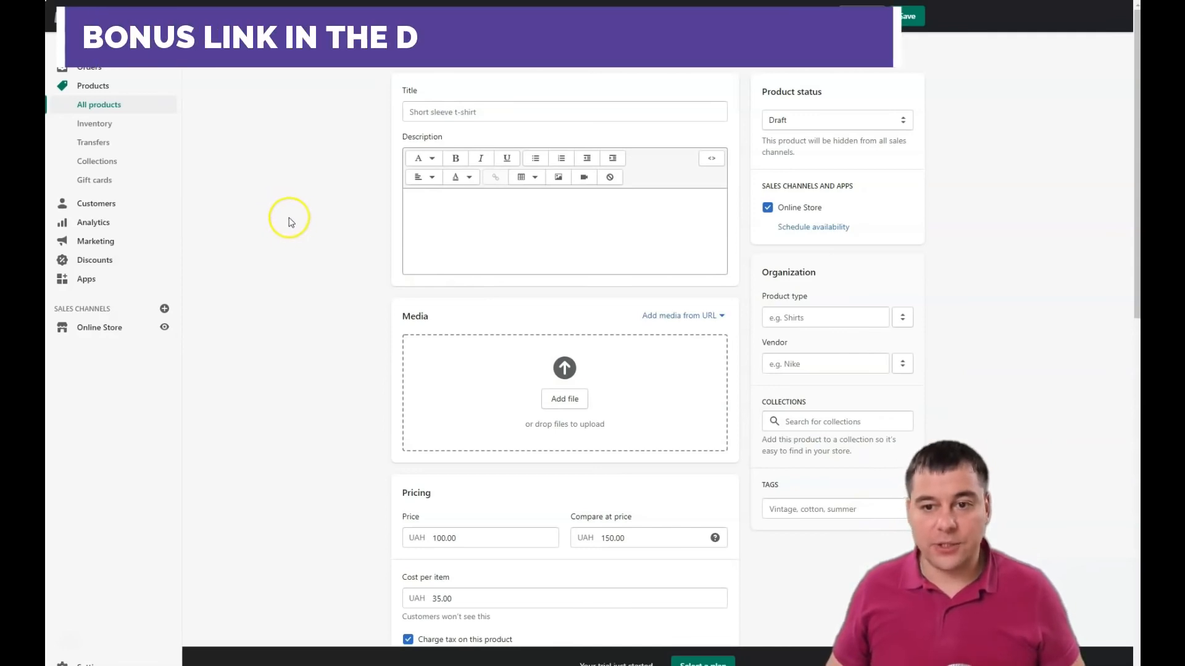
mouse_move(294, 227)
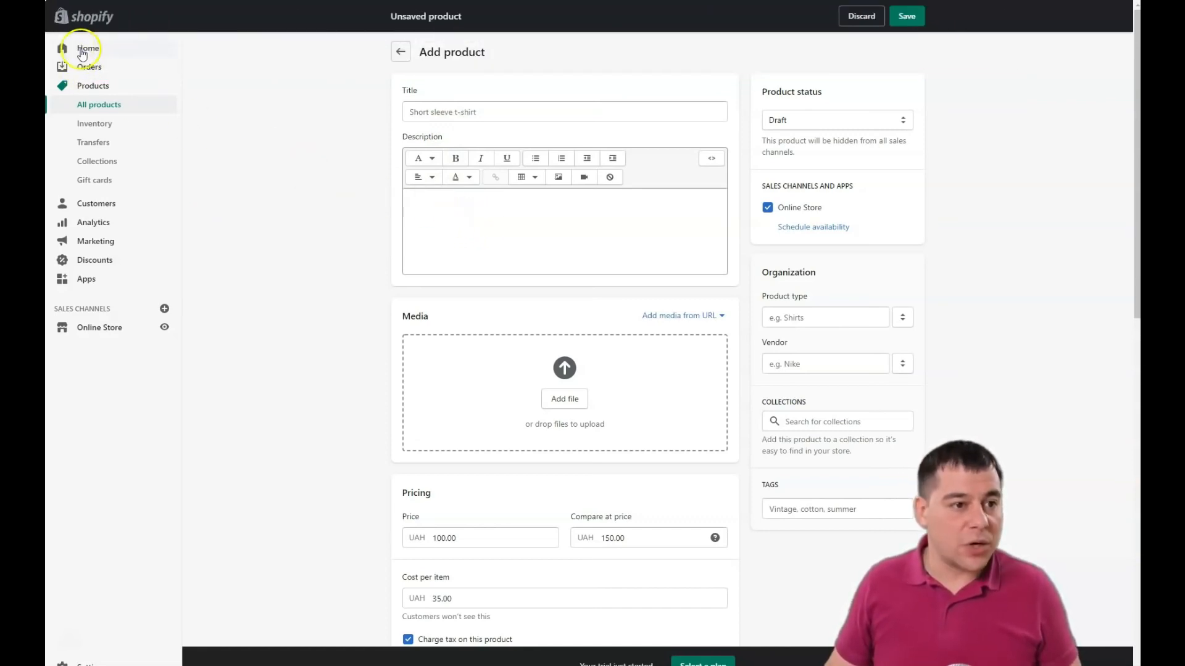
Return to the admin Home overview and look through the get-started tips
click(87, 48)
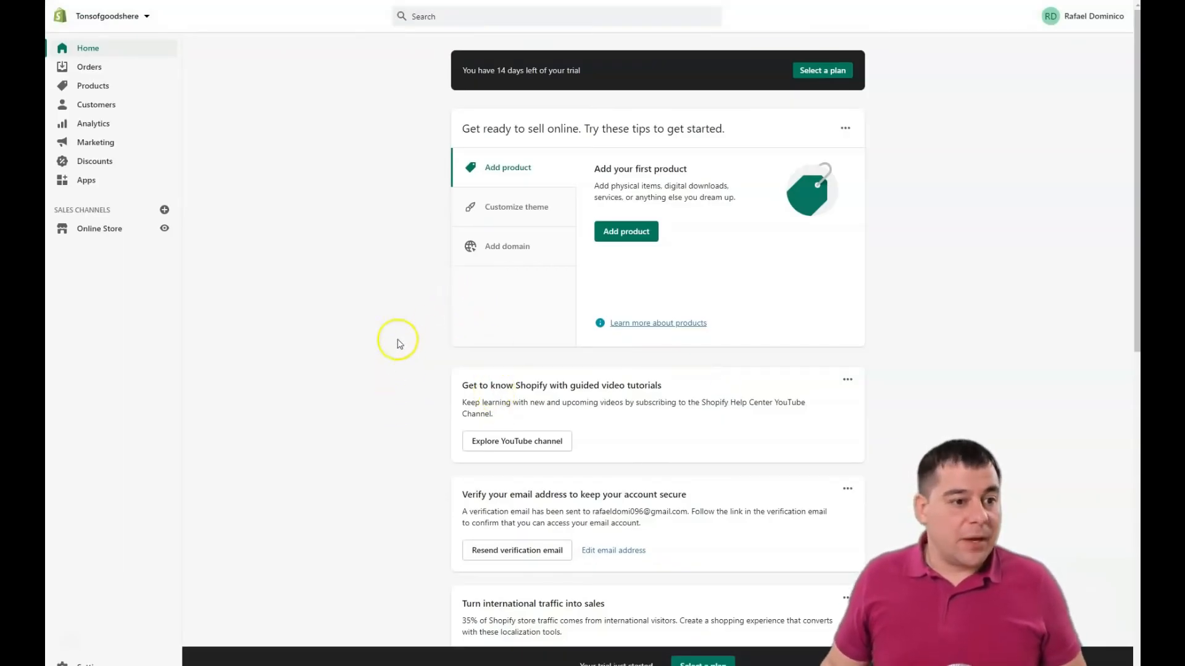
mouse_move(410, 380)
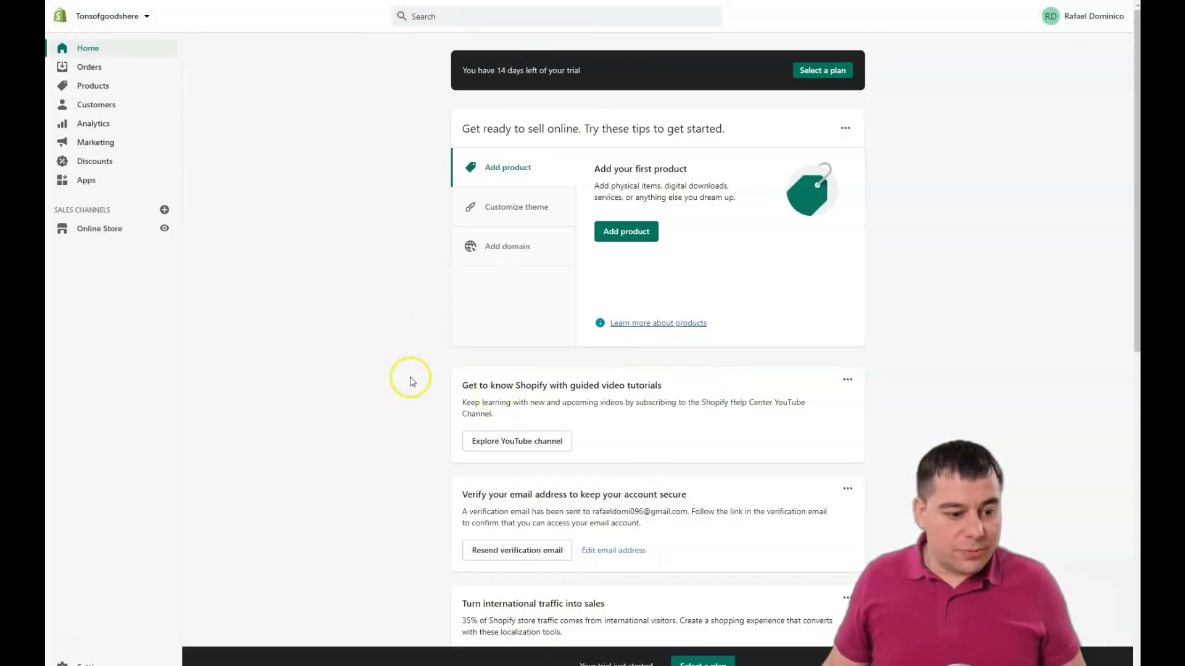
scroll(down, 3)
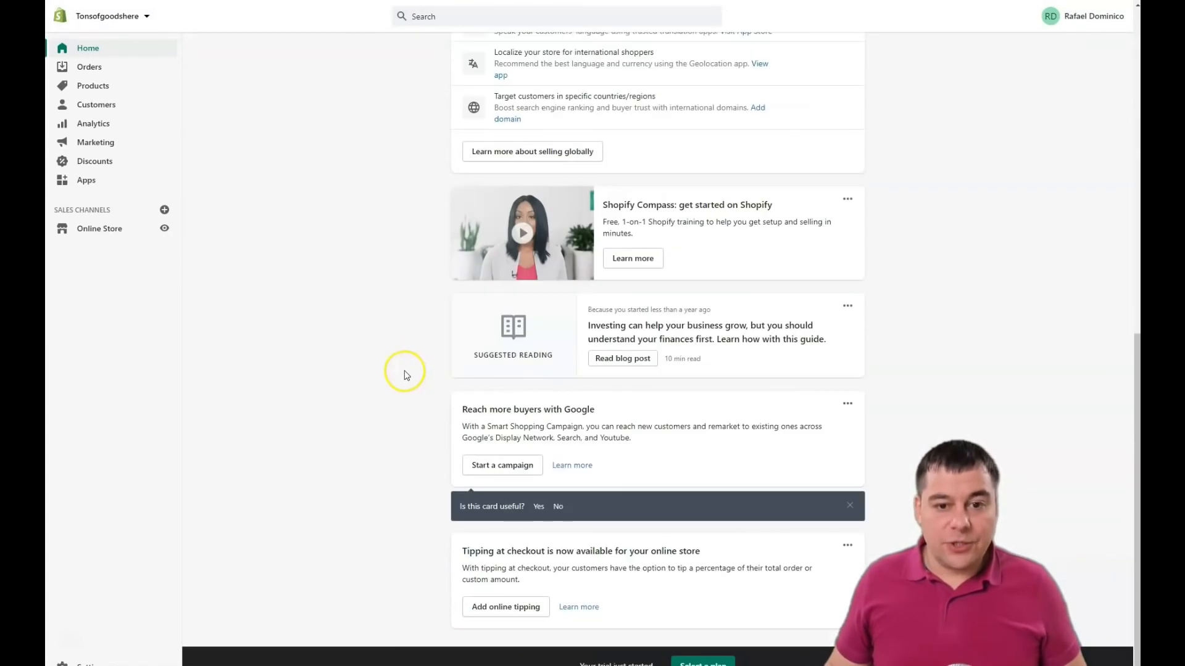
scroll(up, 3)
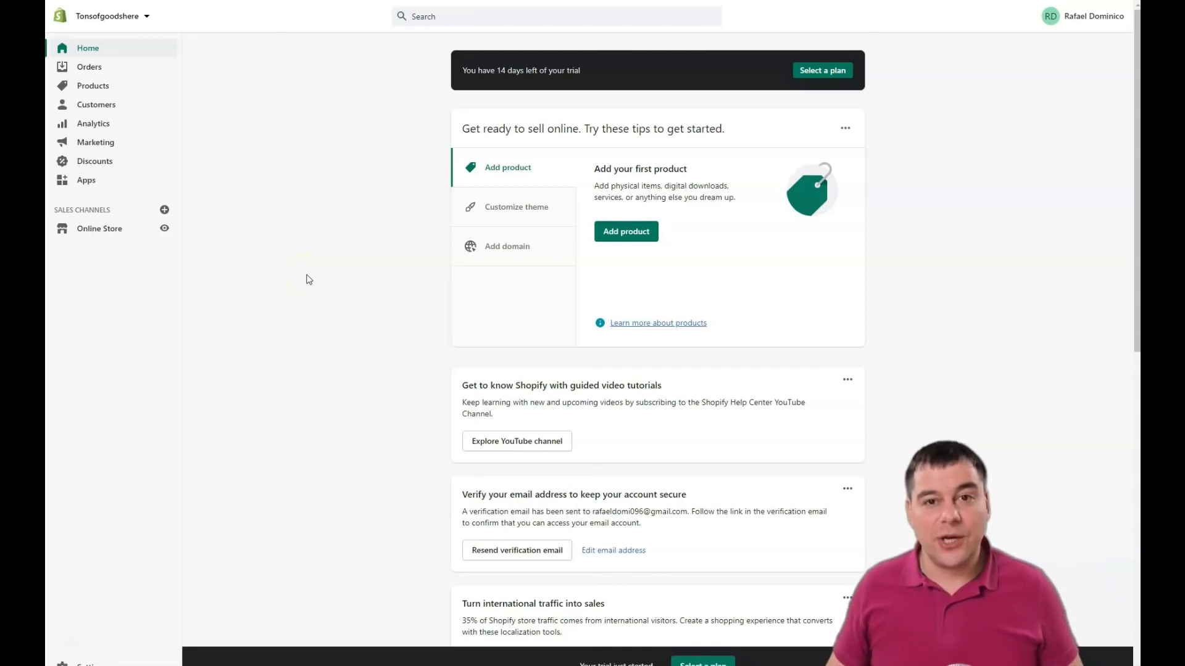
scroll(down, 3)
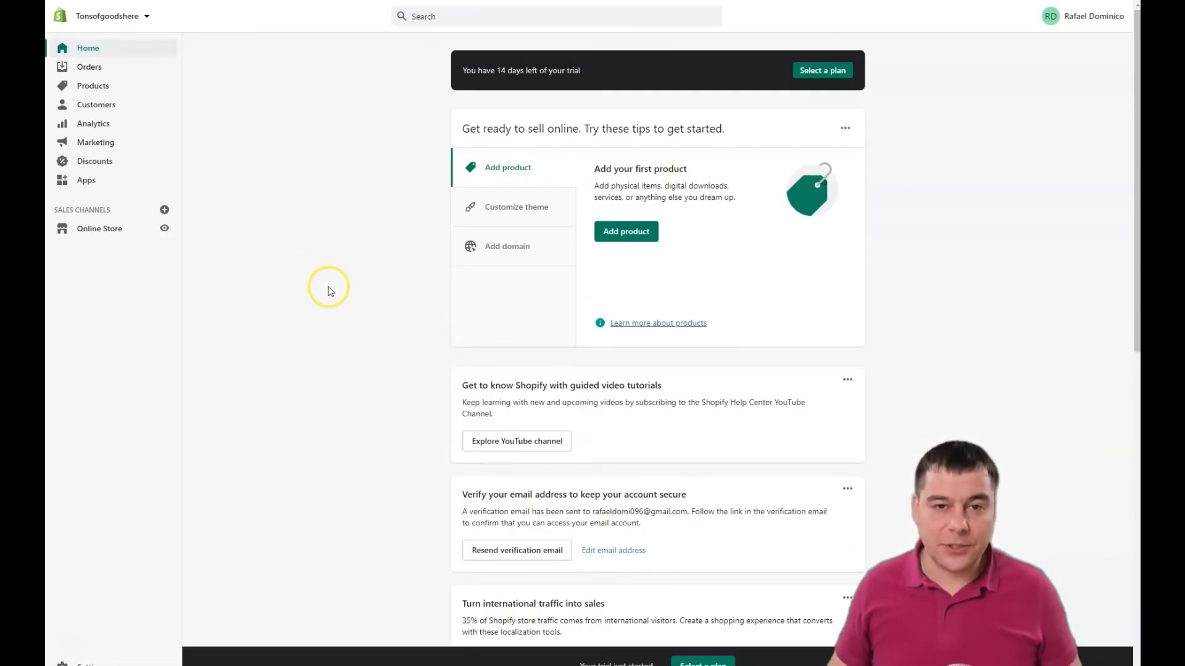
mouse_move(322, 285)
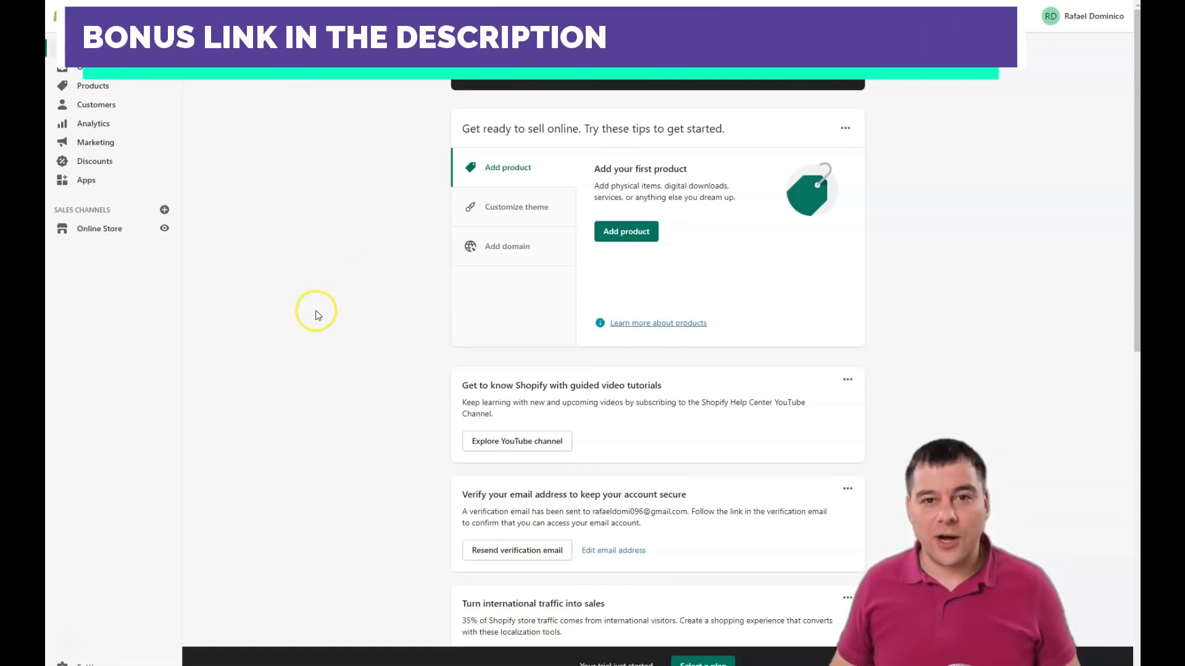
mouse_move(324, 294)
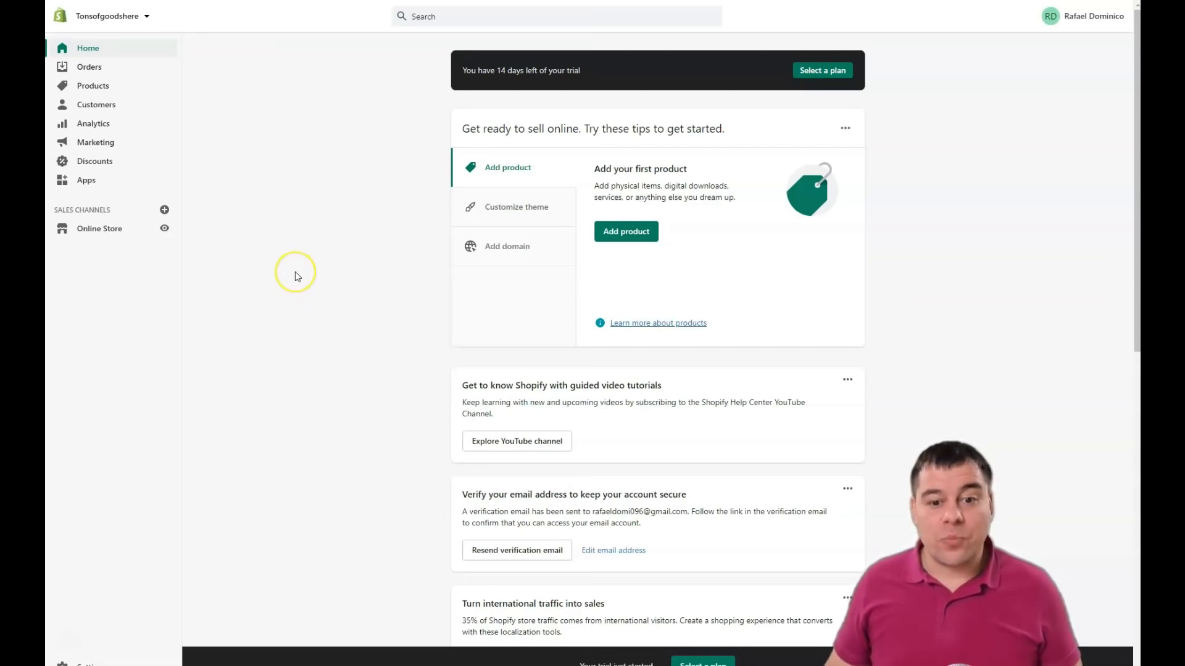
mouse_move(325, 274)
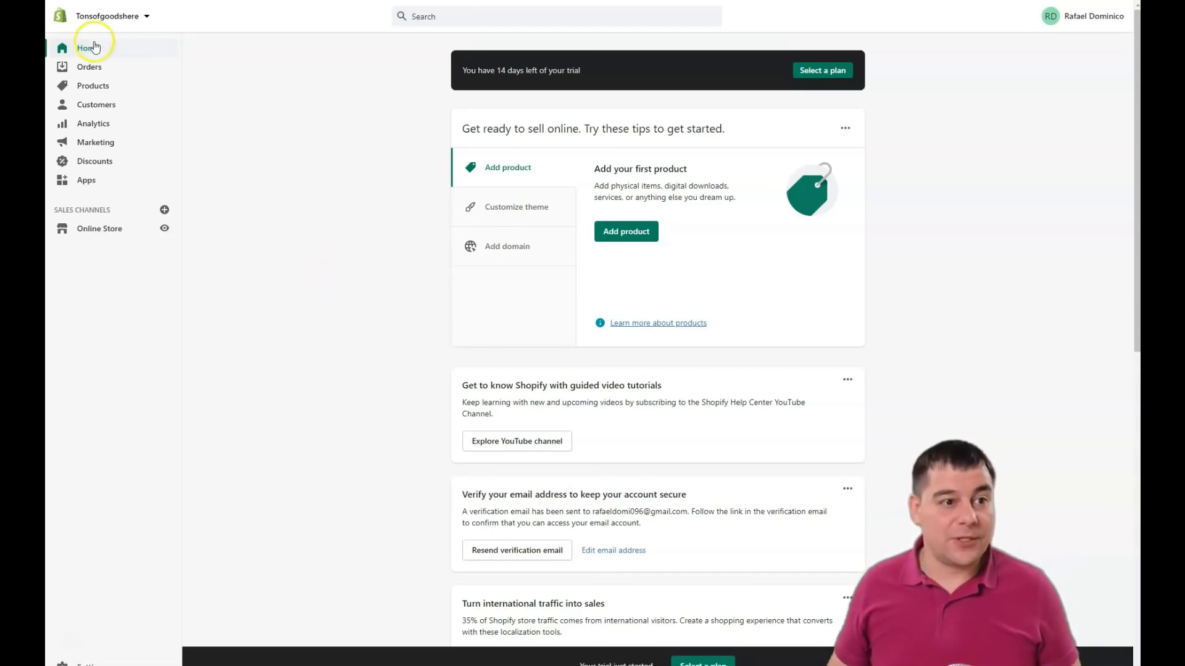
Open the Pick a plan page from the trial banner's Select a plan link
click(822, 70)
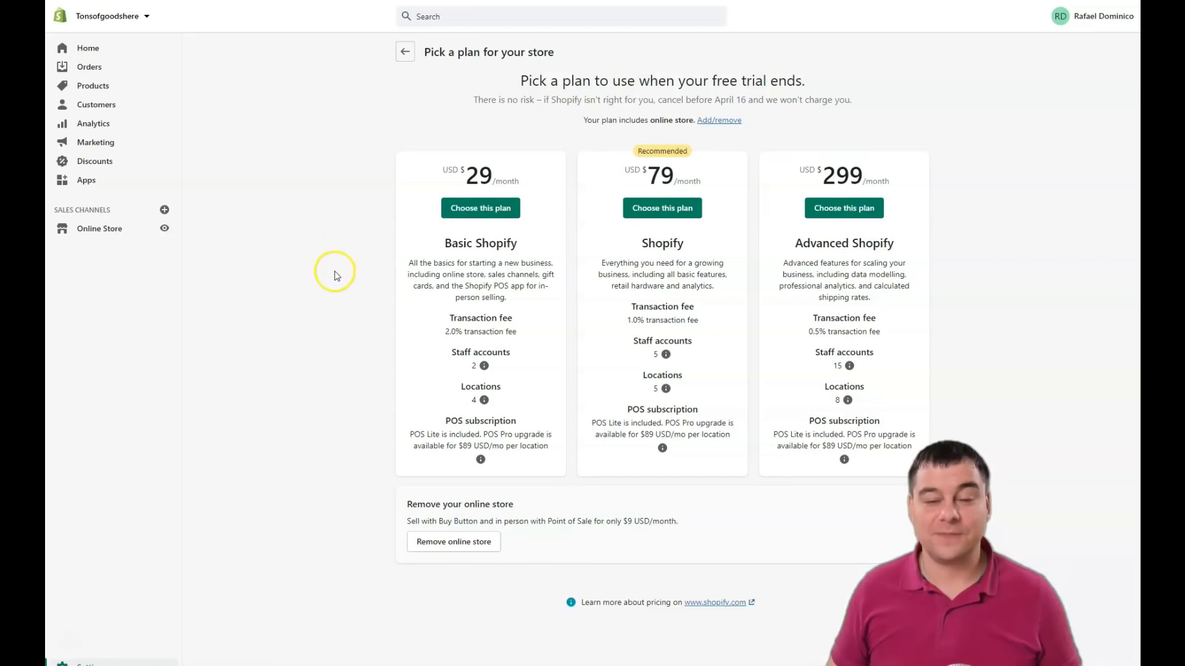
mouse_move(338, 256)
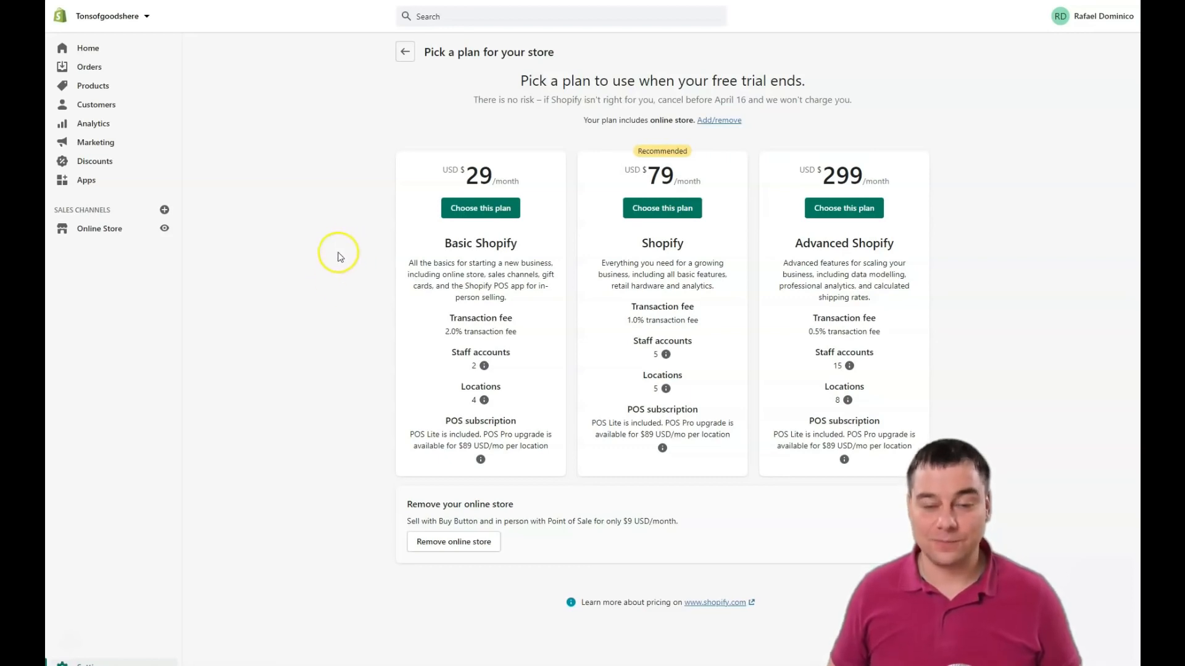